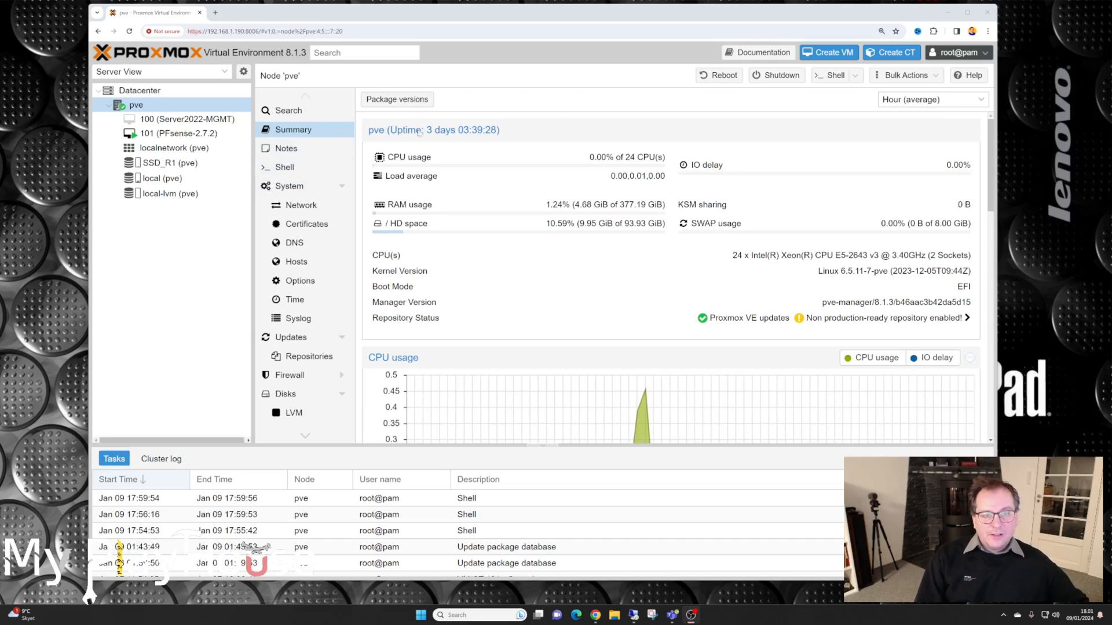
mouse_move(522, 225)
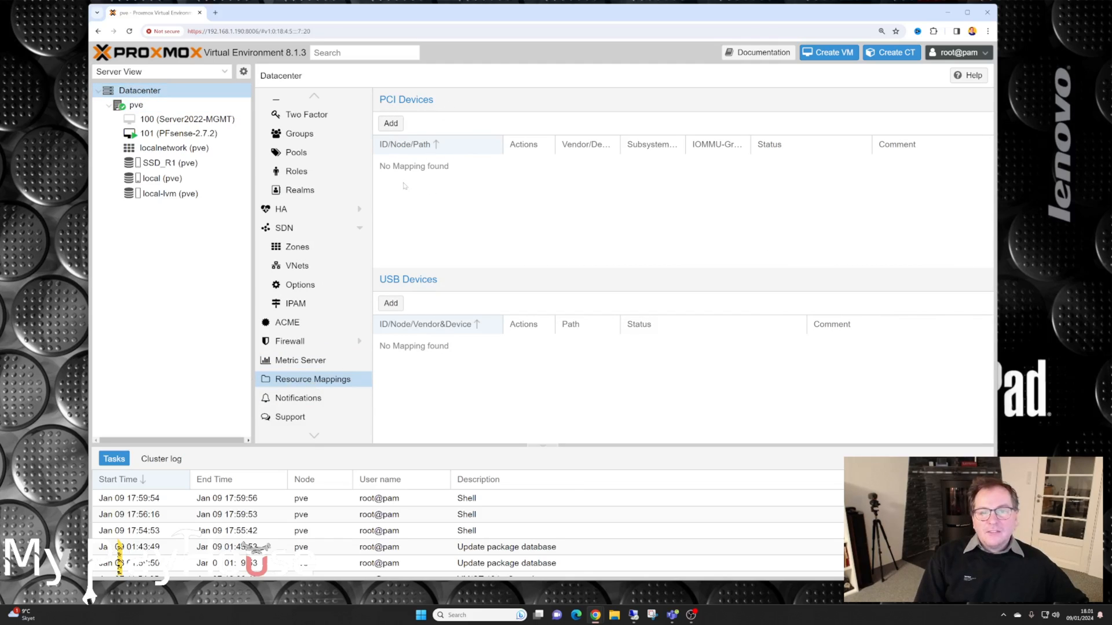
Add a PCI mapping on node pve and tick Broadcom BCM5719 function 0000:16:00.1.
click(390, 123)
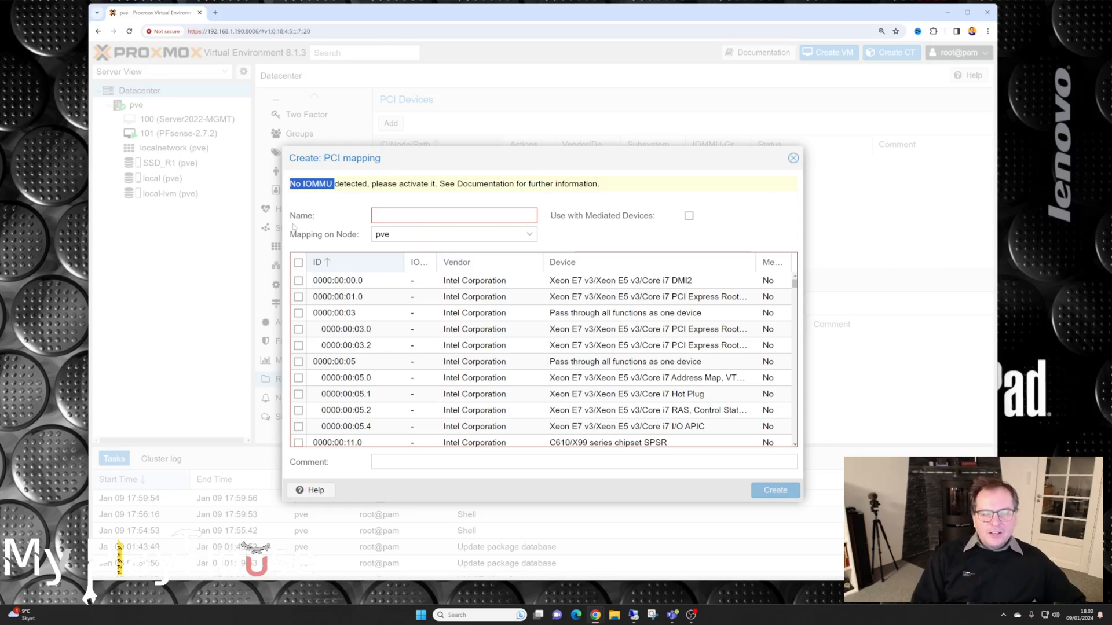
mouse_move(339, 241)
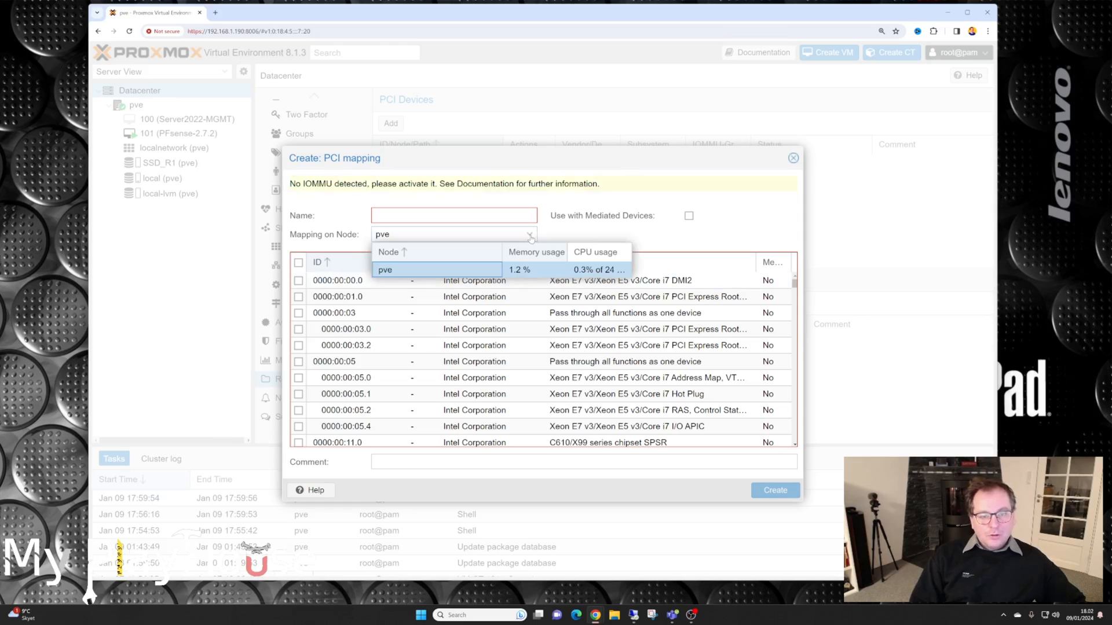
click(385, 269)
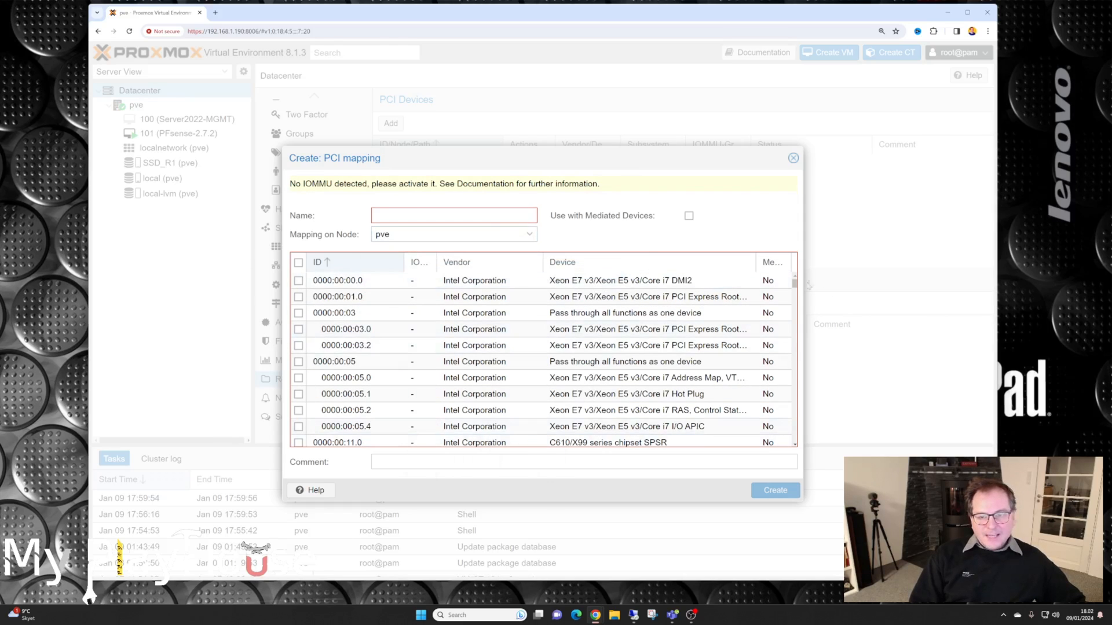
scroll(down, 3)
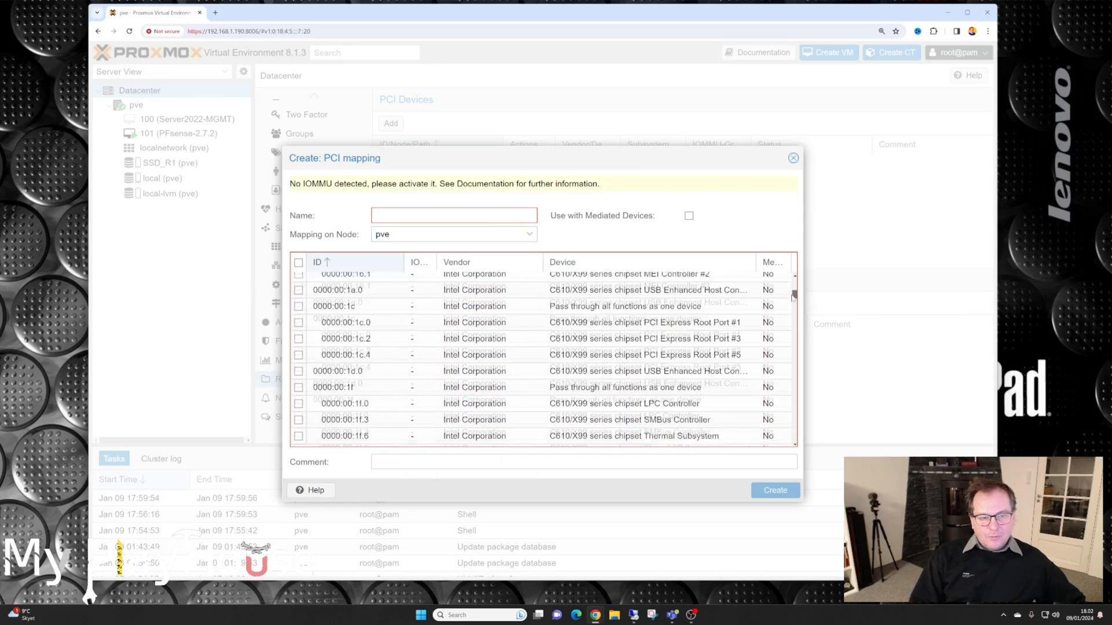
scroll(down, 3)
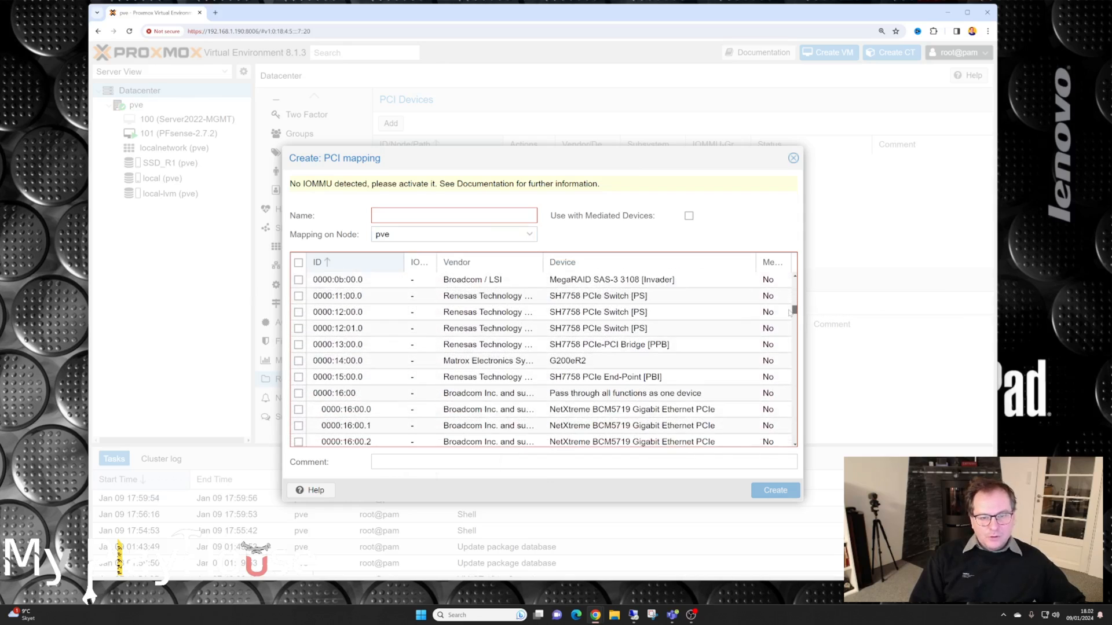
scroll(down, 3)
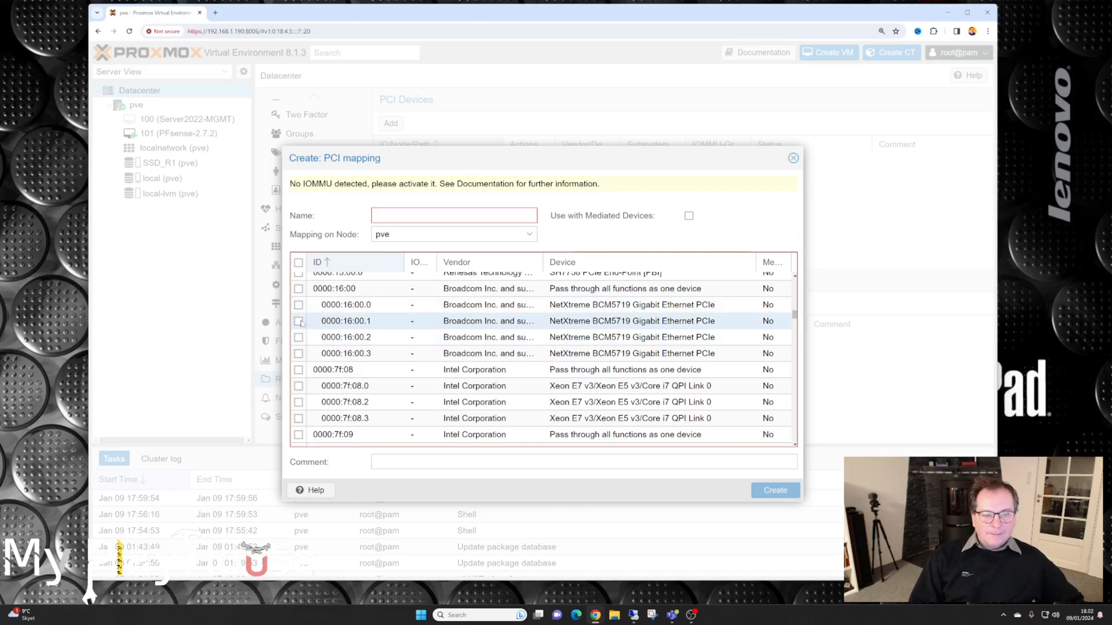
click(297, 320)
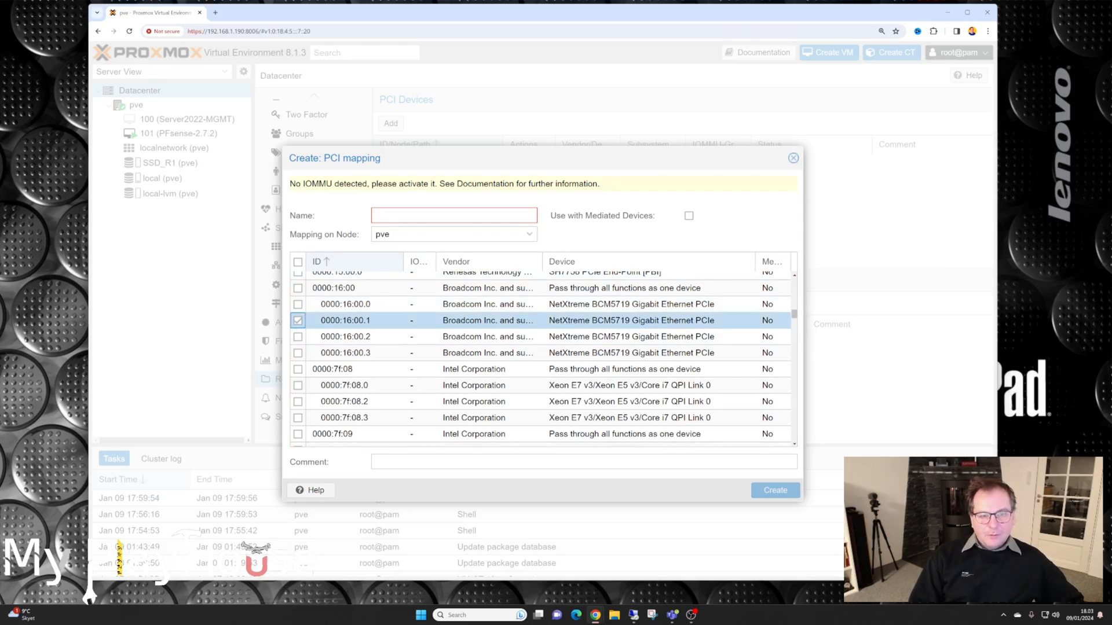
Name the mapping 'Port2' and highlight the documentation reference in the no-IOMMU warning.
click(454, 215)
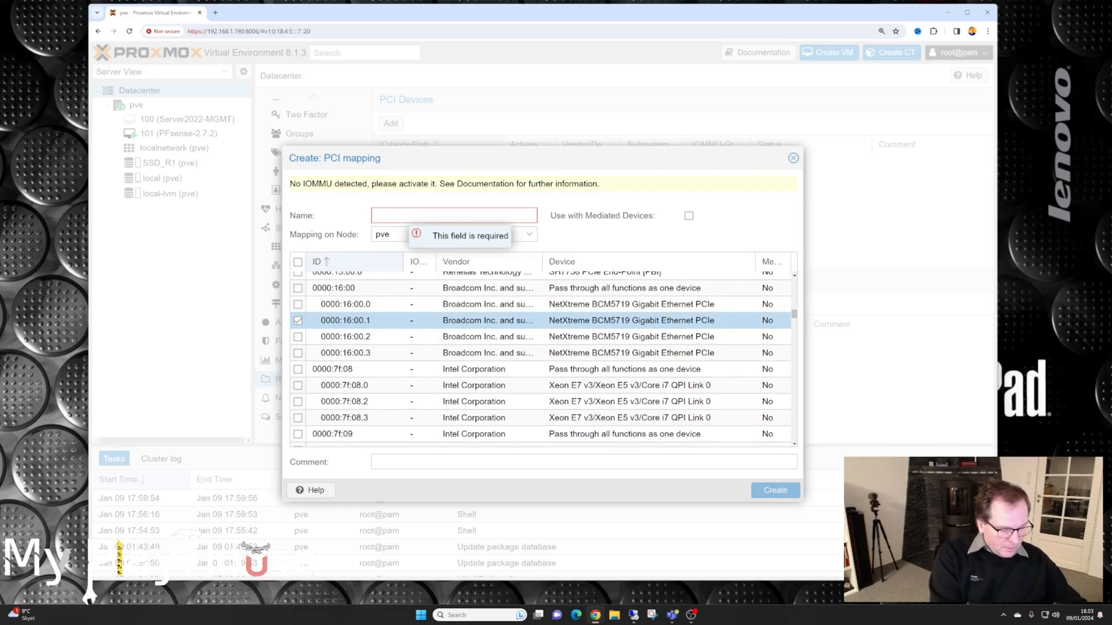
text(Port2)
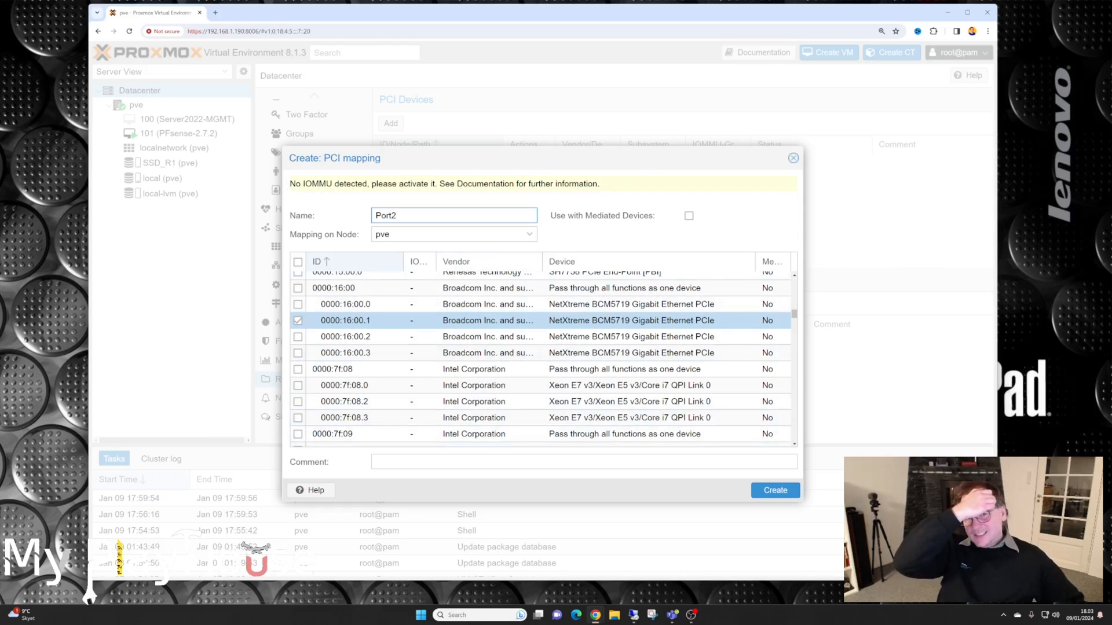
mouse_move(530, 195)
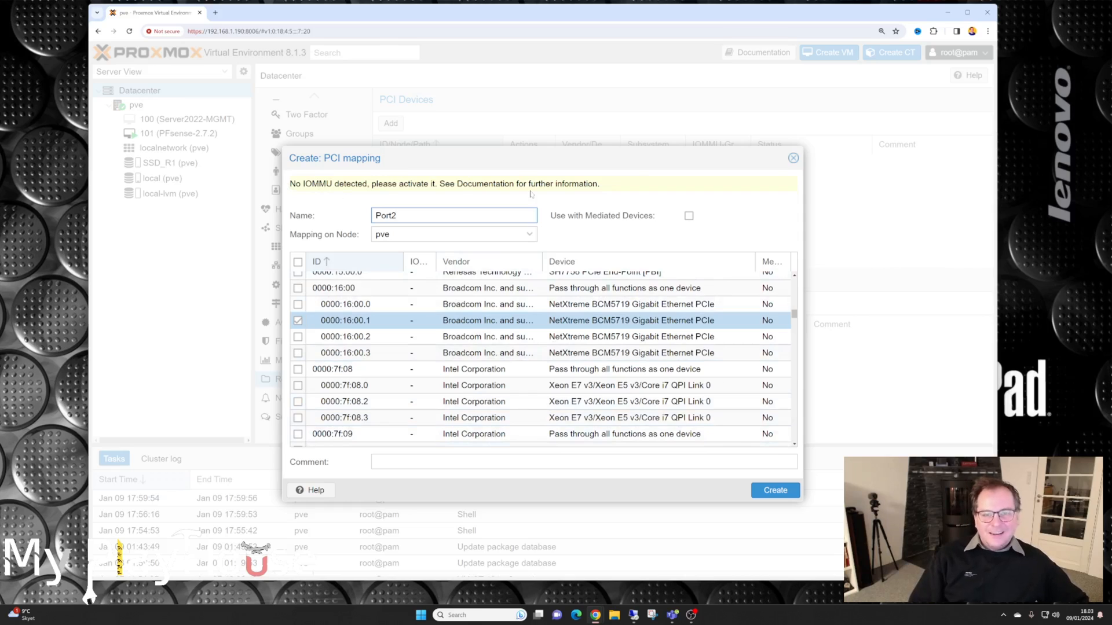
drag(457, 184, 579, 184)
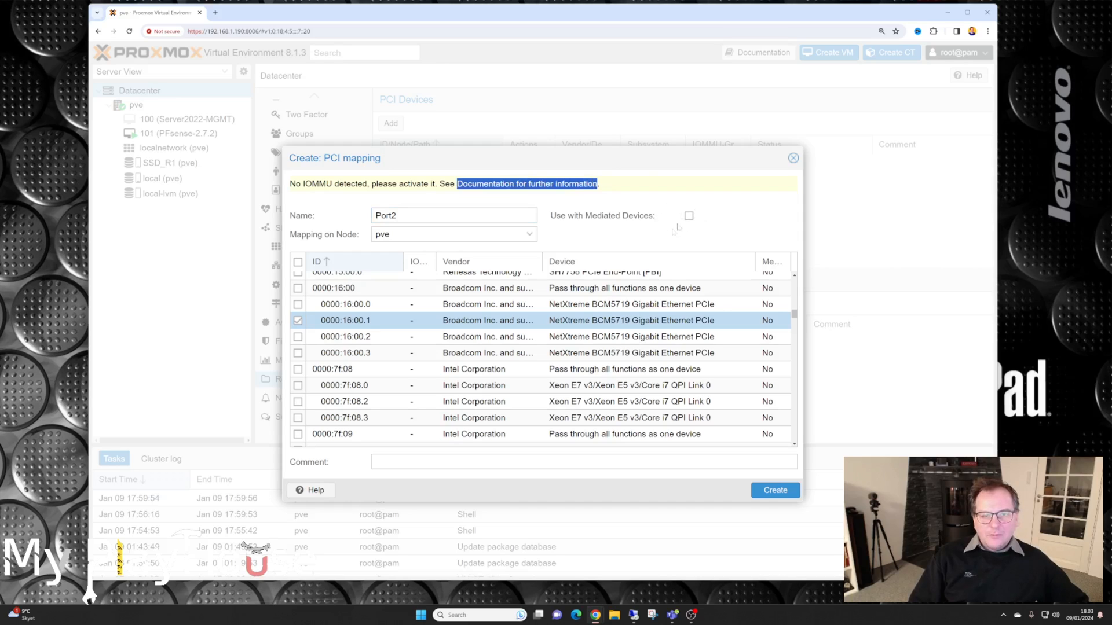
mouse_move(670, 225)
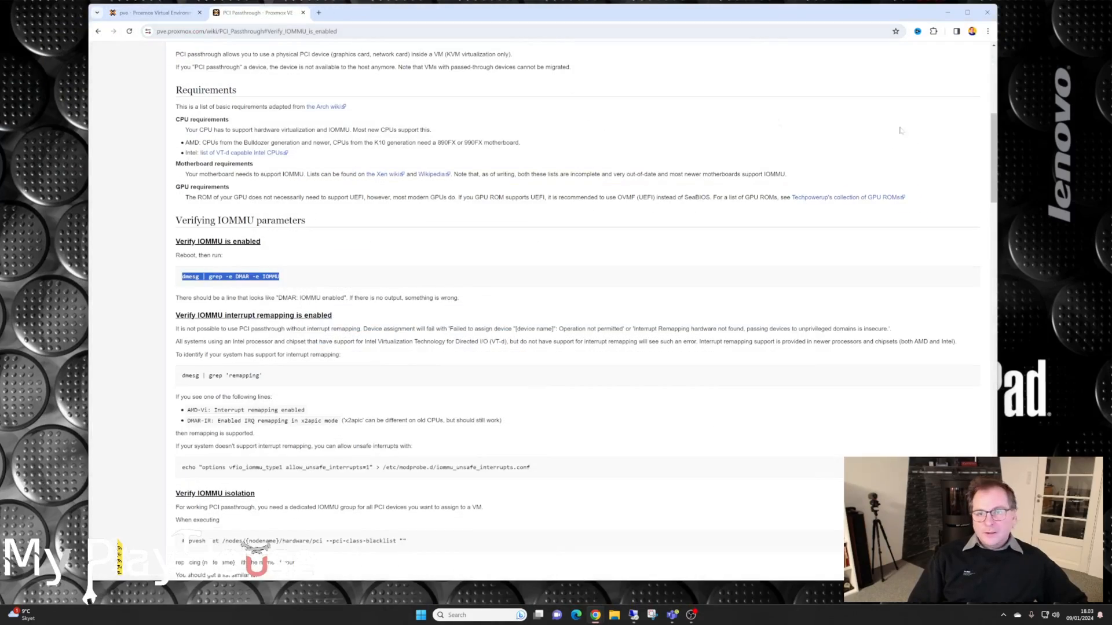
On the wiki's PCI Passthrough page, select the 'dmesg | grep -e DMAR -e IOMMU' command.
scroll(up, 3)
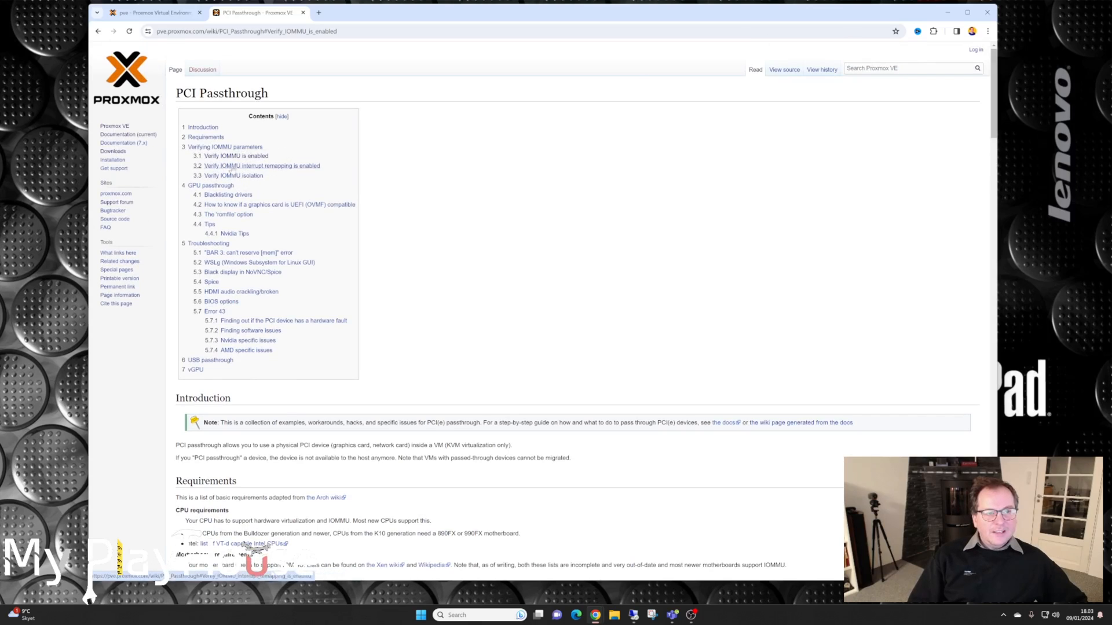
mouse_move(228, 195)
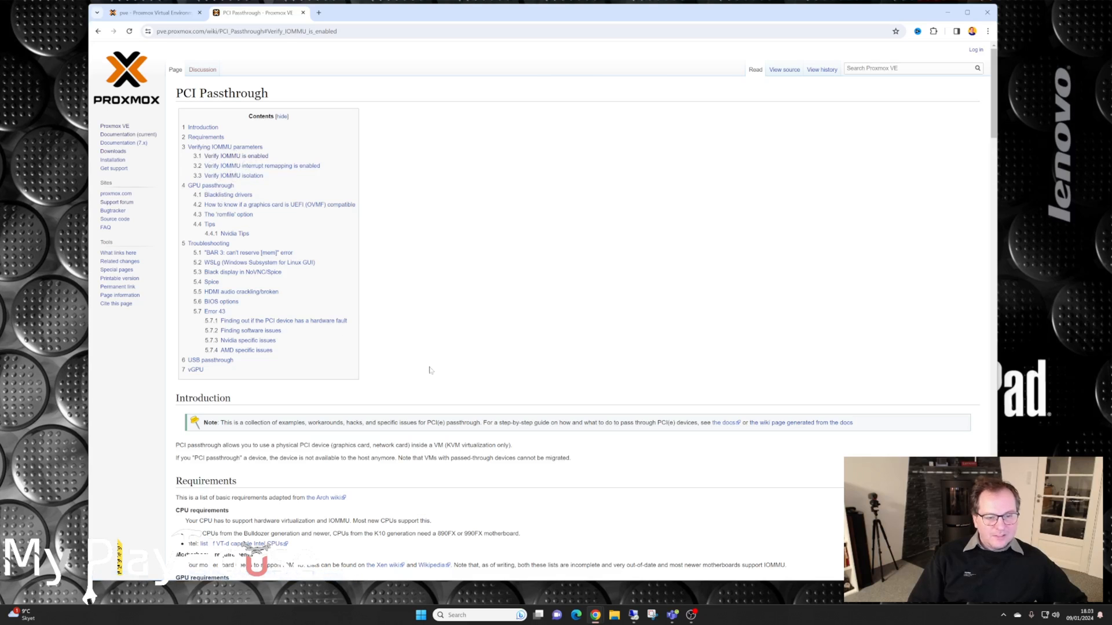
scroll(down, 3)
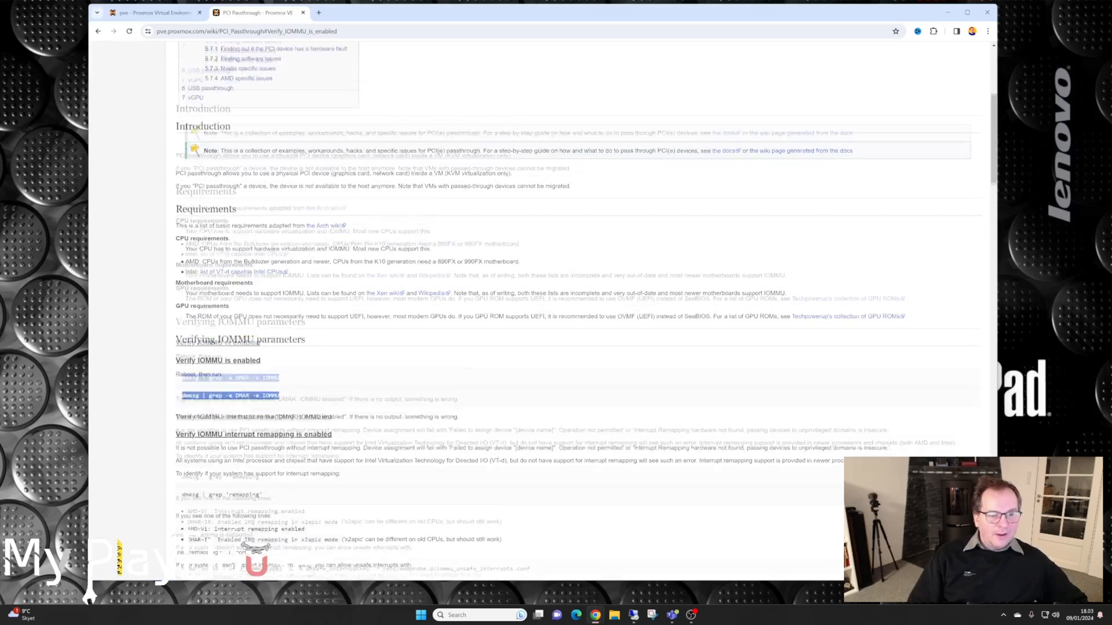
scroll(down, 3)
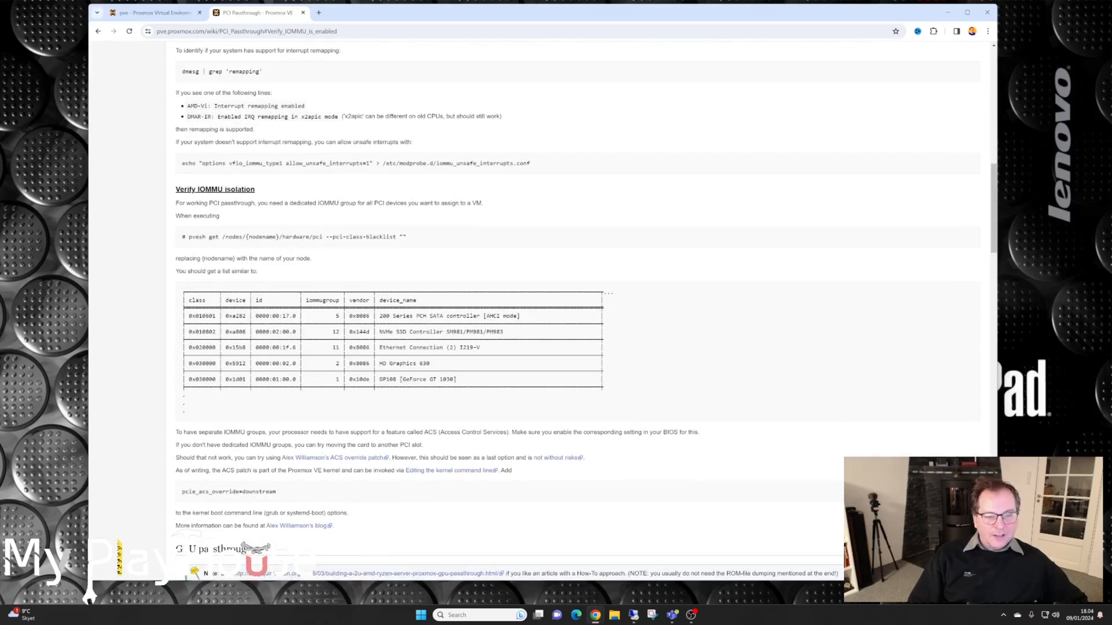
scroll(down, 3)
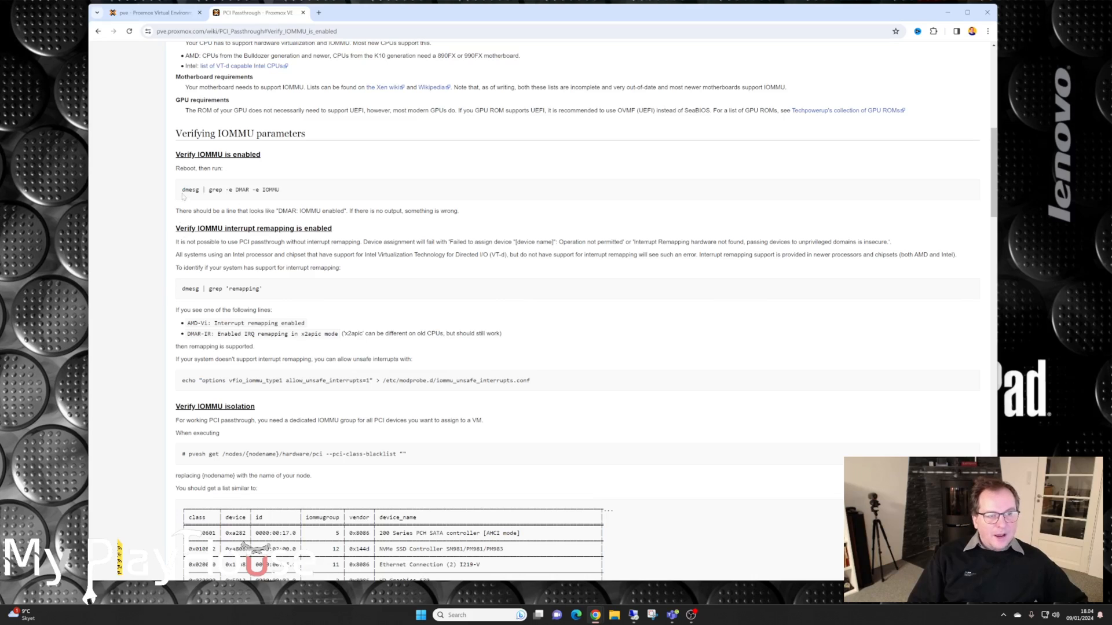
drag(182, 190, 279, 189)
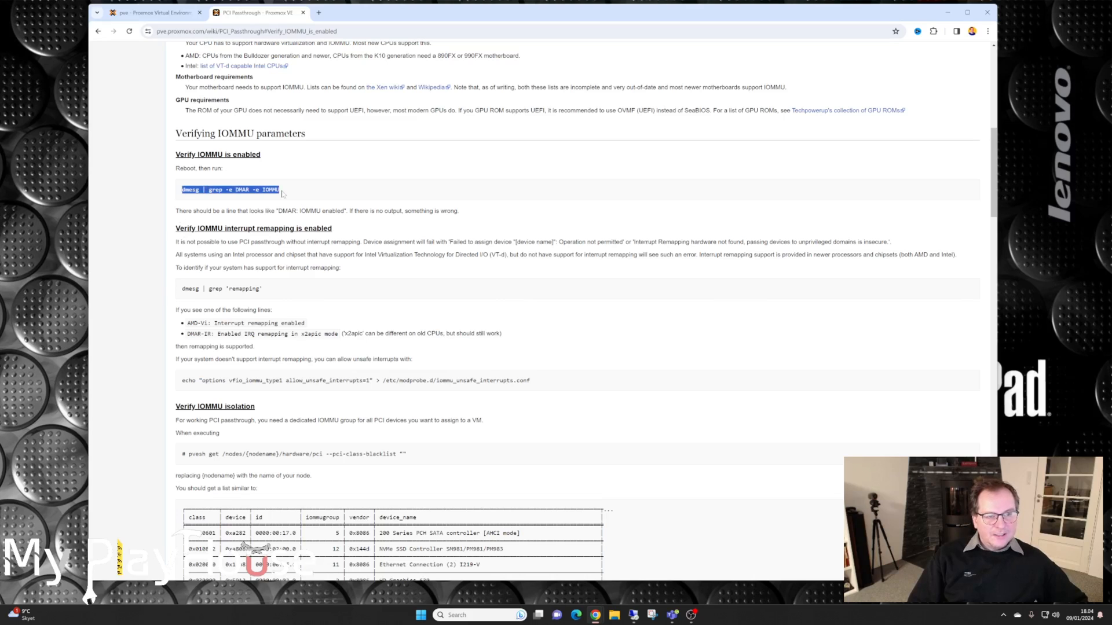
mouse_move(334, 234)
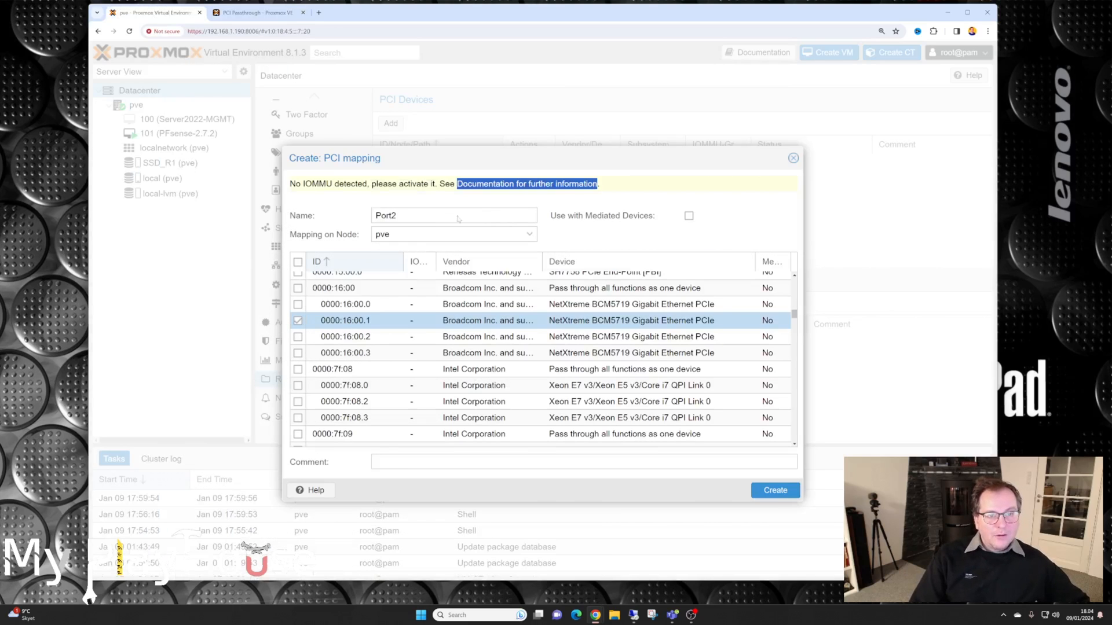
Cancel the mapping and run 'dmesg | grep -e DMAR -e IOMMU' in the pve node shell.
click(792, 158)
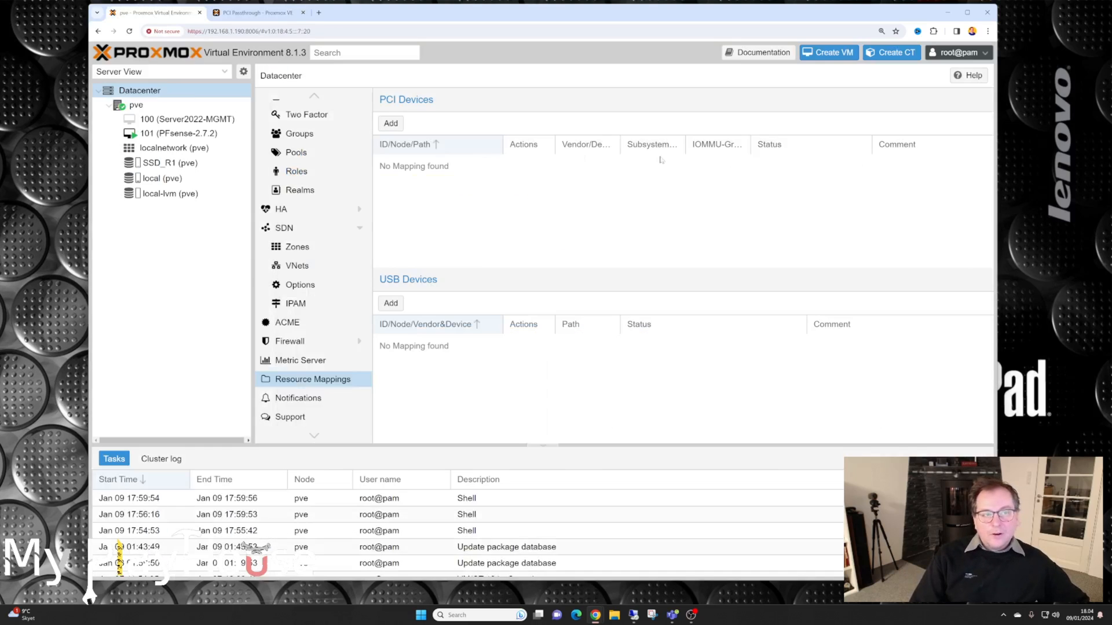
click(135, 104)
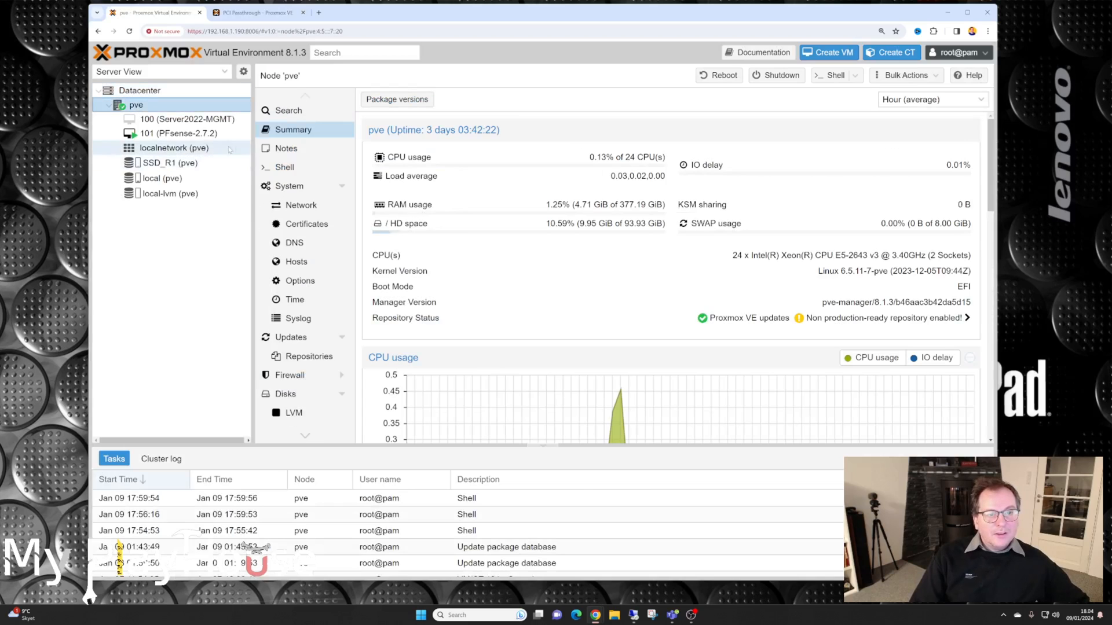
click(285, 167)
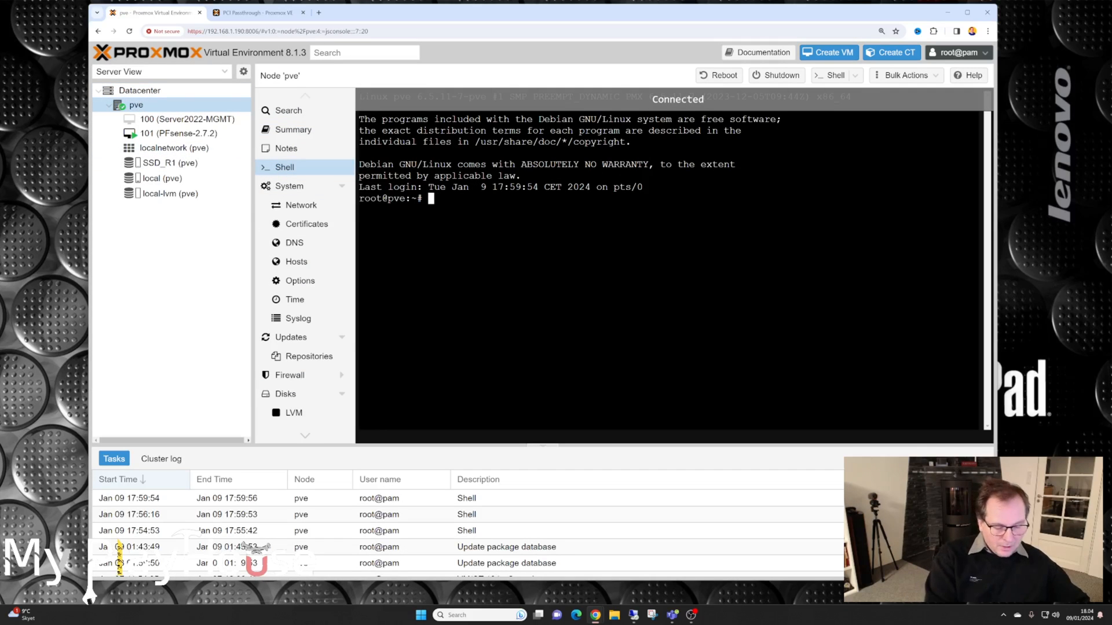
text(dmesg | grep -e DMAR -e IOMMU)
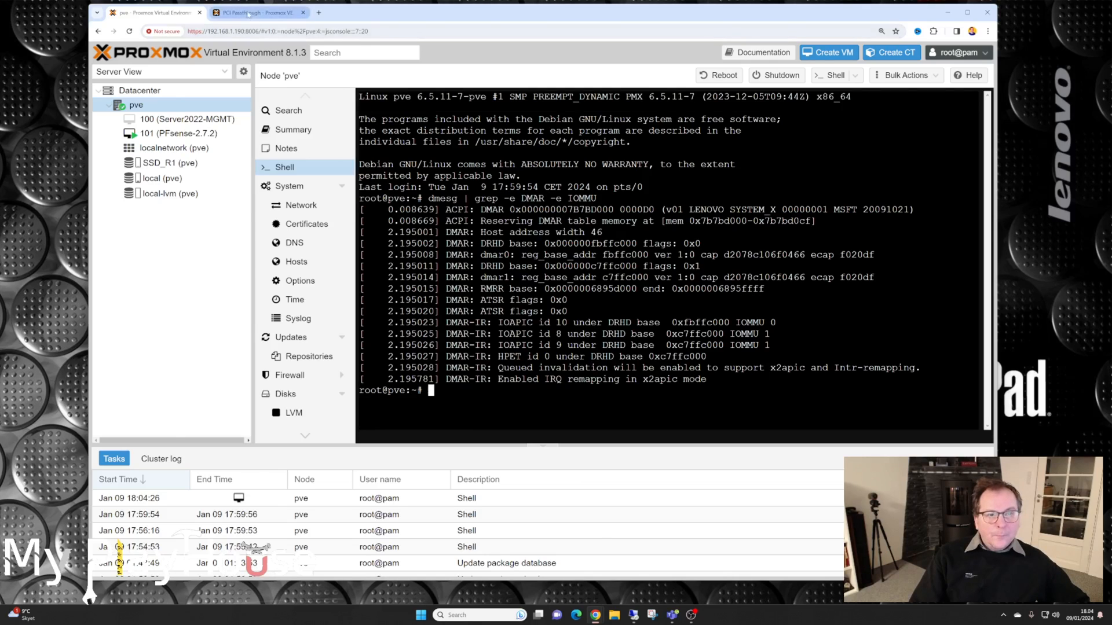
Switch between the PCI Passthrough wiki page and the shell output to compare results.
click(256, 12)
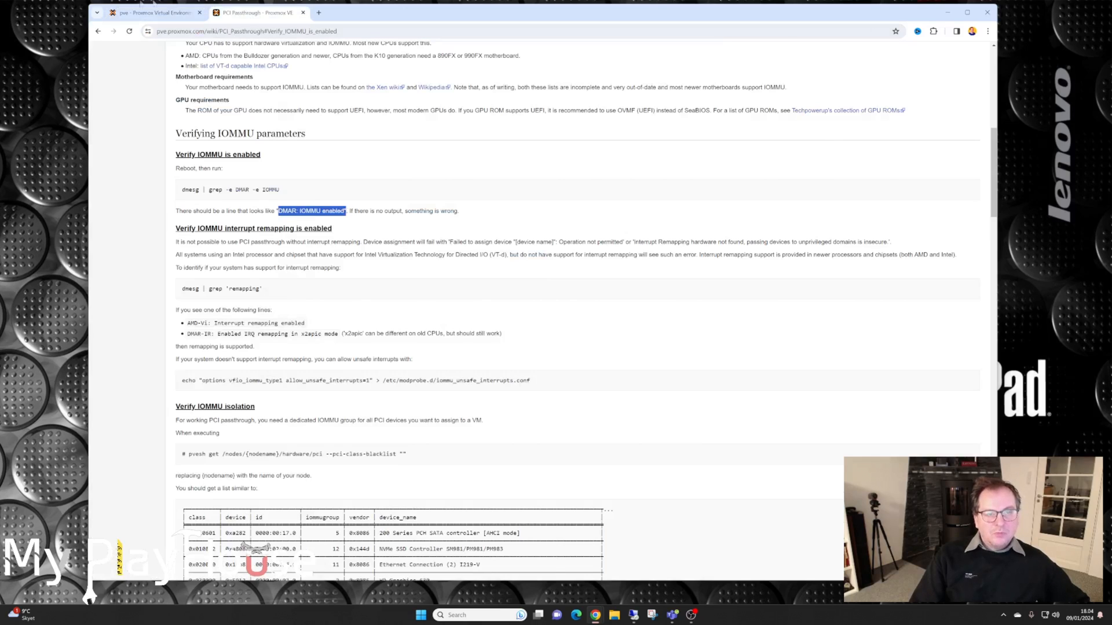
click(151, 12)
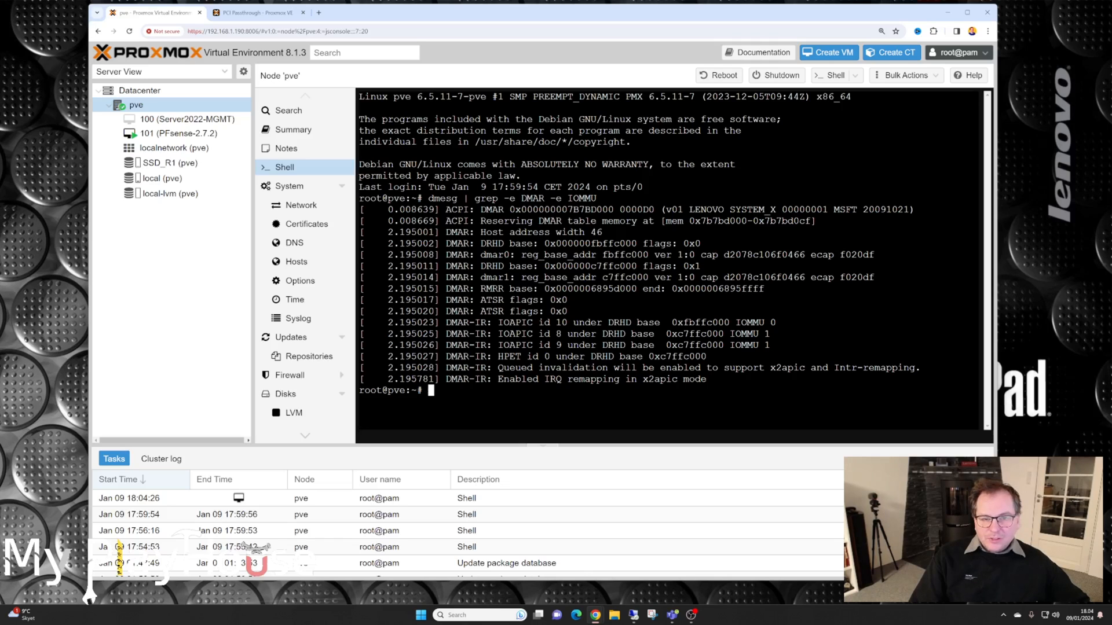
click(257, 13)
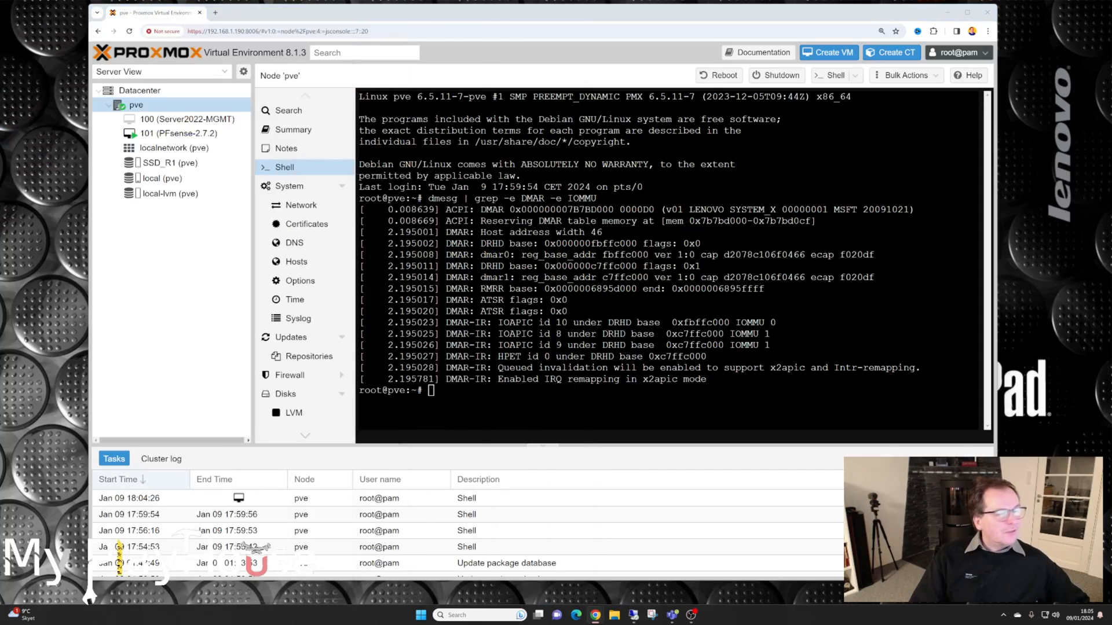
mouse_move(494, 451)
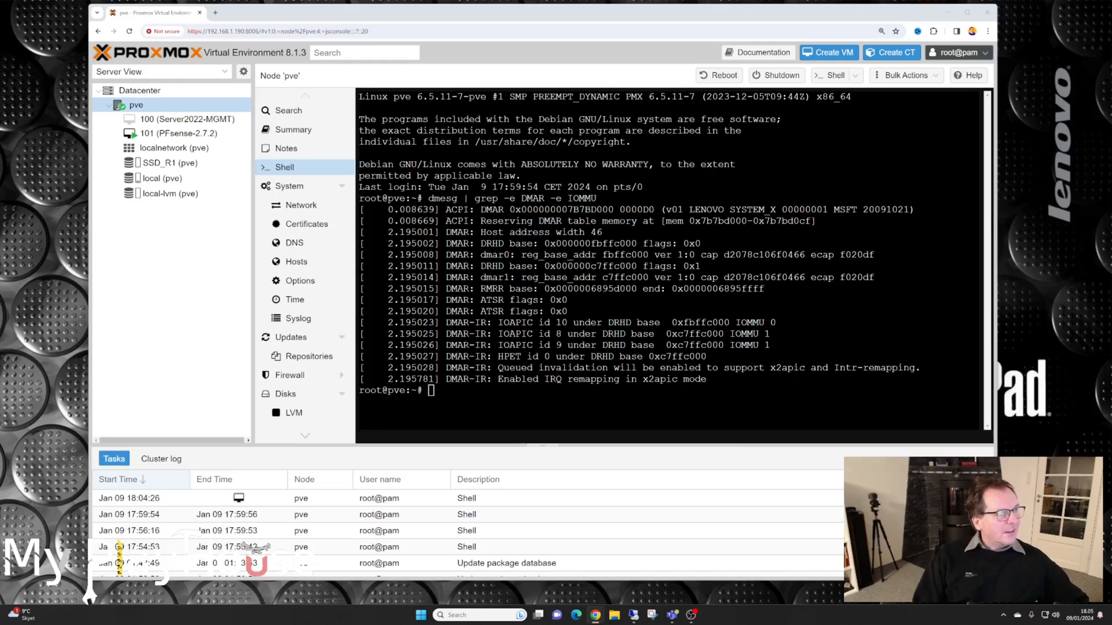
click(255, 12)
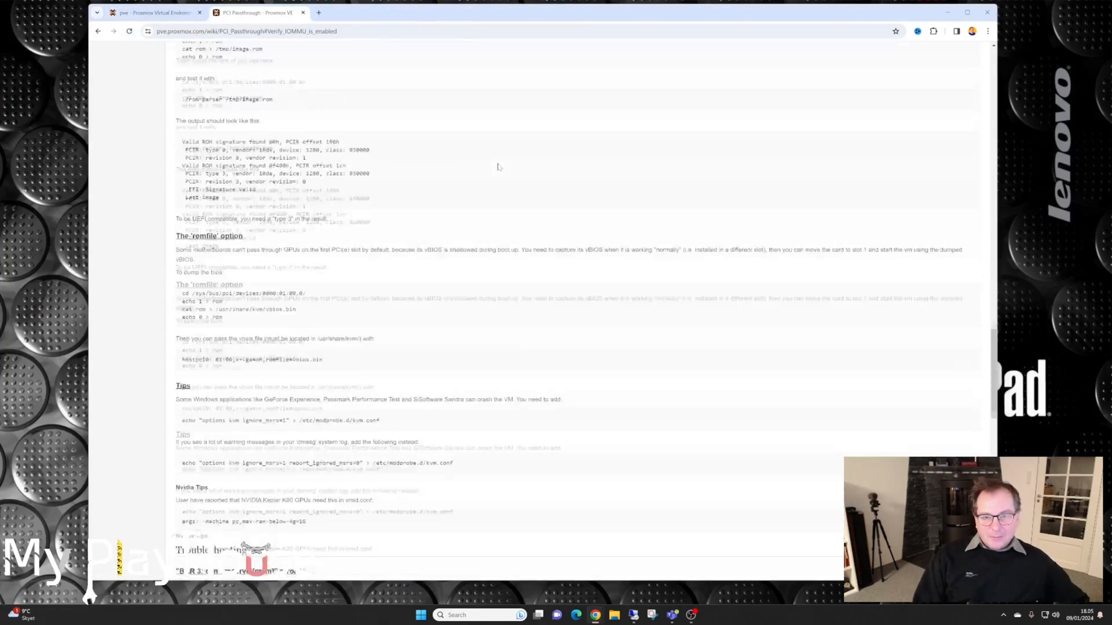
scroll(down, 3)
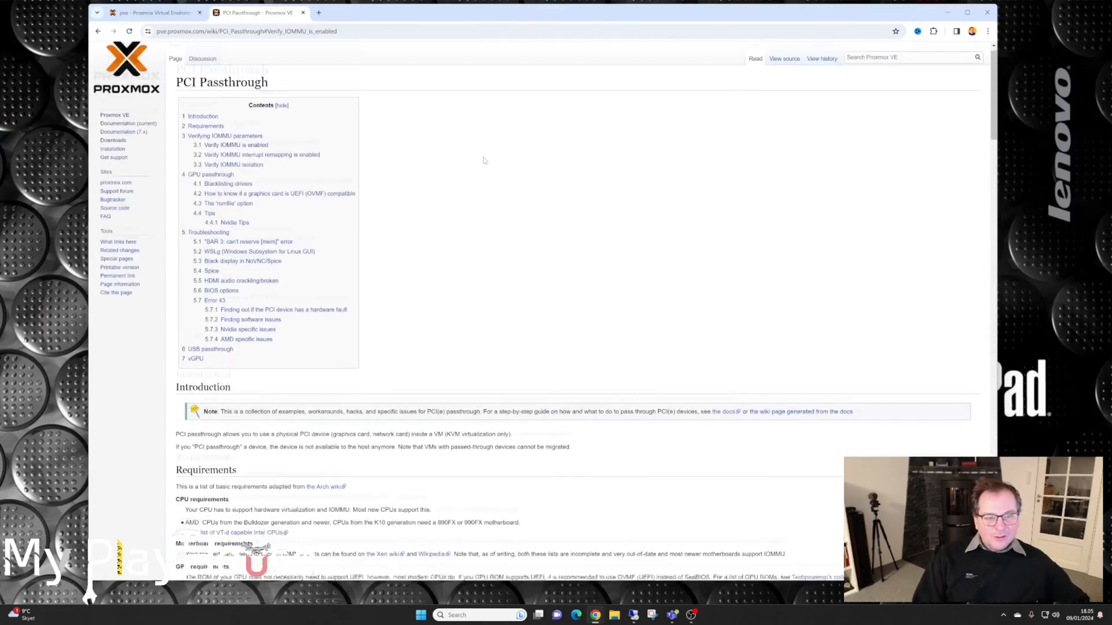
click(152, 12)
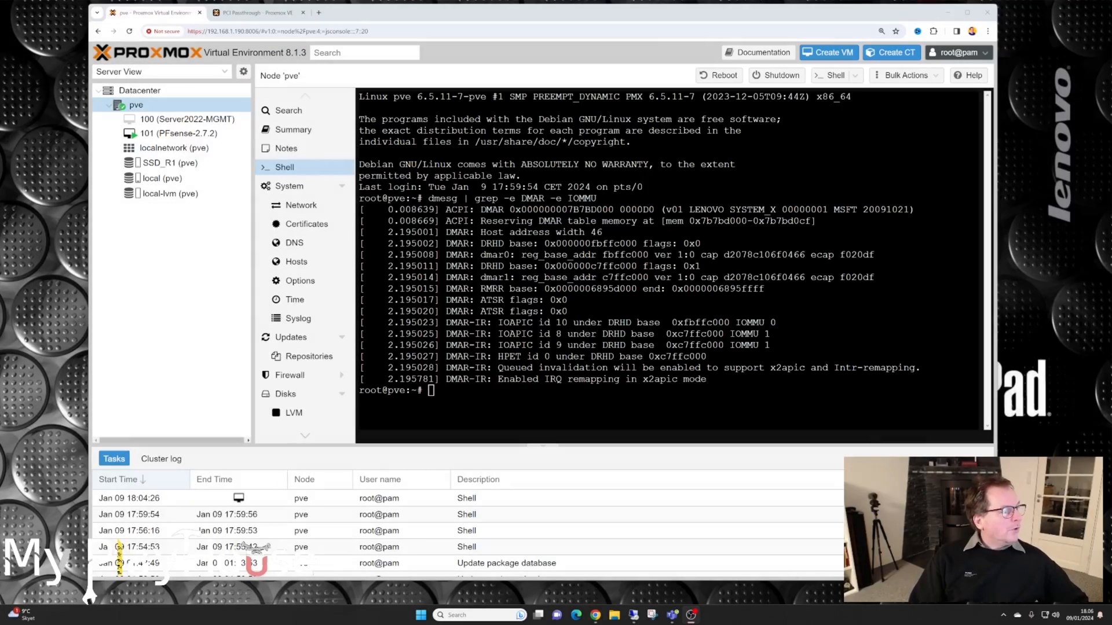
click(470, 12)
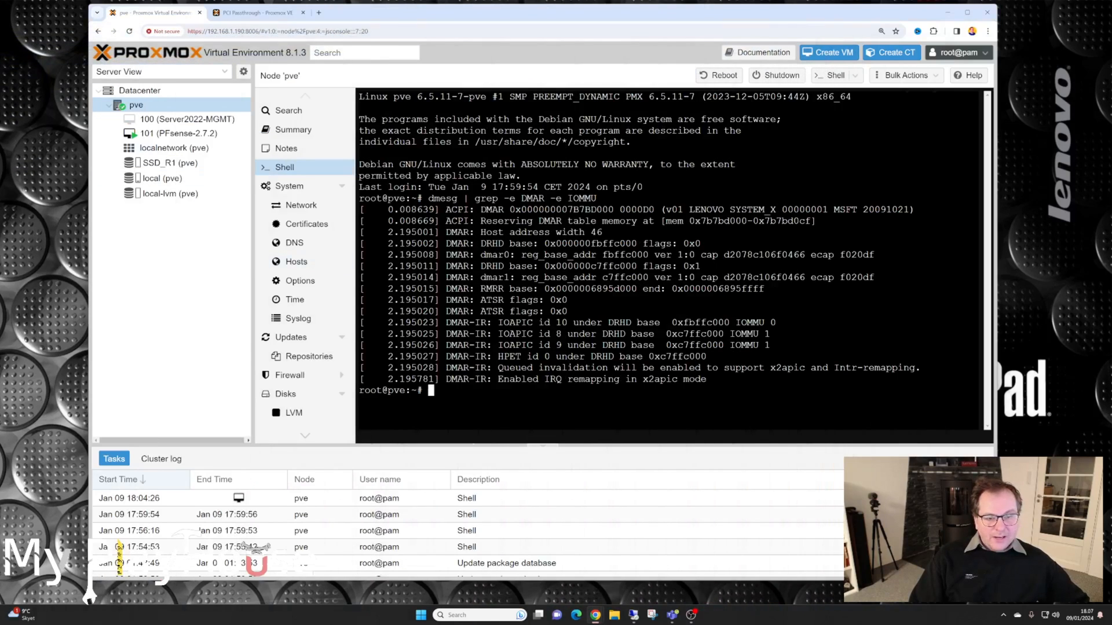
Open /etc/default/grub in nano and add GRUB_CMDLINE_LINUX_DEFAULT="quiet intel_iommu=on".
text(nano /etc/default/grub)
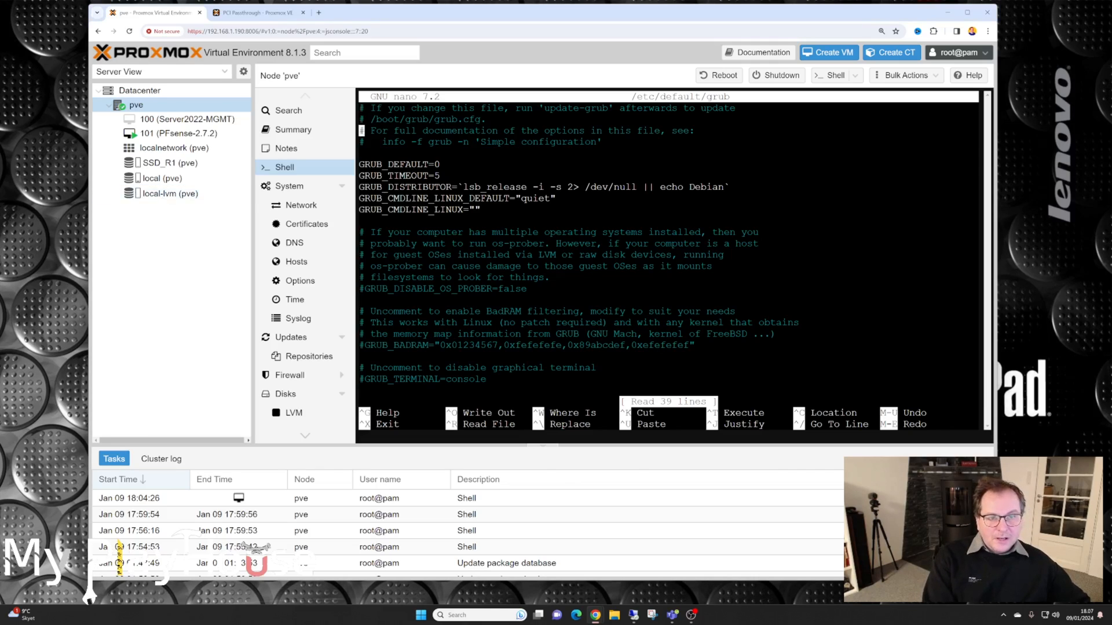
key(enter)
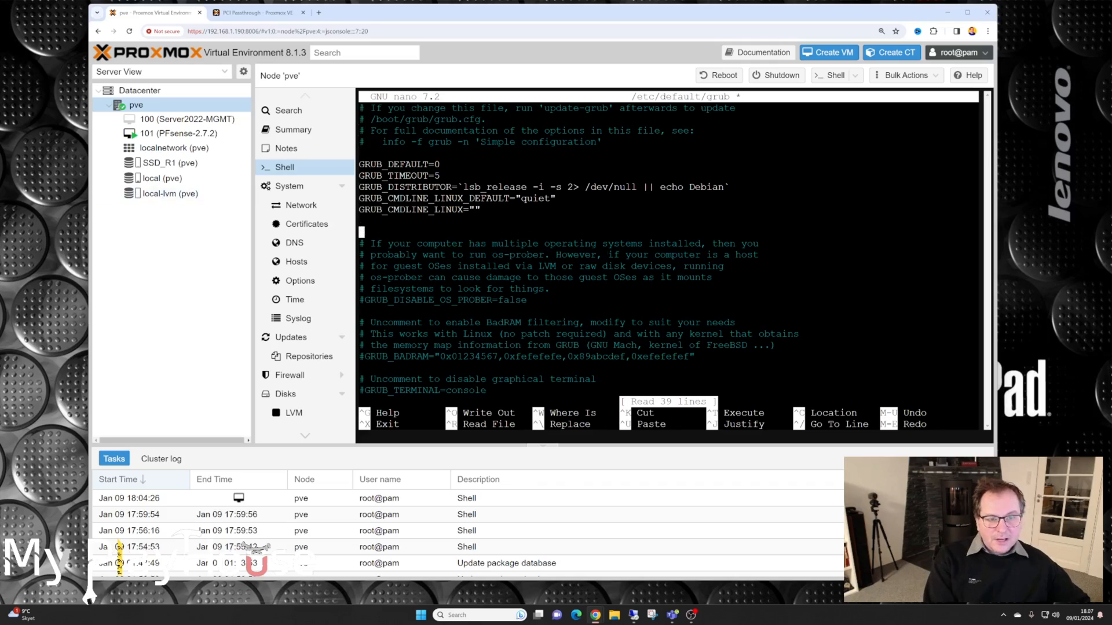
text(GRUB_CMDLINE_LINUX_DEFAULT="quiet intel_iommu=on")
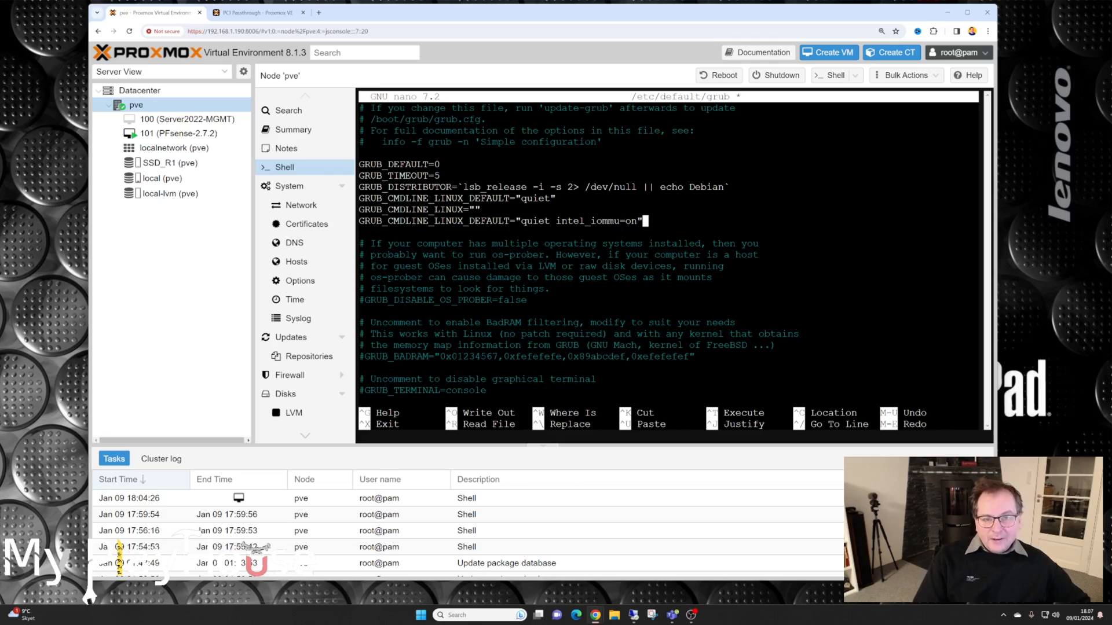
Exit the GRUB file editor and return to the Datacenter resource mappings.
double_click(567, 221)
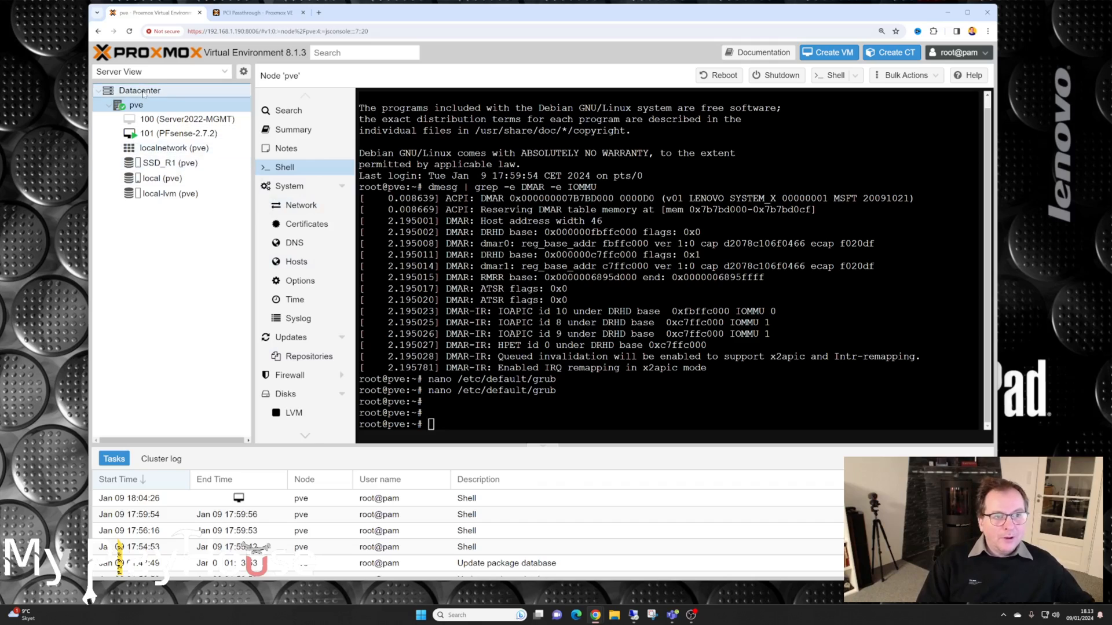
click(139, 90)
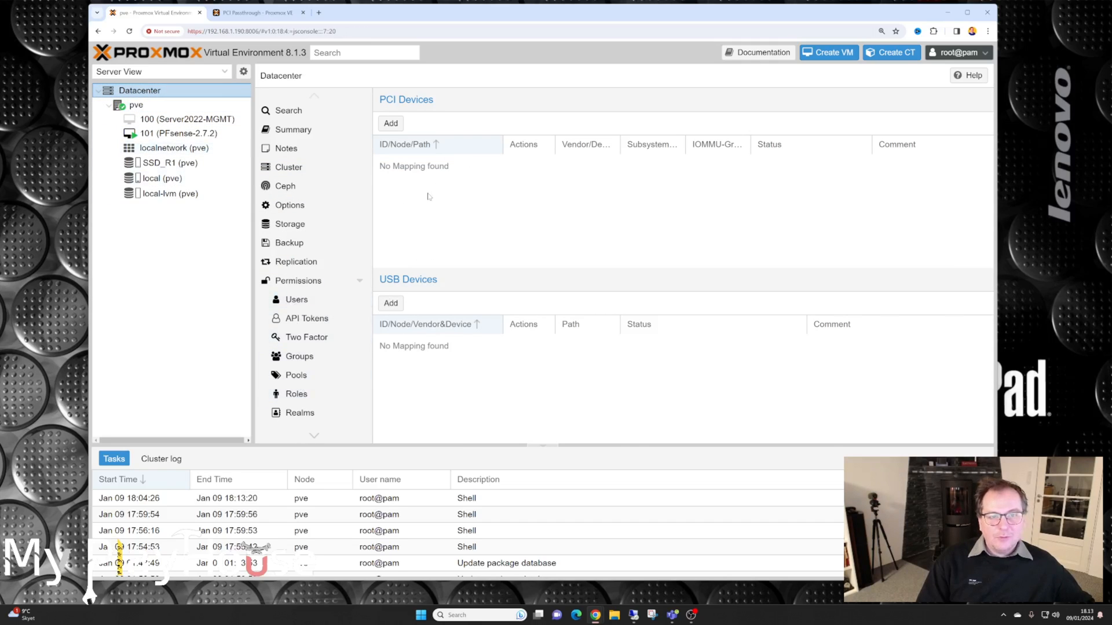
Reopen the Create: PCI mapping dialog, note the no-IOMMU warning, and close it.
click(389, 123)
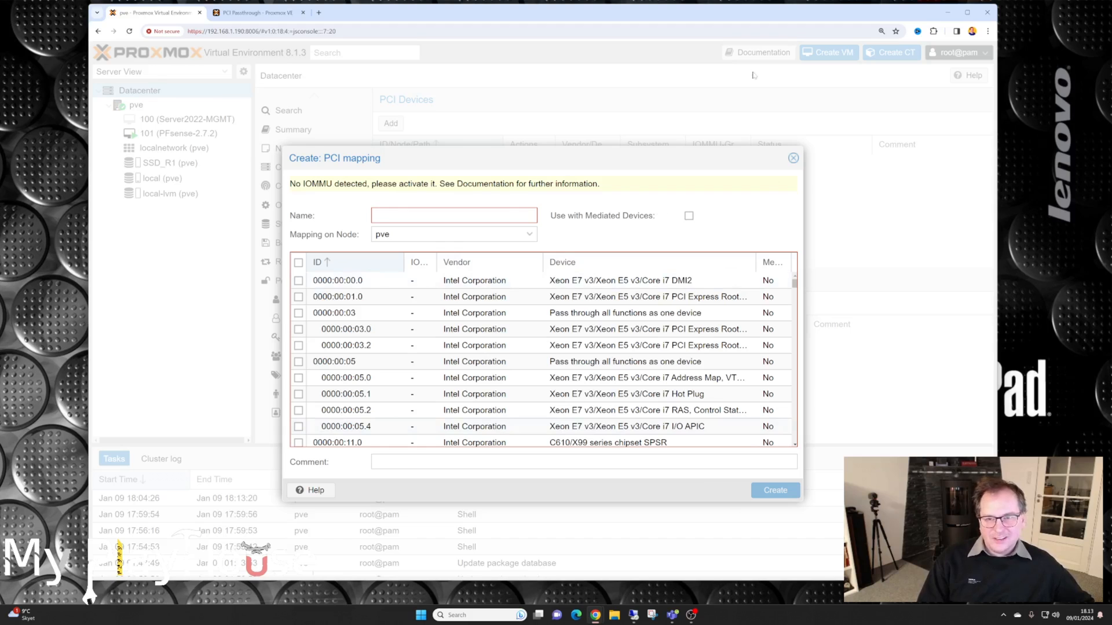
click(793, 158)
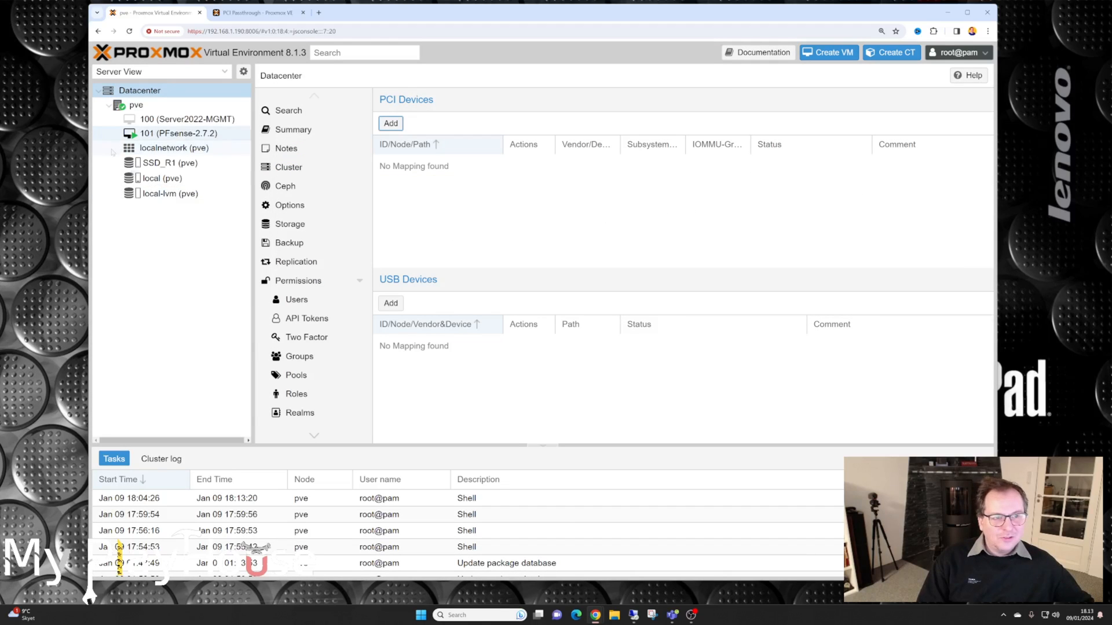
mouse_move(179, 134)
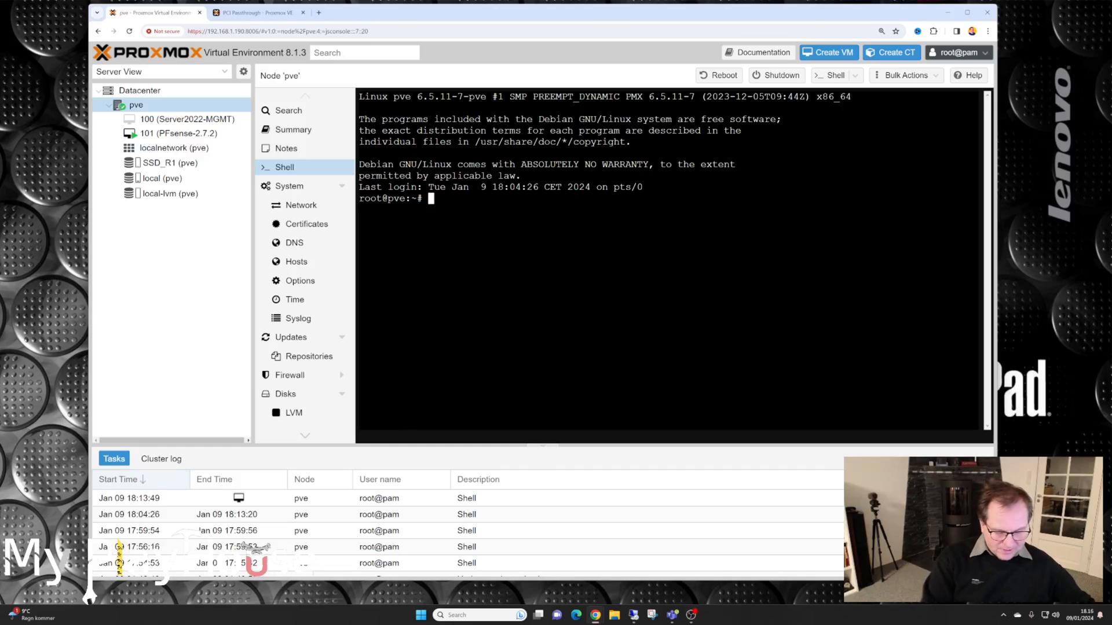
Append iommu=pt to the GRUB kernel options, save, and run update-grub.
text(nano /etc/default/grub)
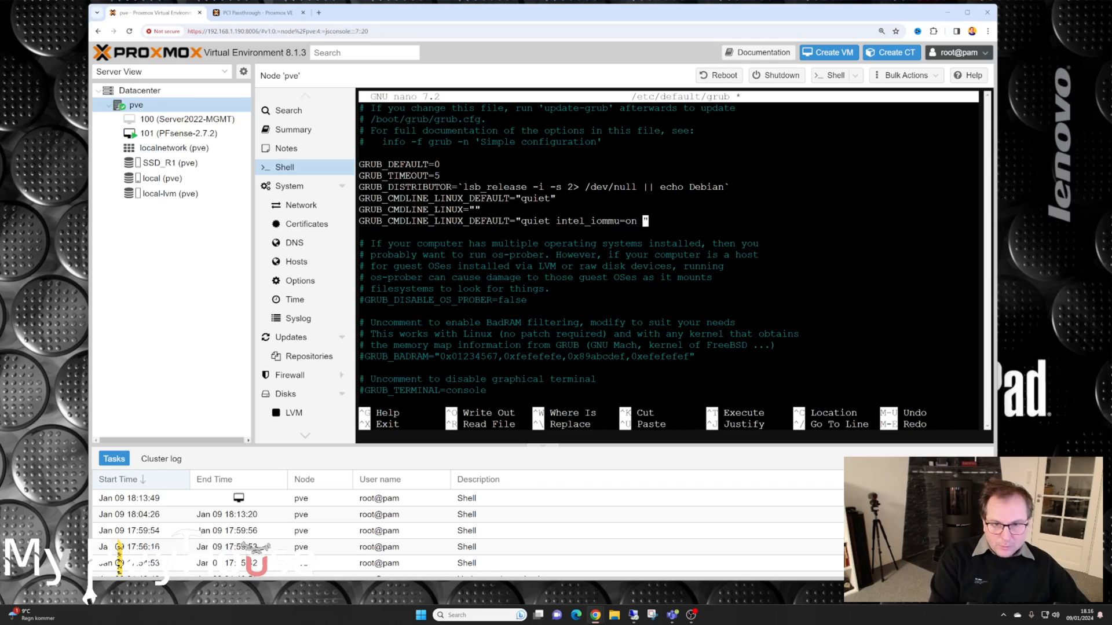
text(iommu=pt)
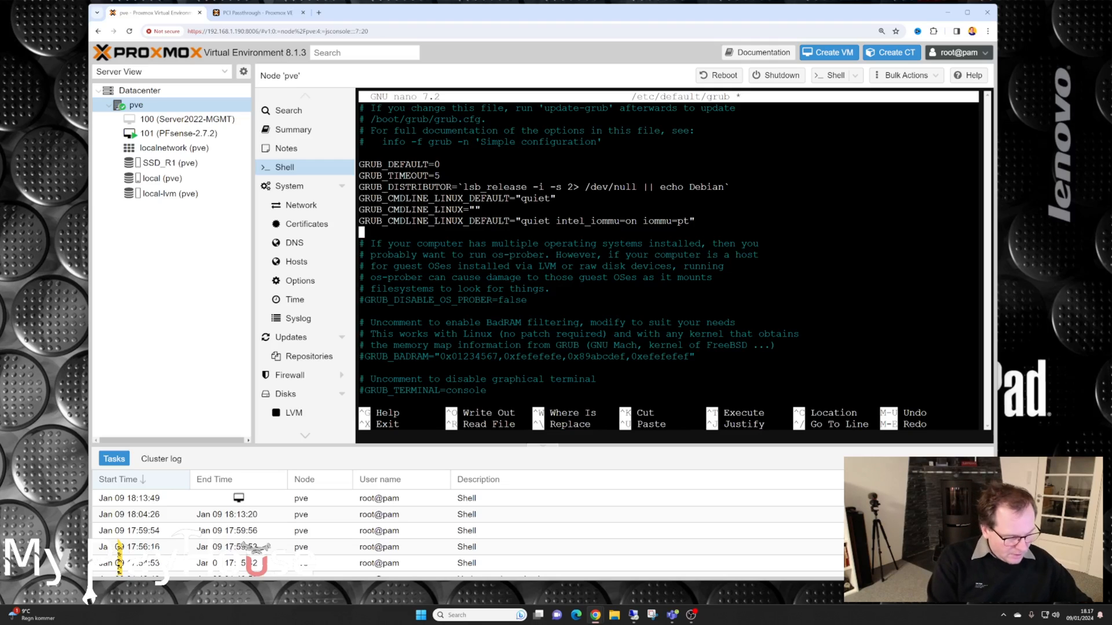
key(ctrl+o)
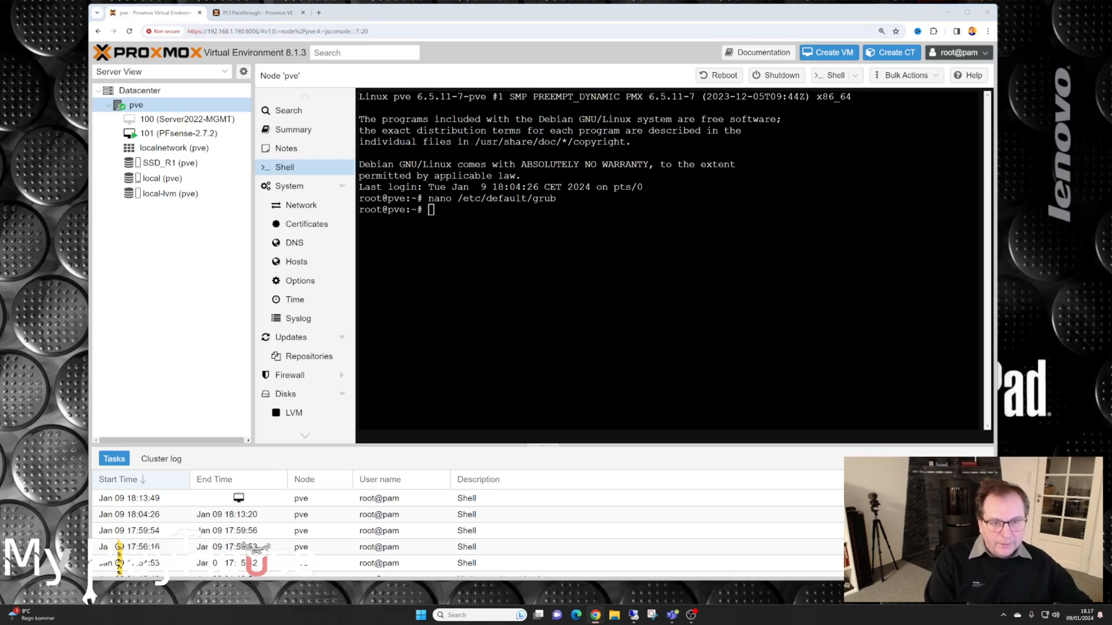
text(update-grub)
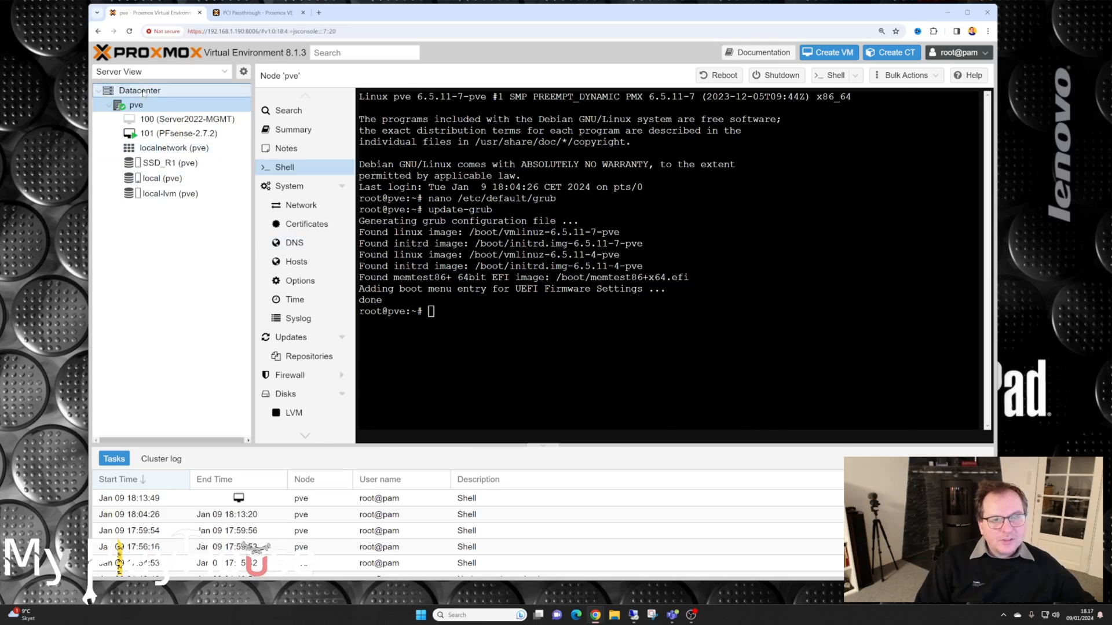
click(139, 91)
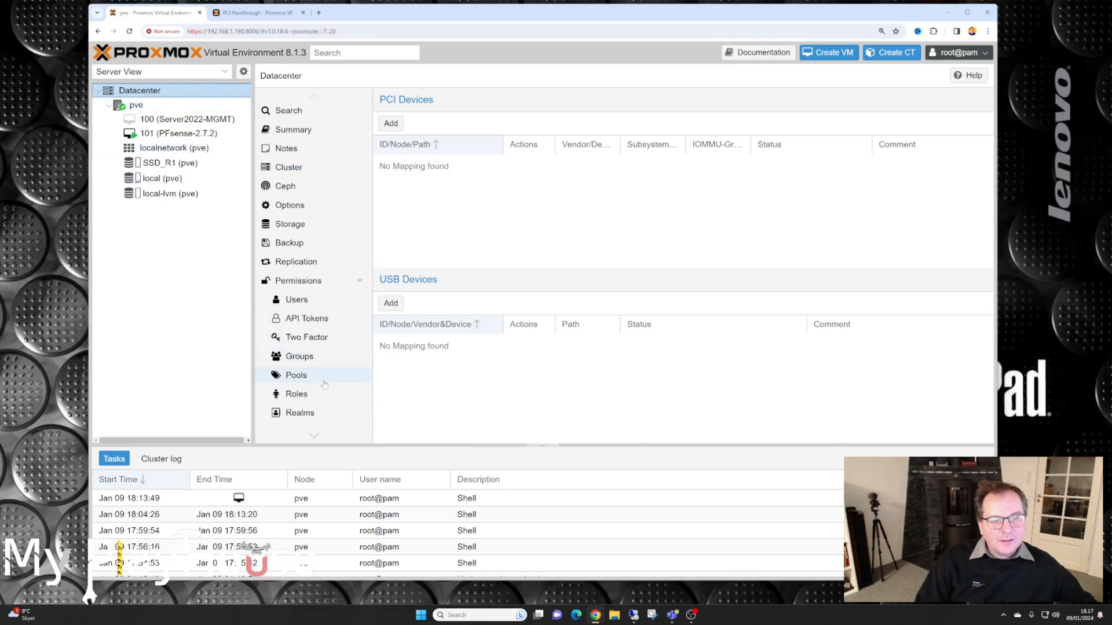
Reopen and close the PCI mapping dialog, still showing no IOMMU, then return to the pve shell.
scroll(down, 3)
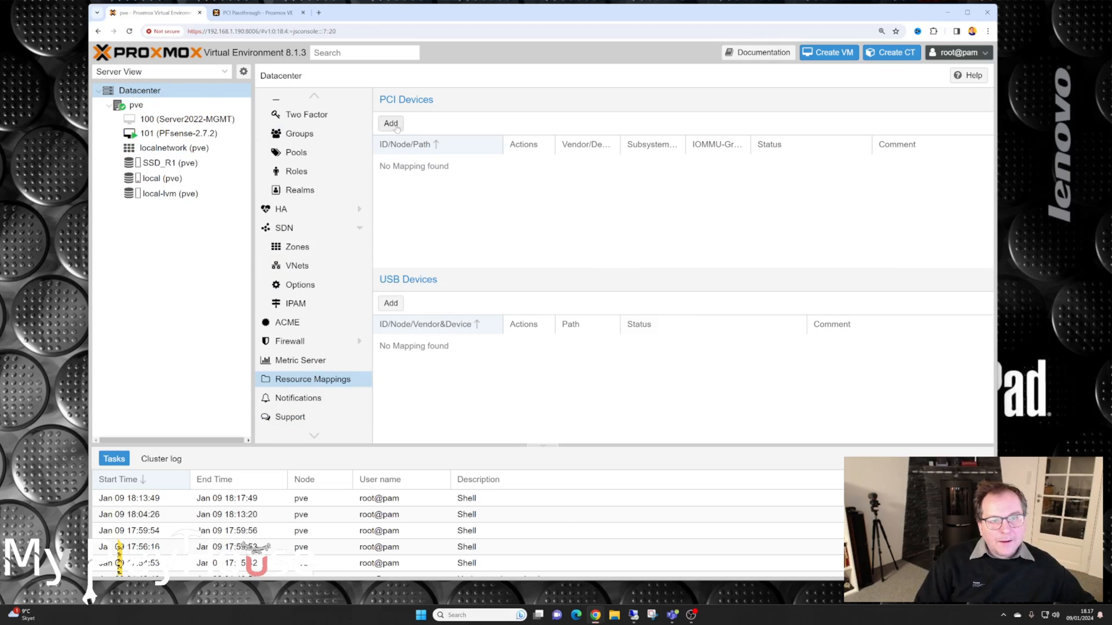
click(390, 124)
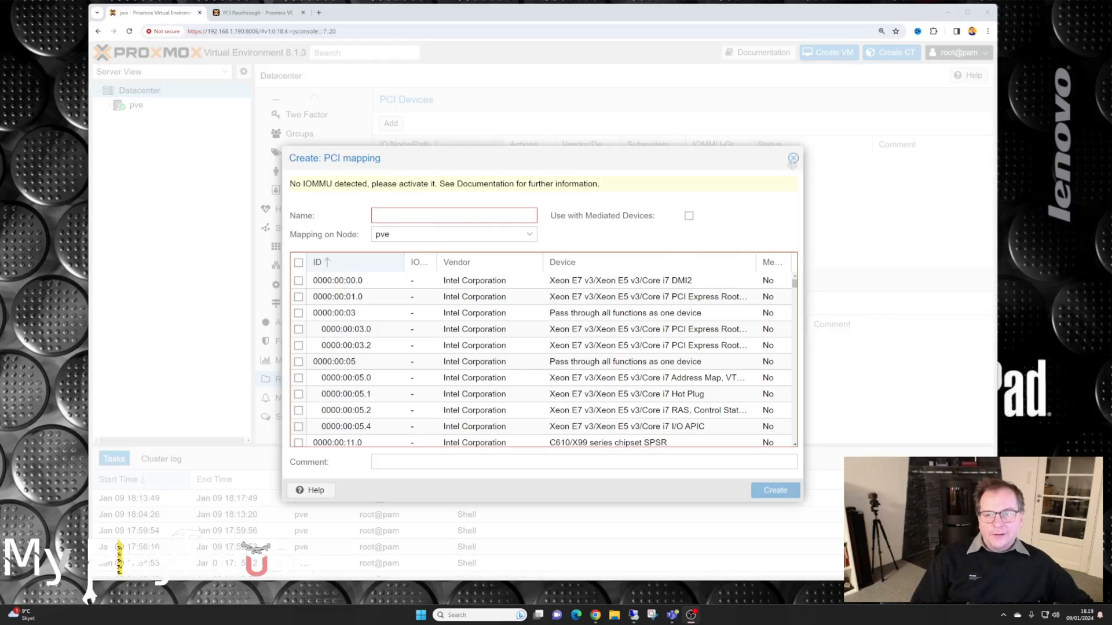
click(793, 158)
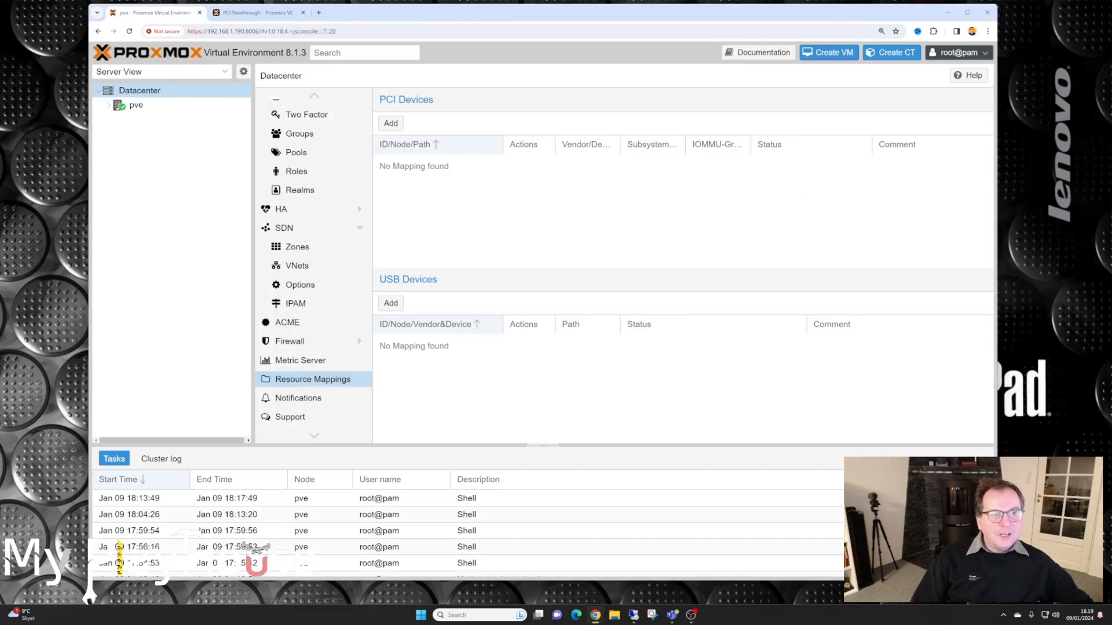
click(136, 105)
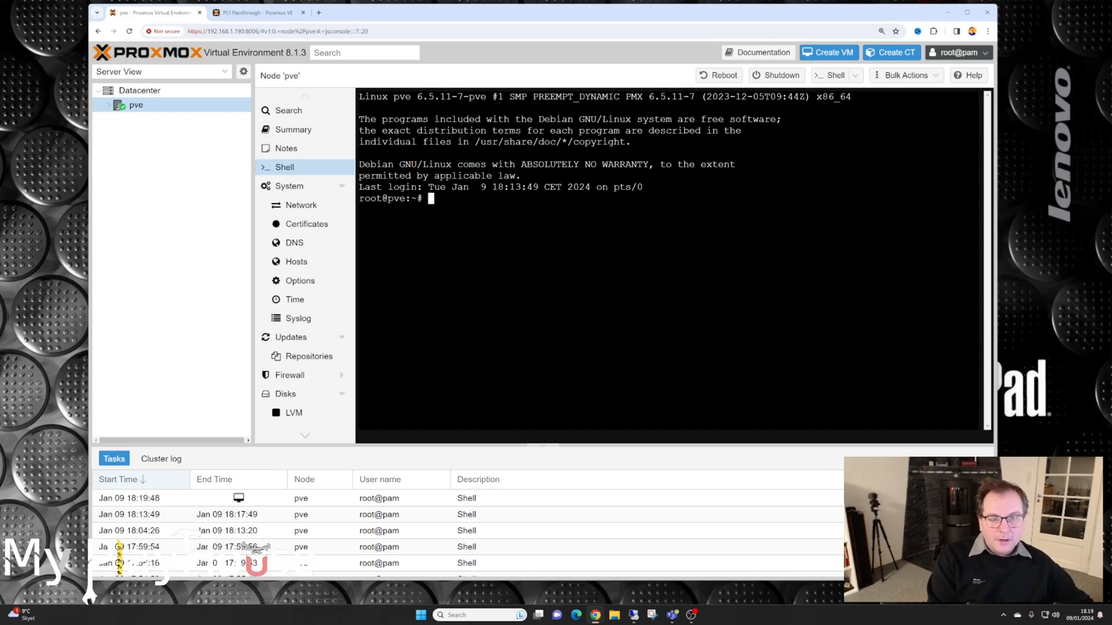
Add vfio, vfio_iommu_type1, vfio_pci and vfio_virqfd to /etc/modules and save it.
text(nano /etc/modules)
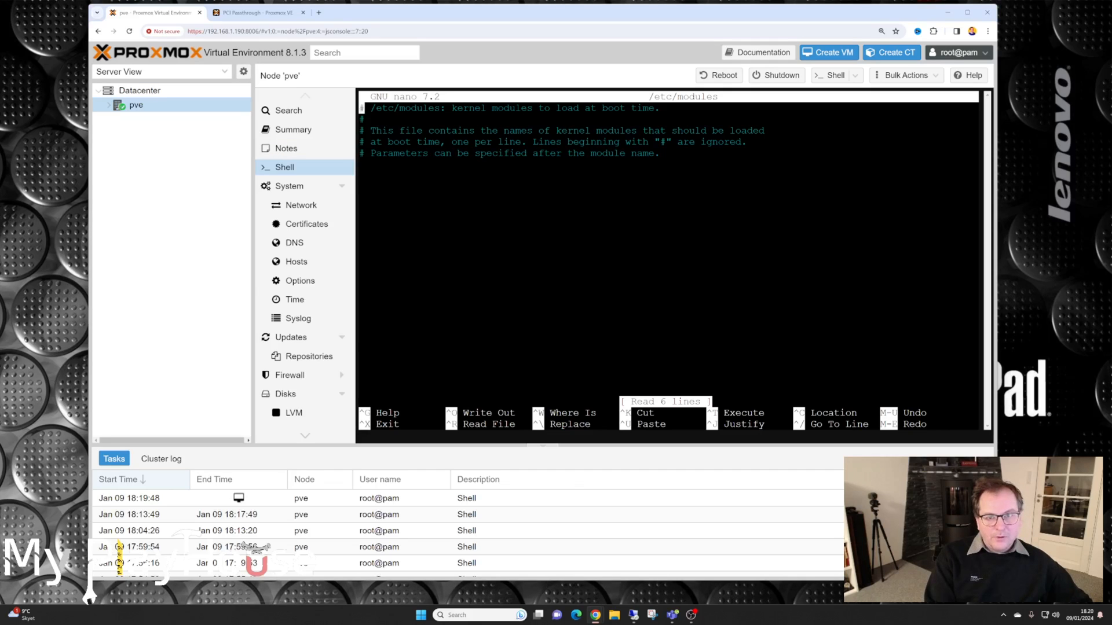
text(vfio)
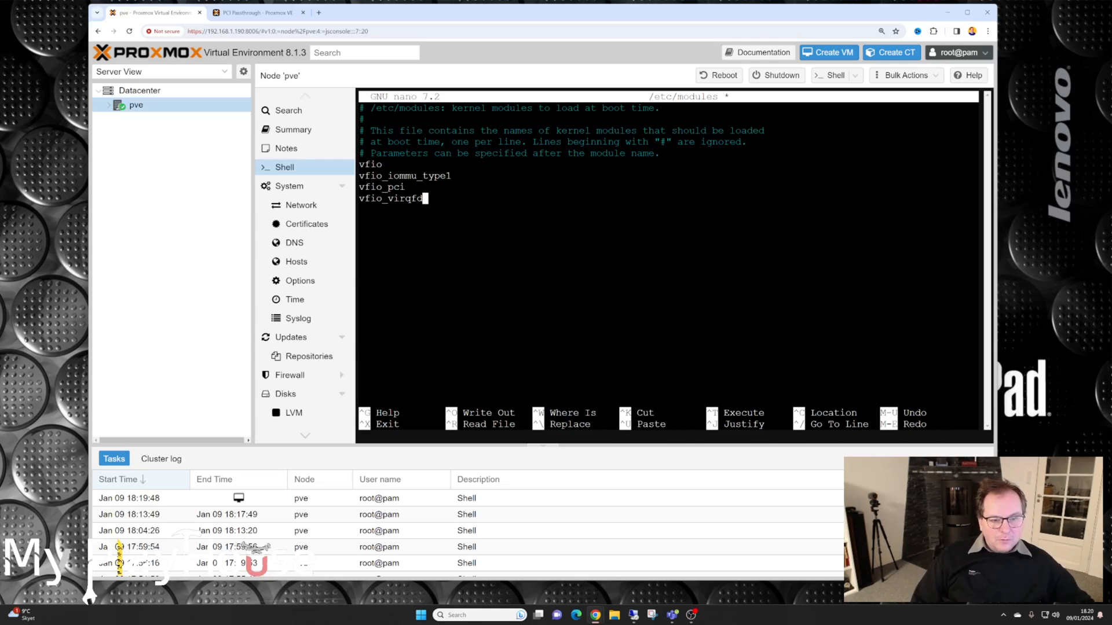
key(Enter)
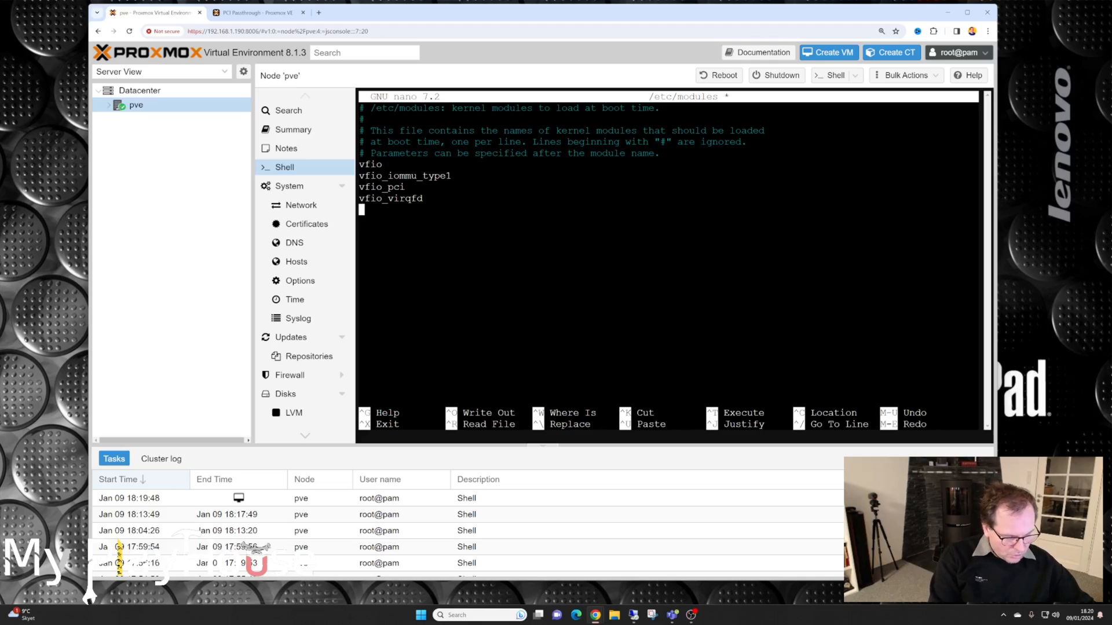
key(ctrl+o)
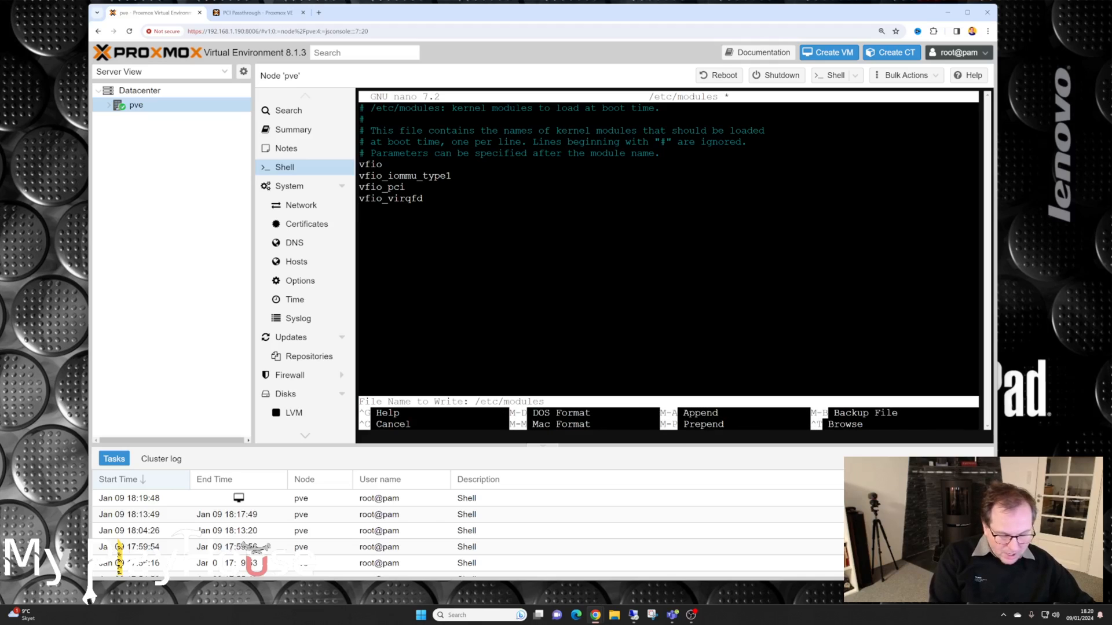
key(Enter)
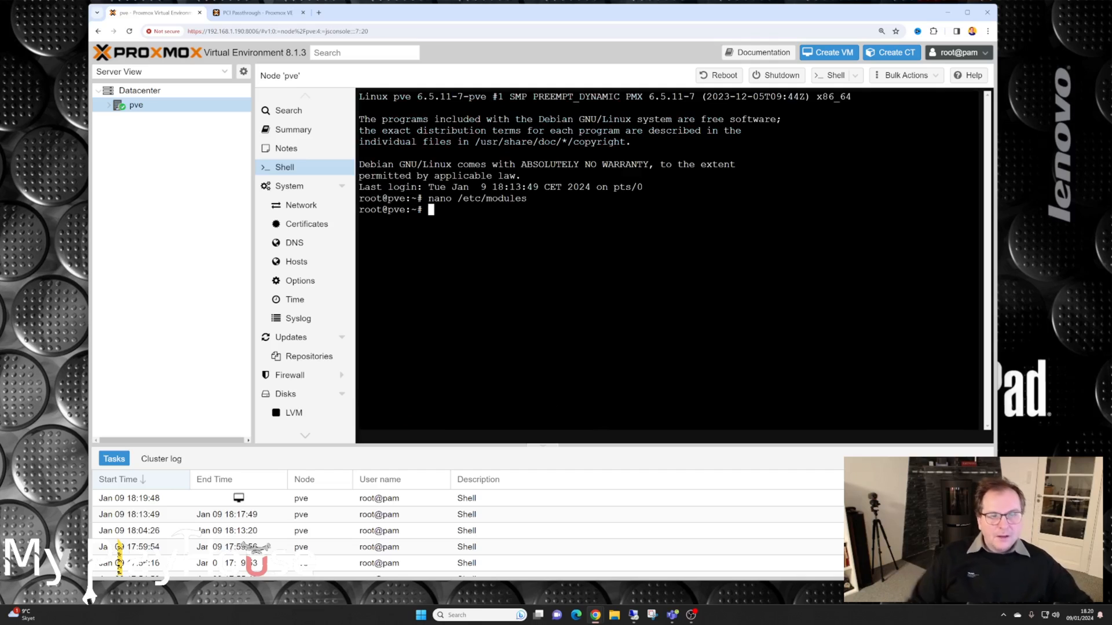
scroll(down, 3)
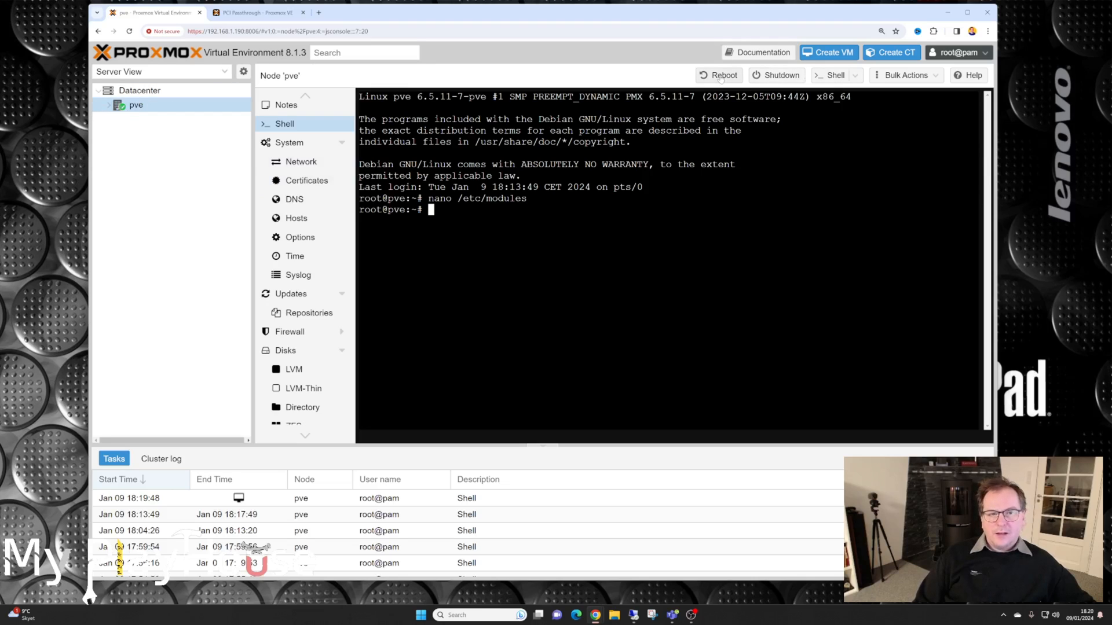
Reboot the pve node and reopen its shell.
click(718, 75)
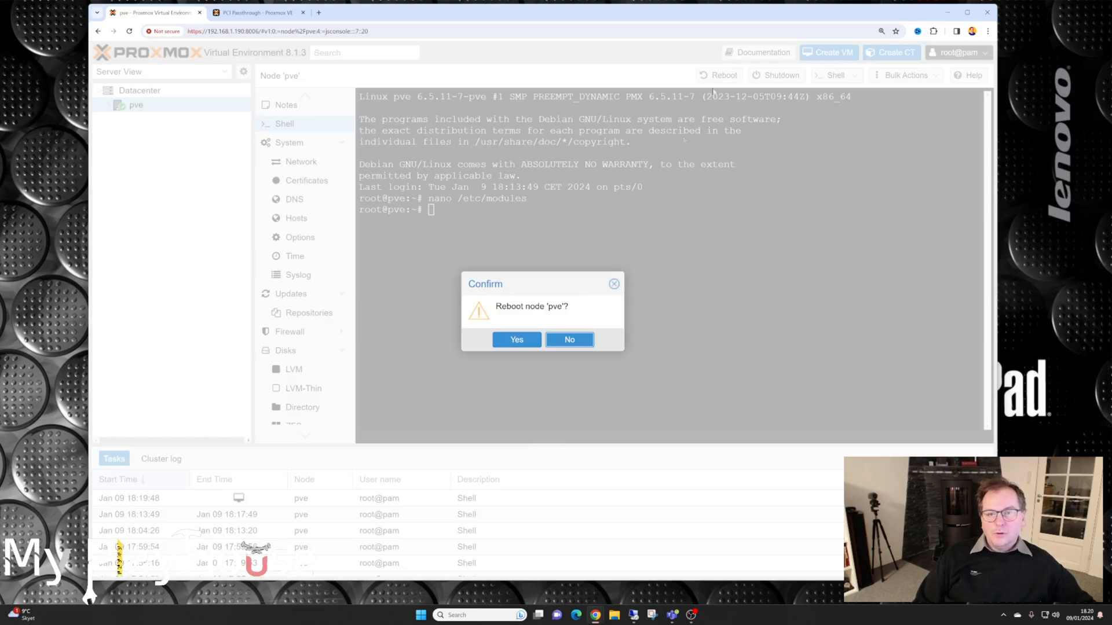
click(569, 338)
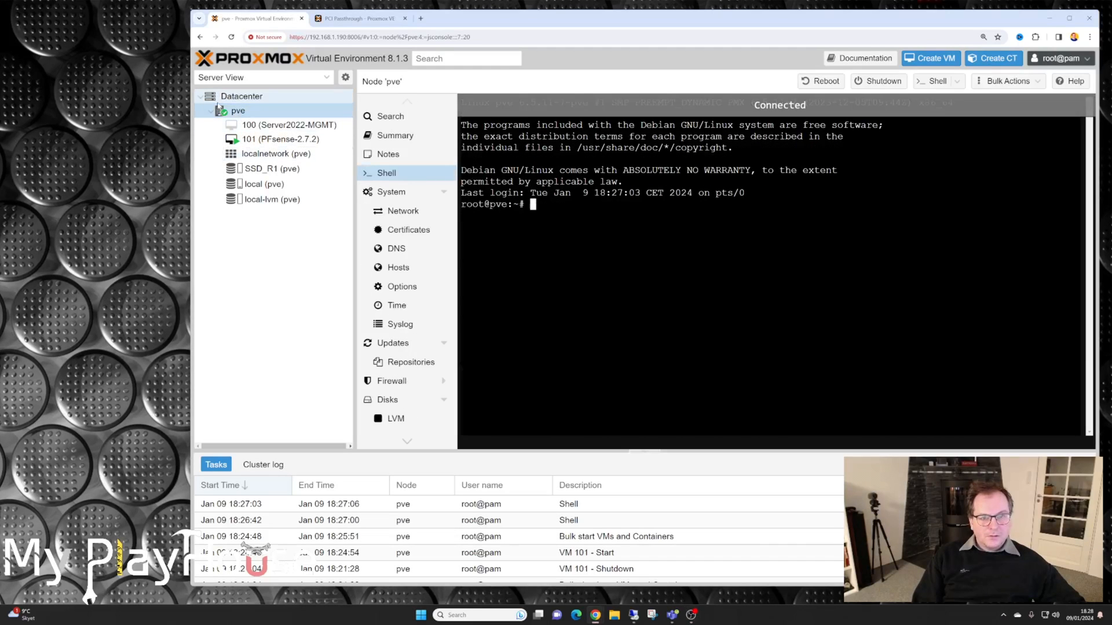
click(361, 18)
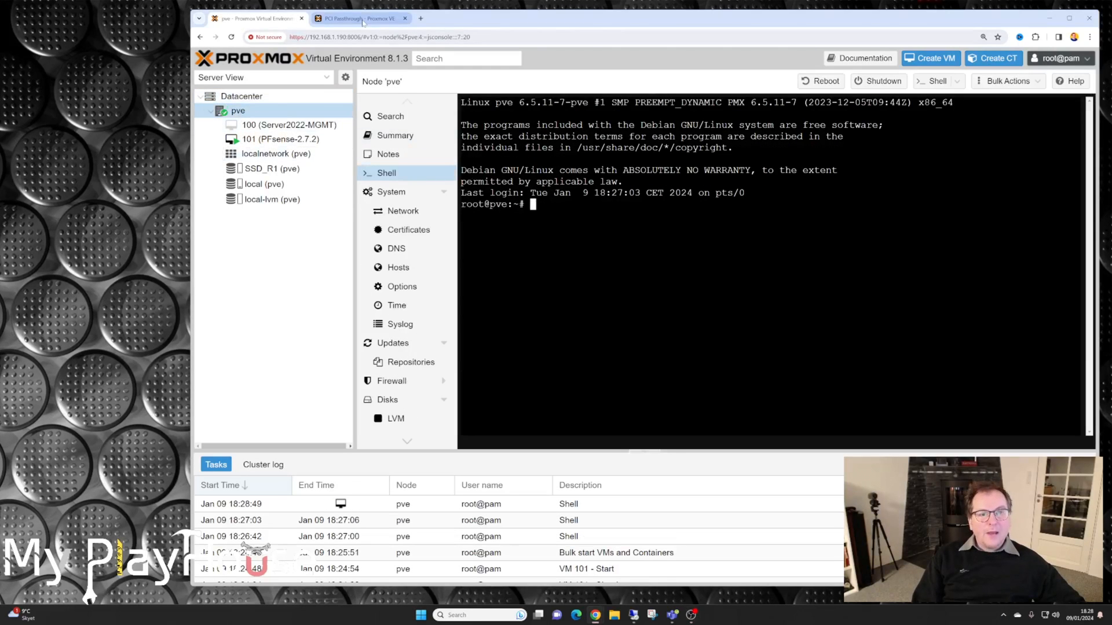
Confirm IOMMU is enabled with dmesg | grep -e DMAR -e IOMMU, then go to Datacenter.
click(361, 18)
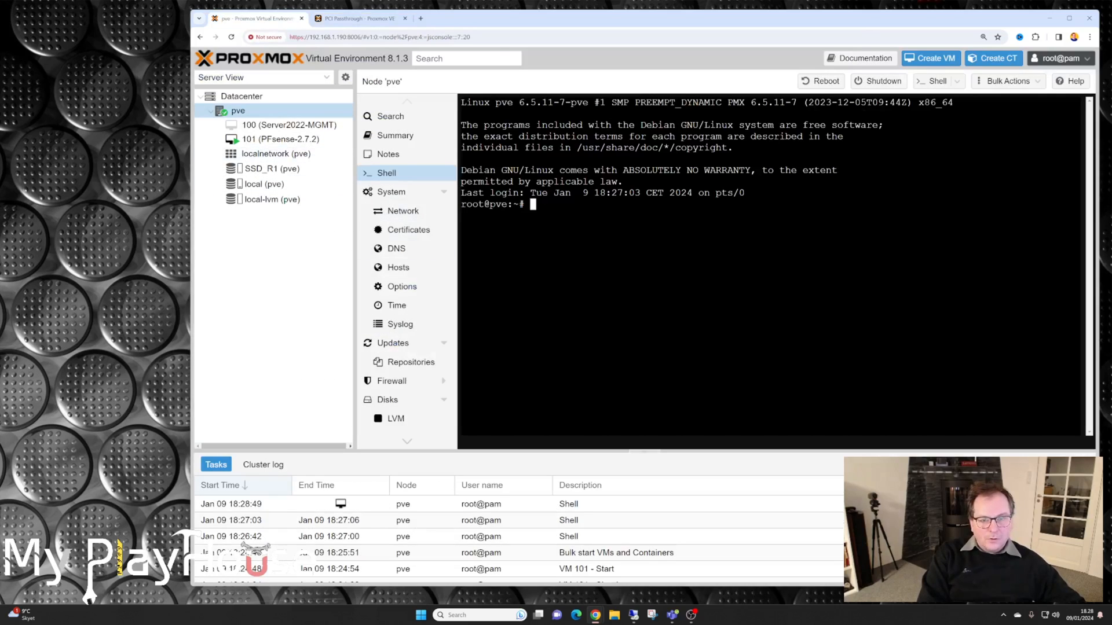
text(dmesg | grep -e DMAR -e IOMMU)
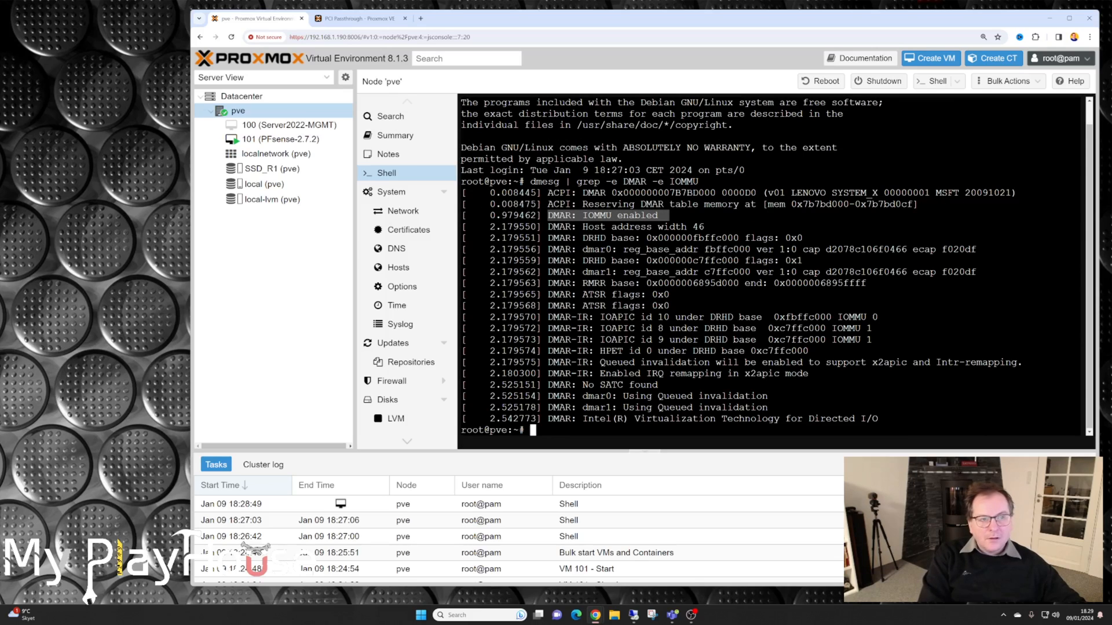
click(241, 96)
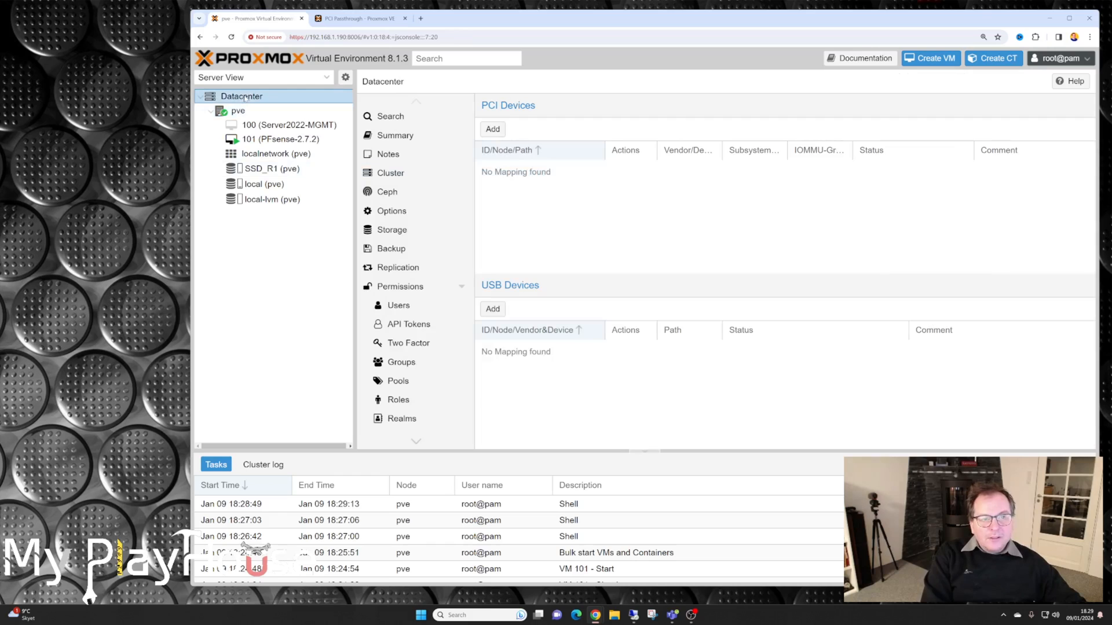
Open the Create: PCI mapping form for node pve, leaving no device selected.
click(493, 129)
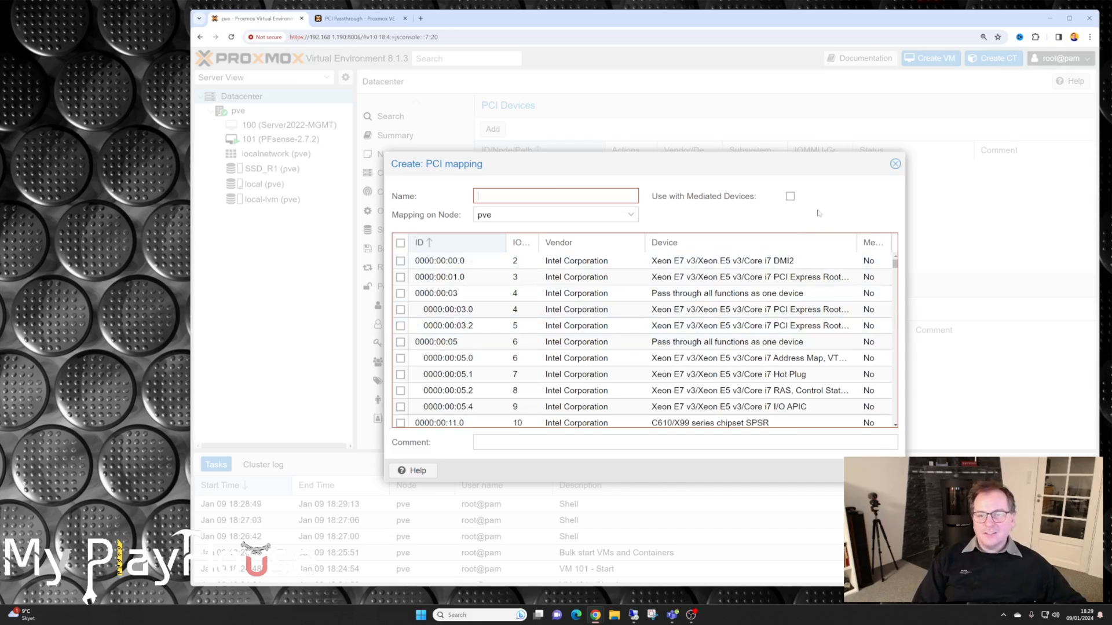
mouse_move(808, 211)
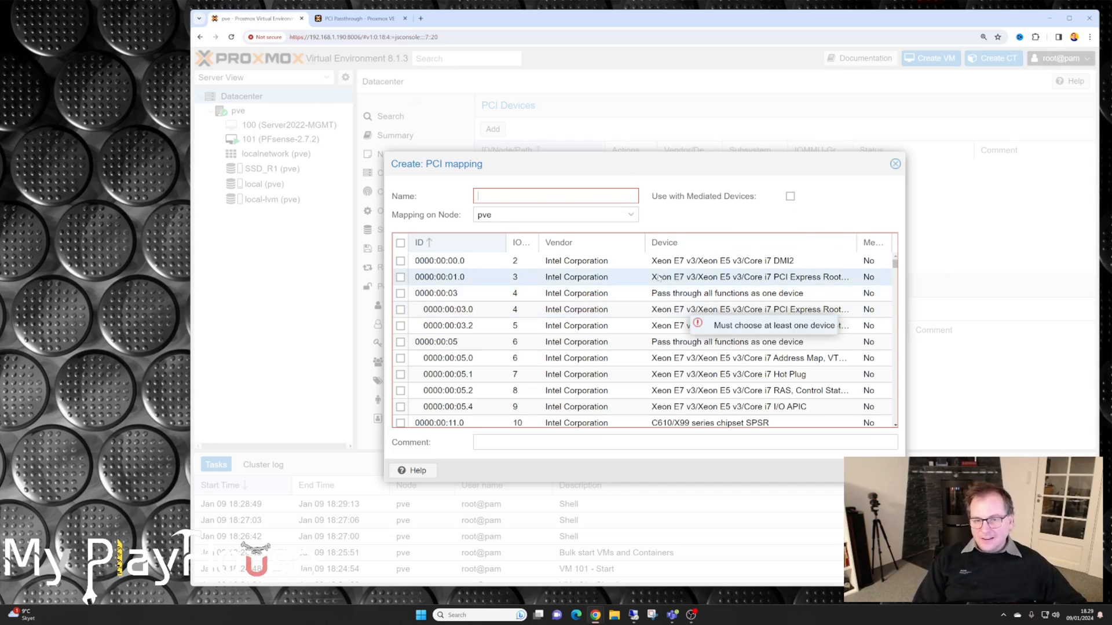
click(400, 277)
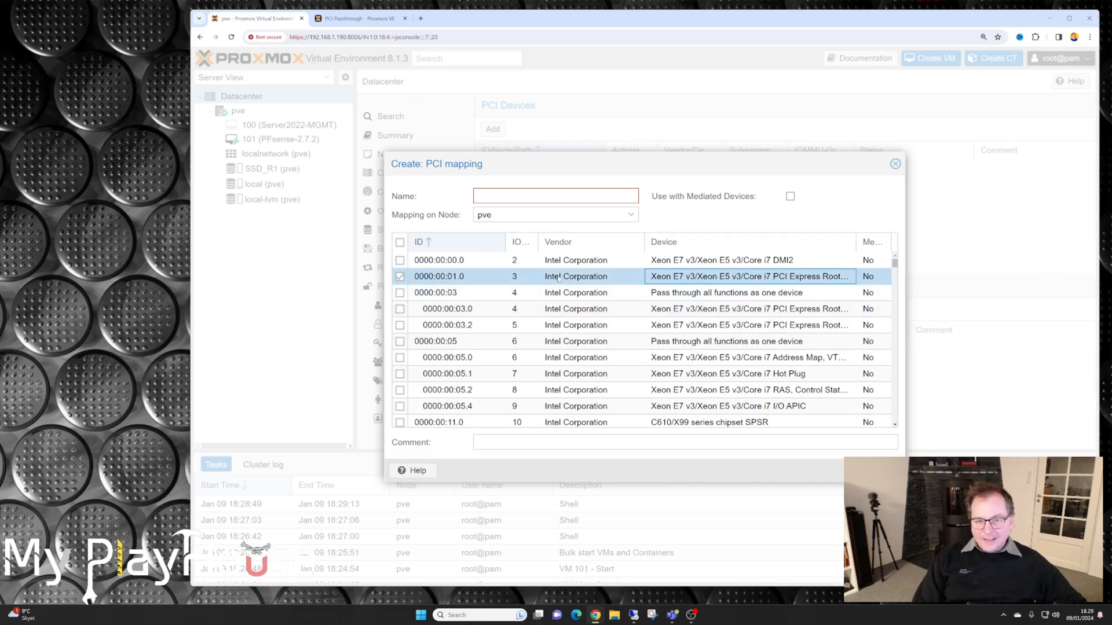
click(401, 277)
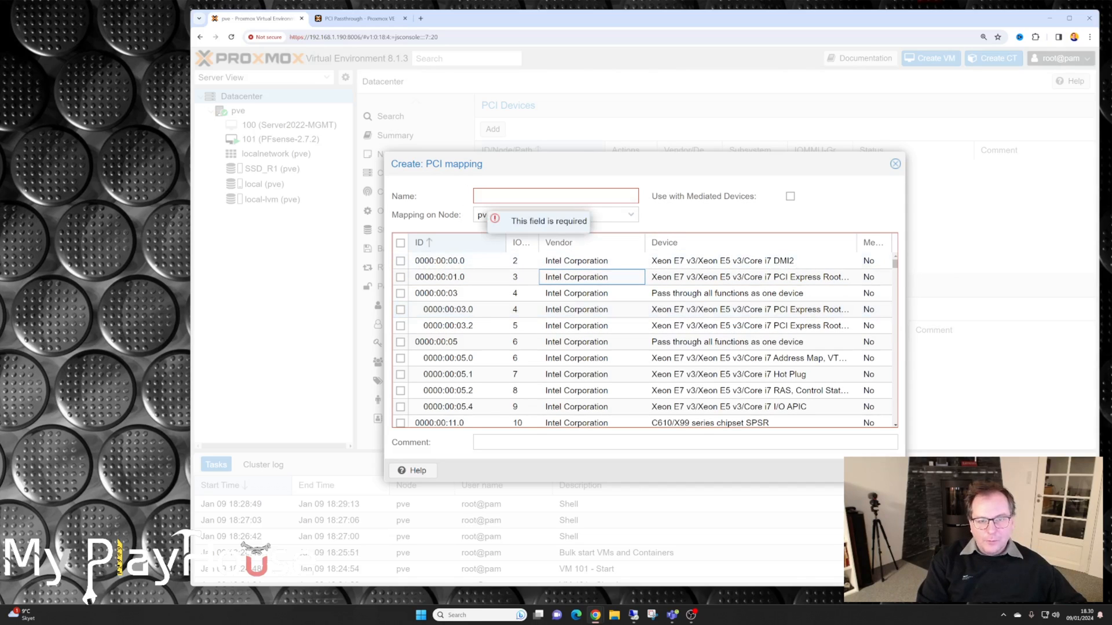
click(555, 196)
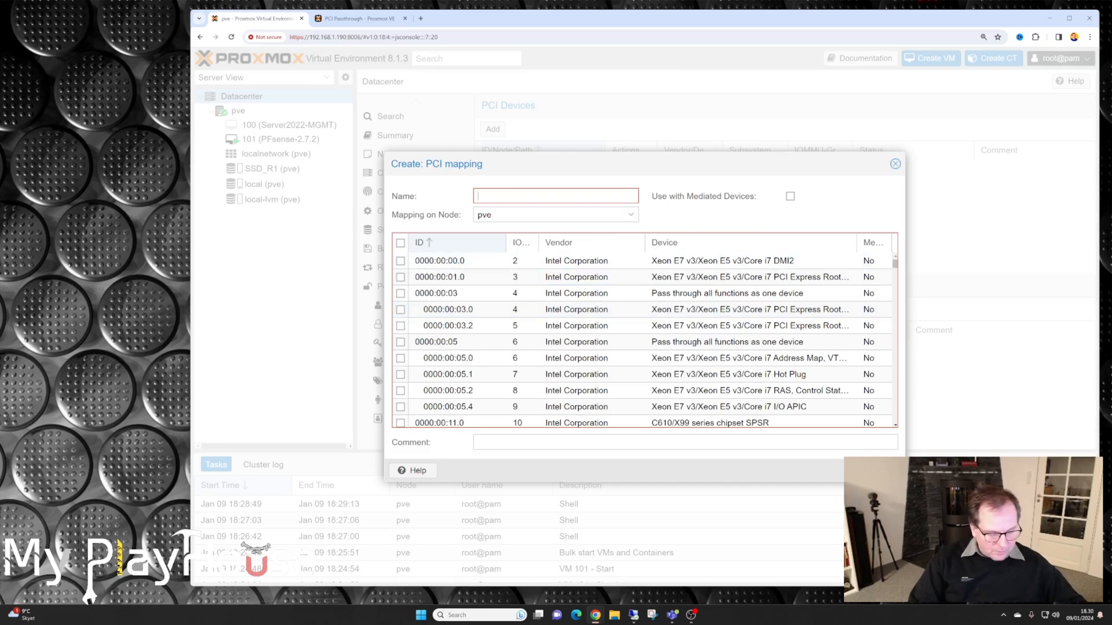
Name the mapping NIC-1GB-Port2 and select Broadcom NetXtreme BCM5719 port 0000:16:00.1.
text(NIC-1GB-Port2)
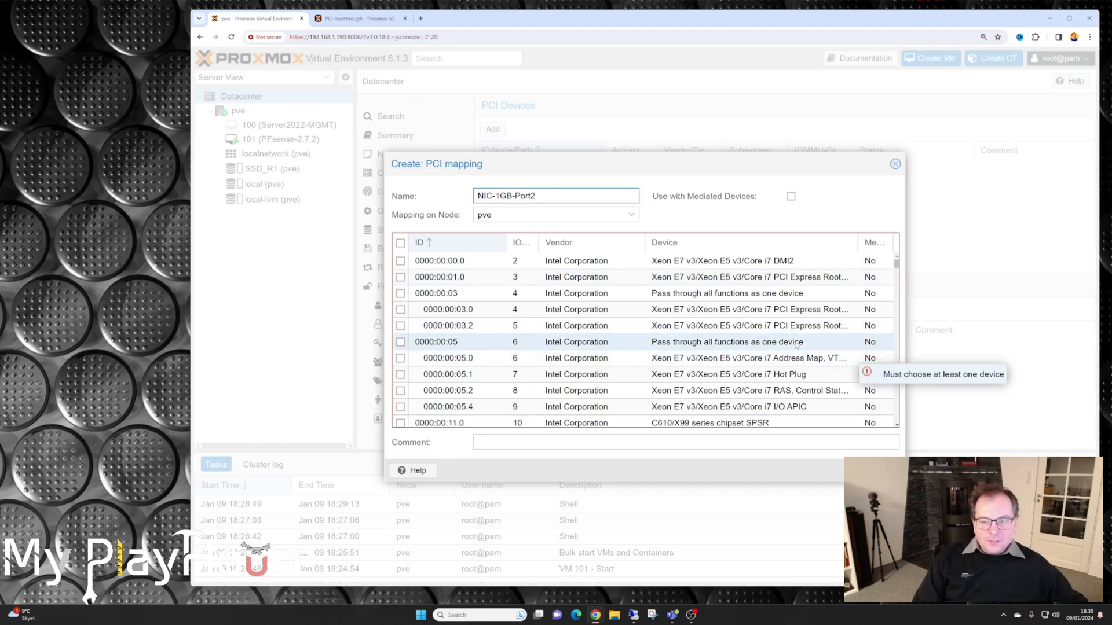
scroll(down, 3)
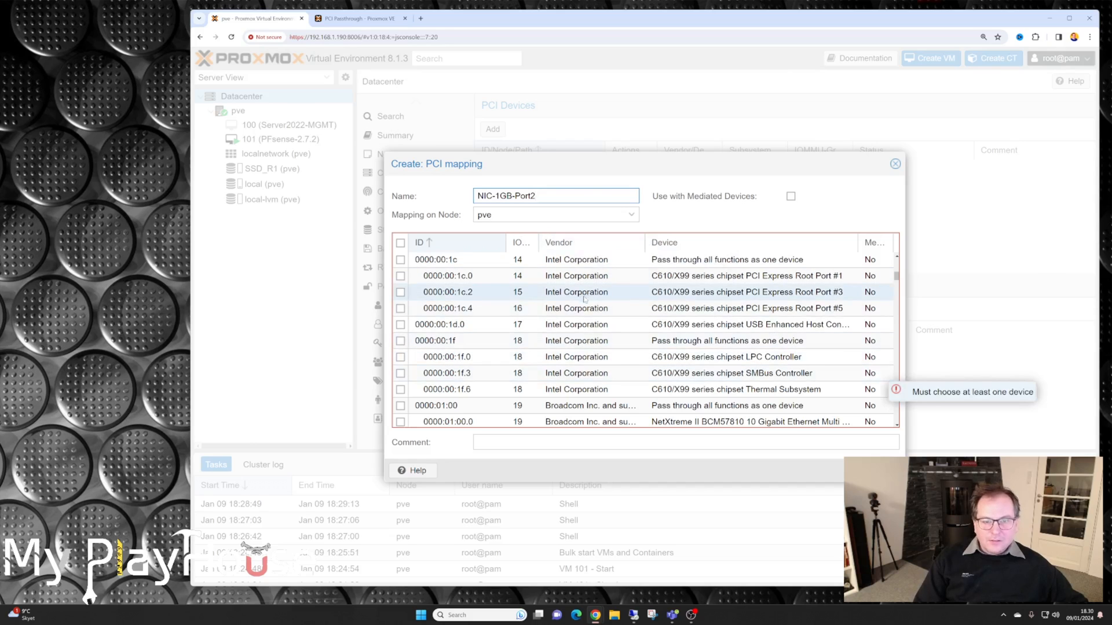
scroll(down, 3)
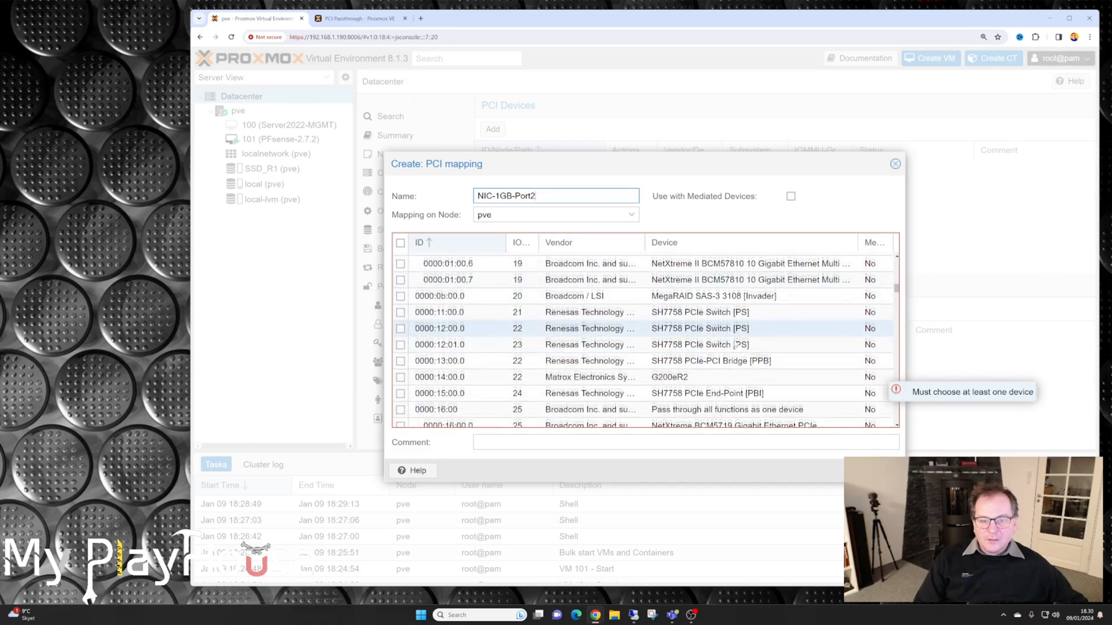
scroll(down, 3)
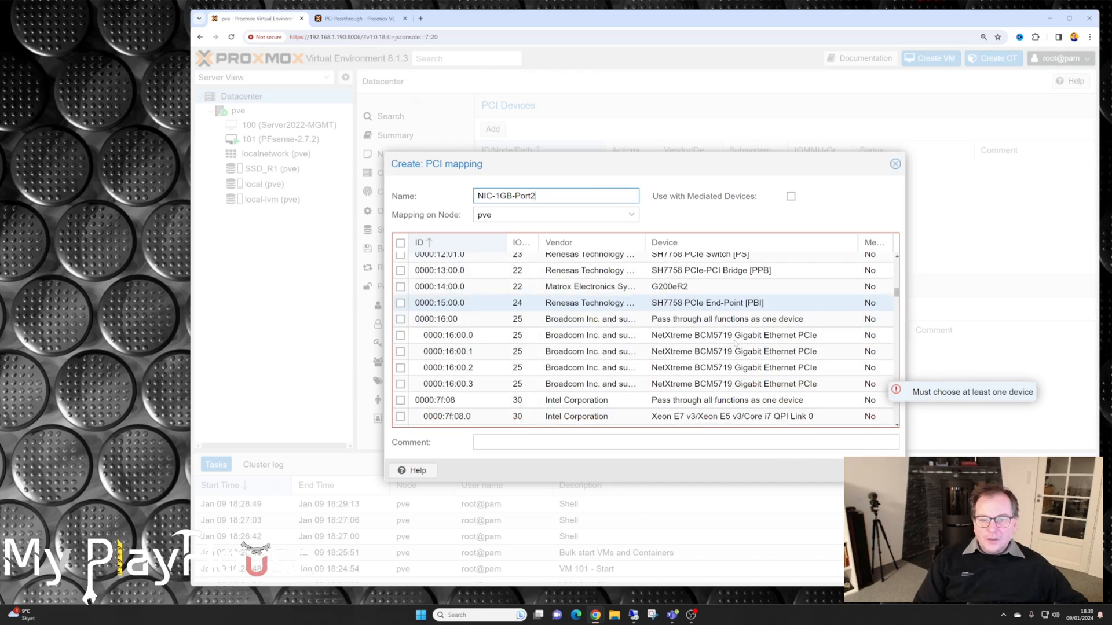
scroll(down, 3)
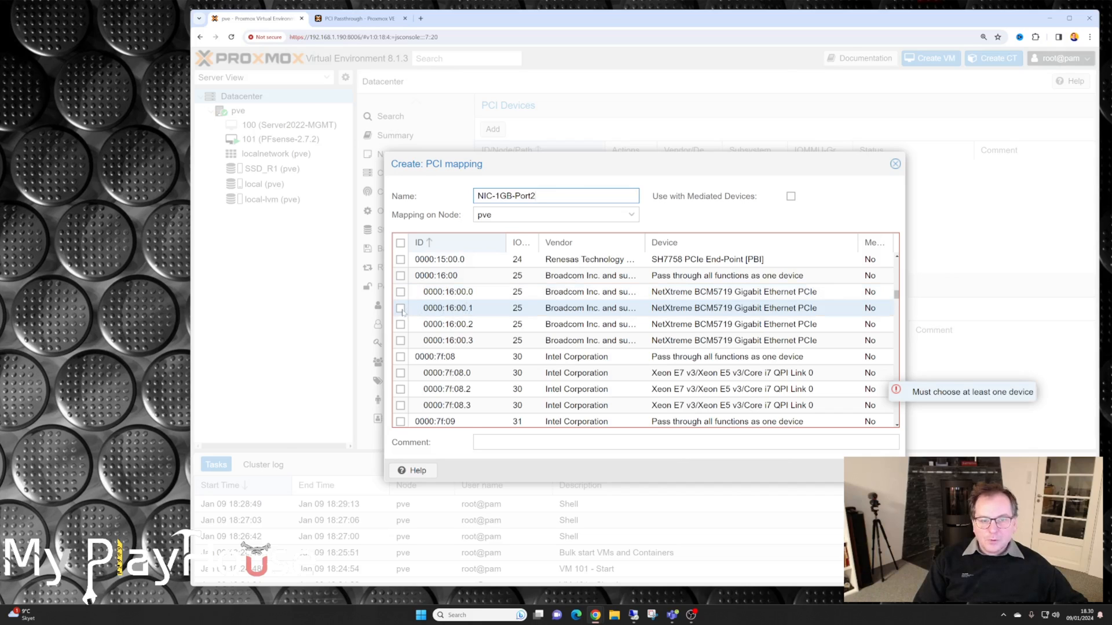
click(400, 308)
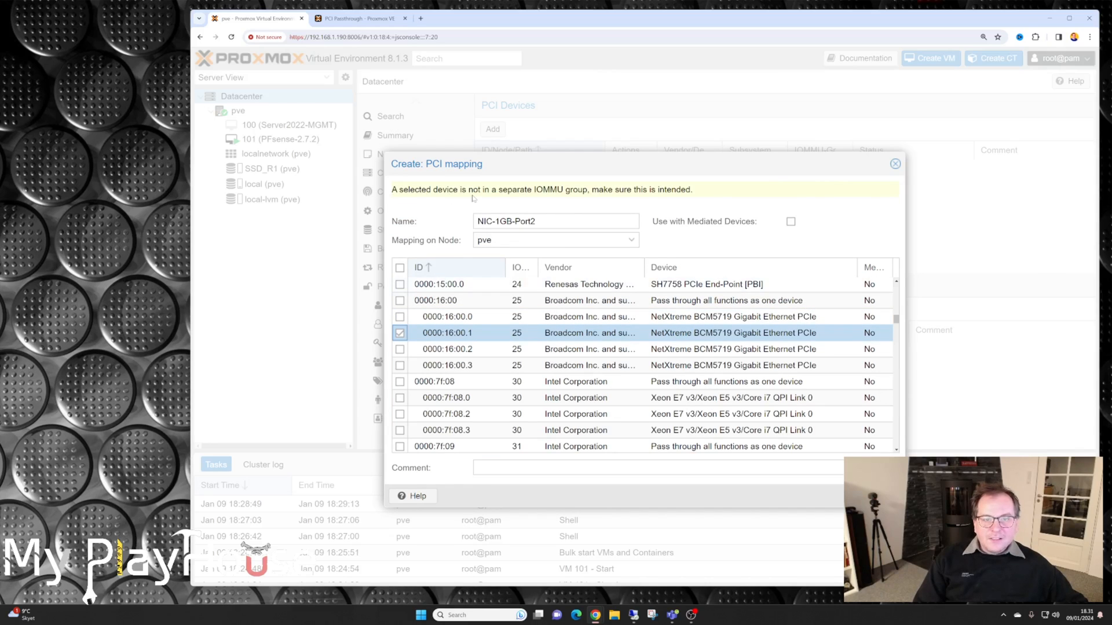
mouse_move(622, 205)
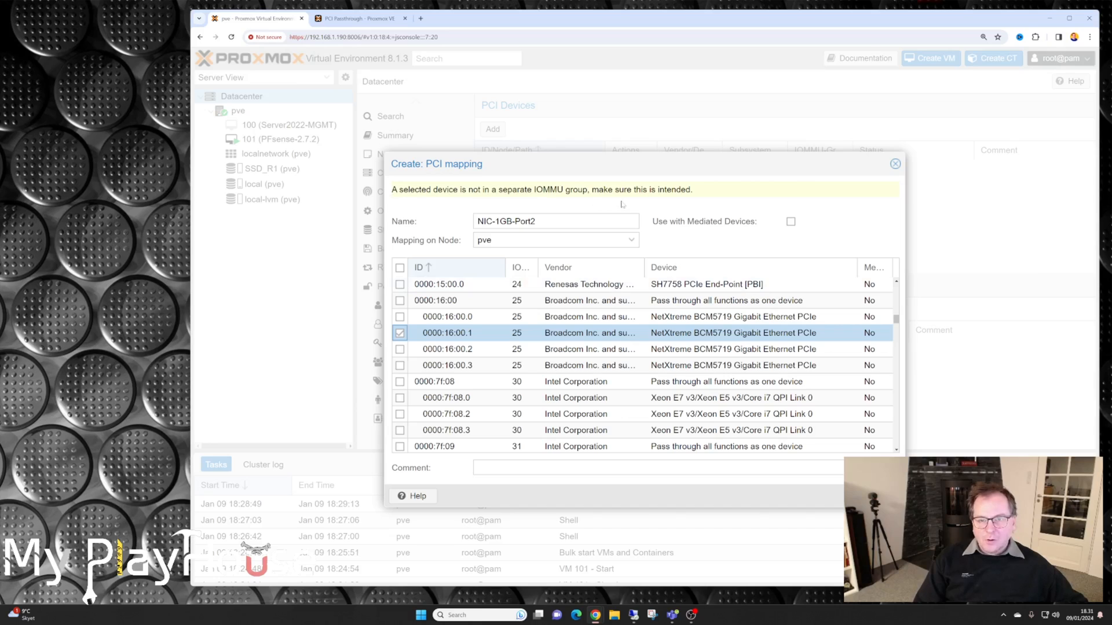
mouse_move(636, 200)
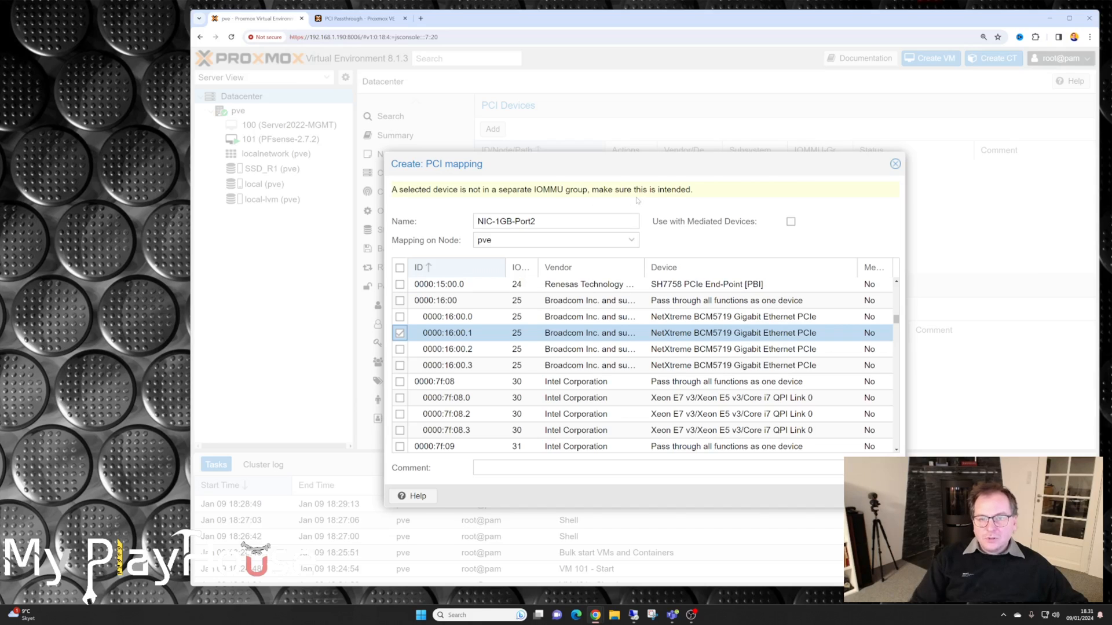
mouse_move(675, 198)
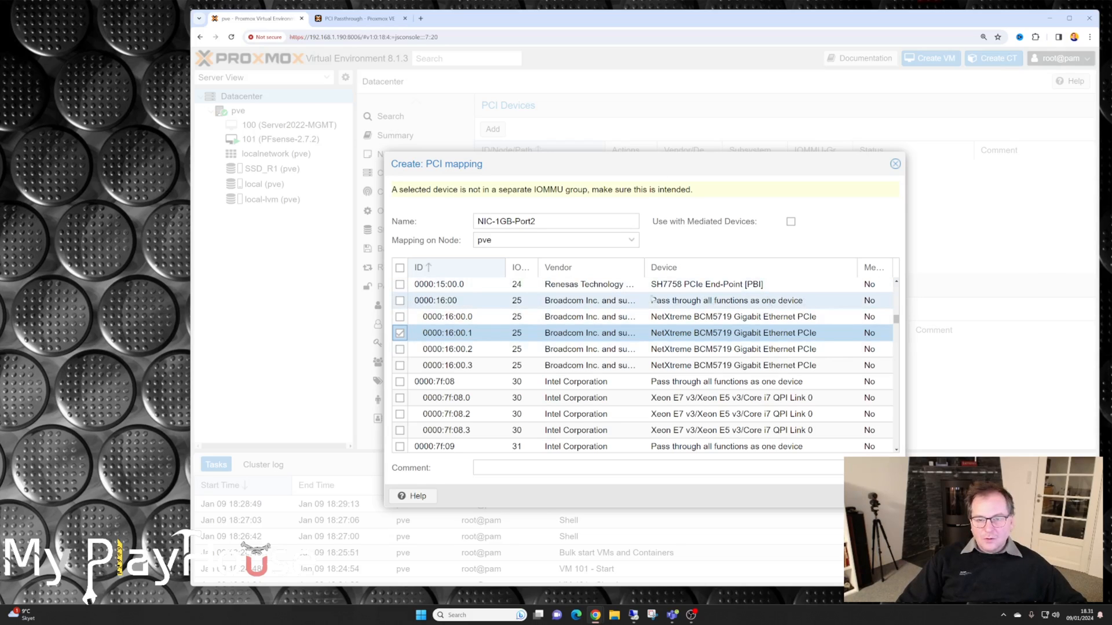
click(399, 333)
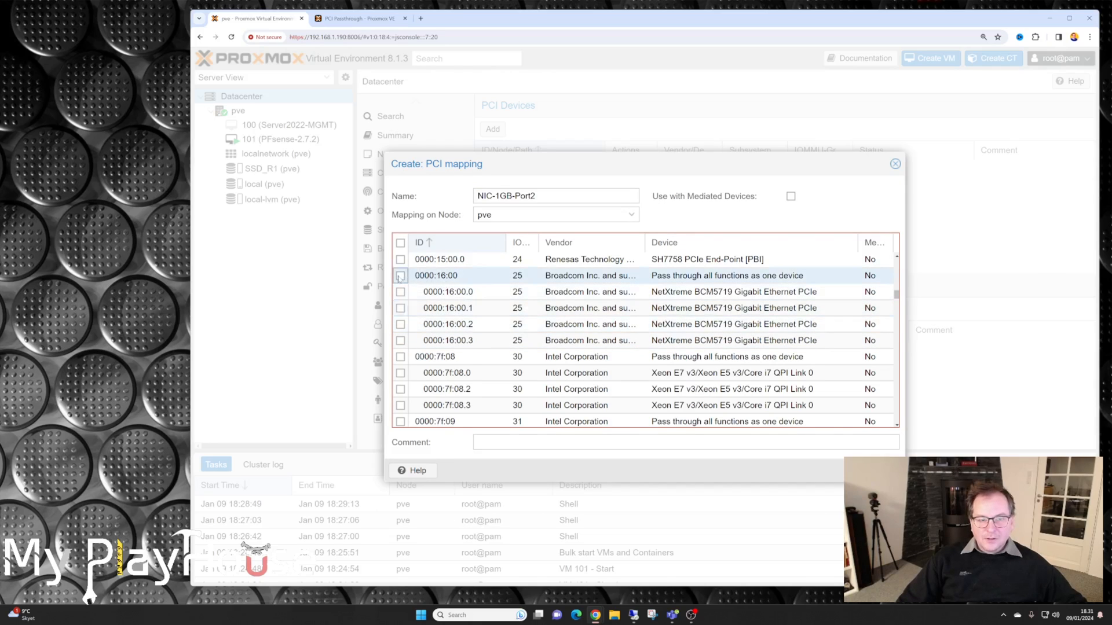
click(400, 275)
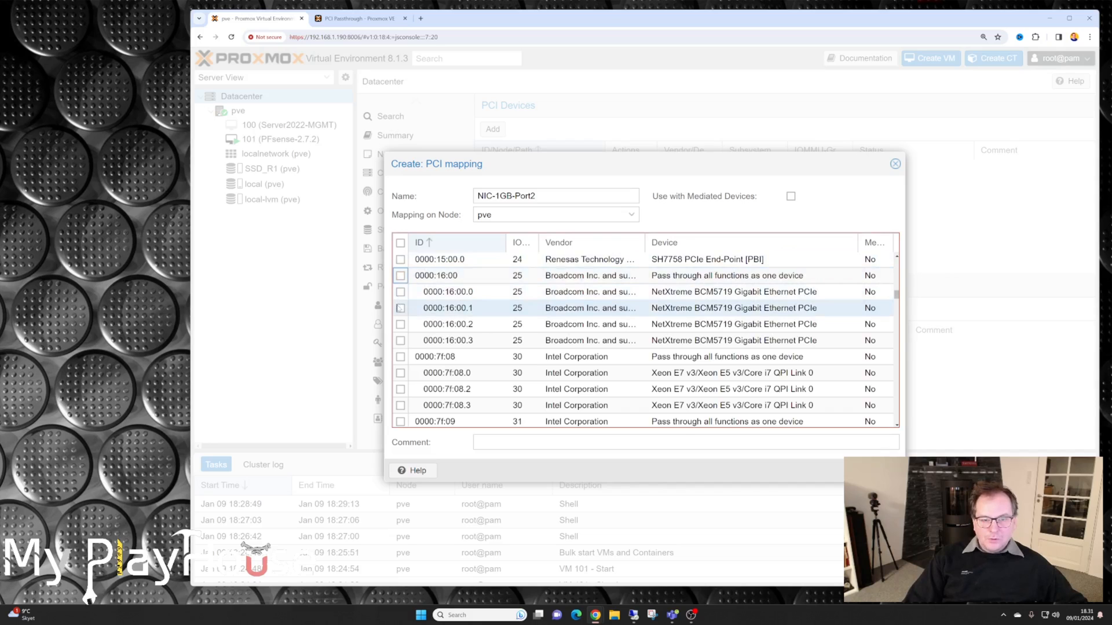
click(400, 308)
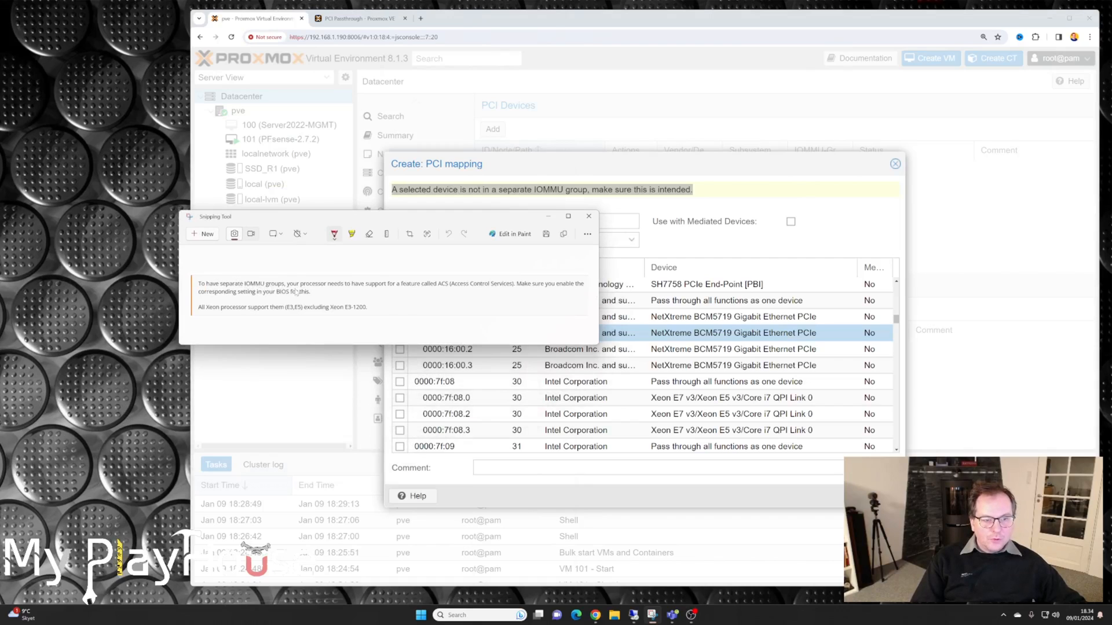
mouse_move(388, 289)
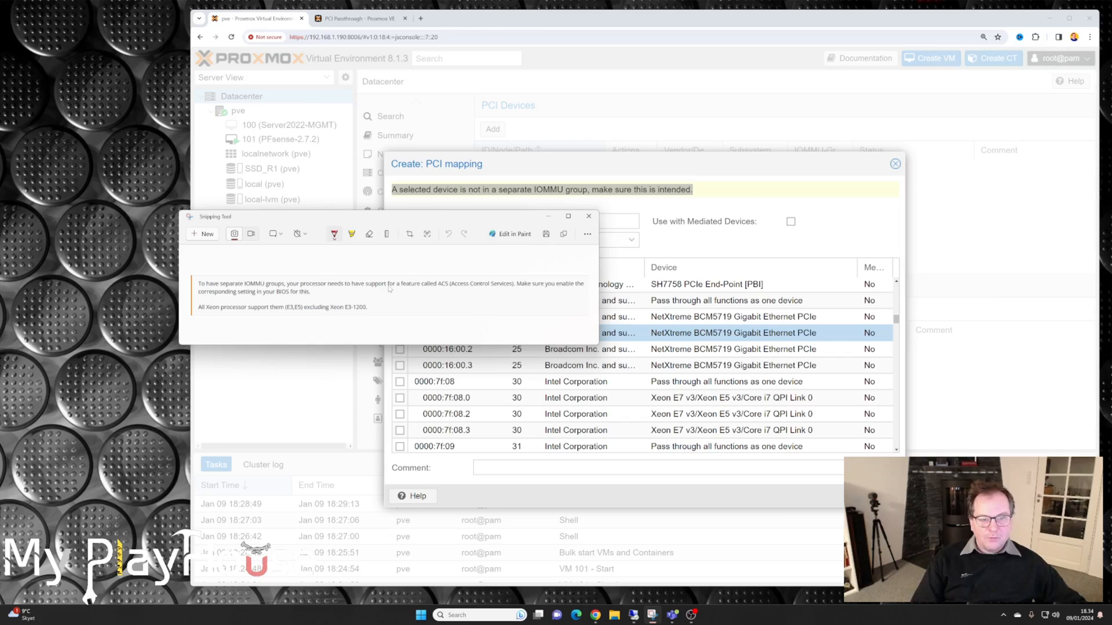
mouse_move(446, 291)
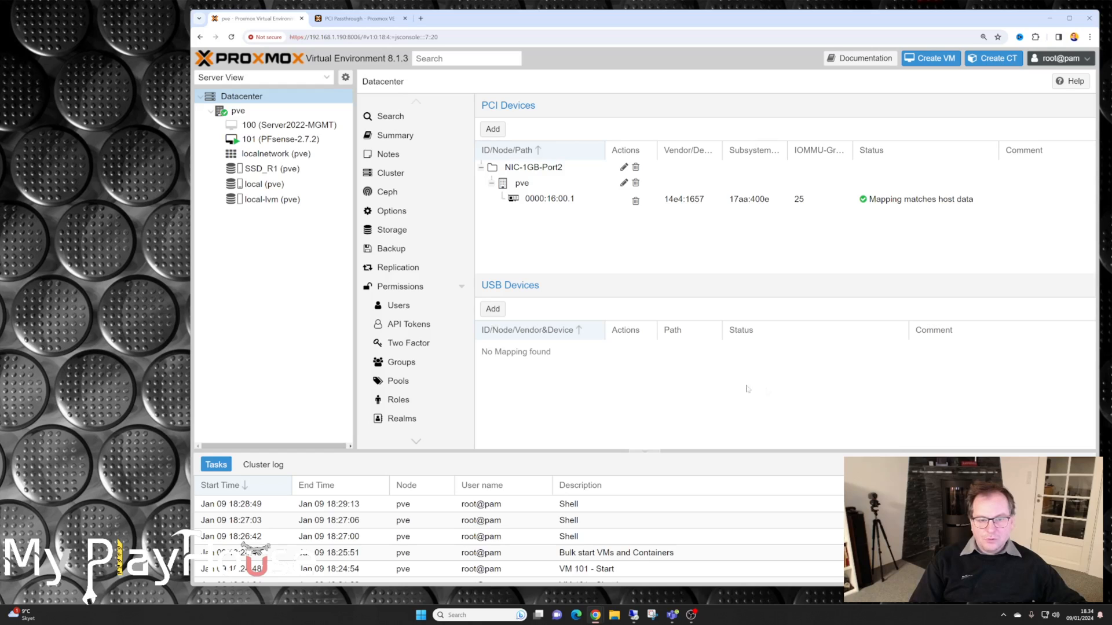
mouse_move(594, 330)
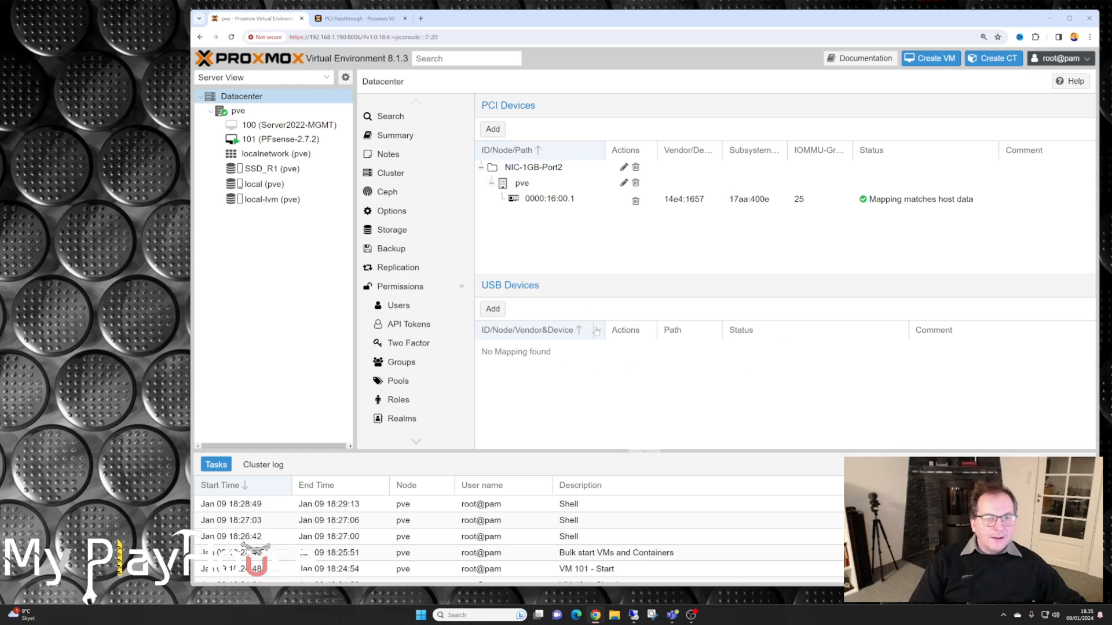
Create the NIC-1GB-Port2 mapping and open VM 100 Server2022-MGMT.
click(284, 139)
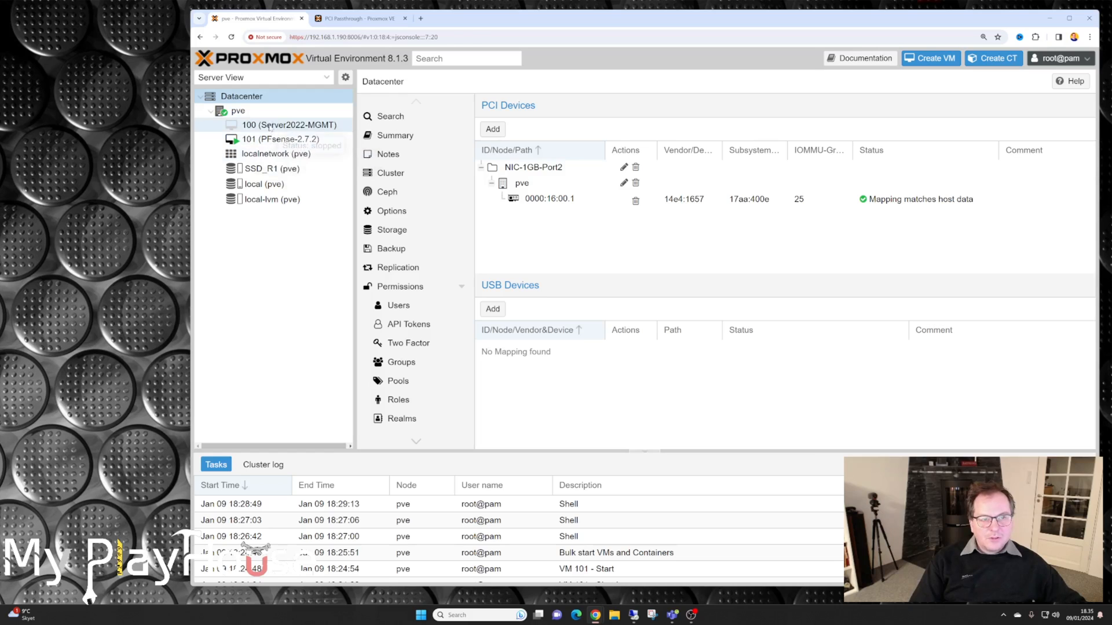
click(288, 125)
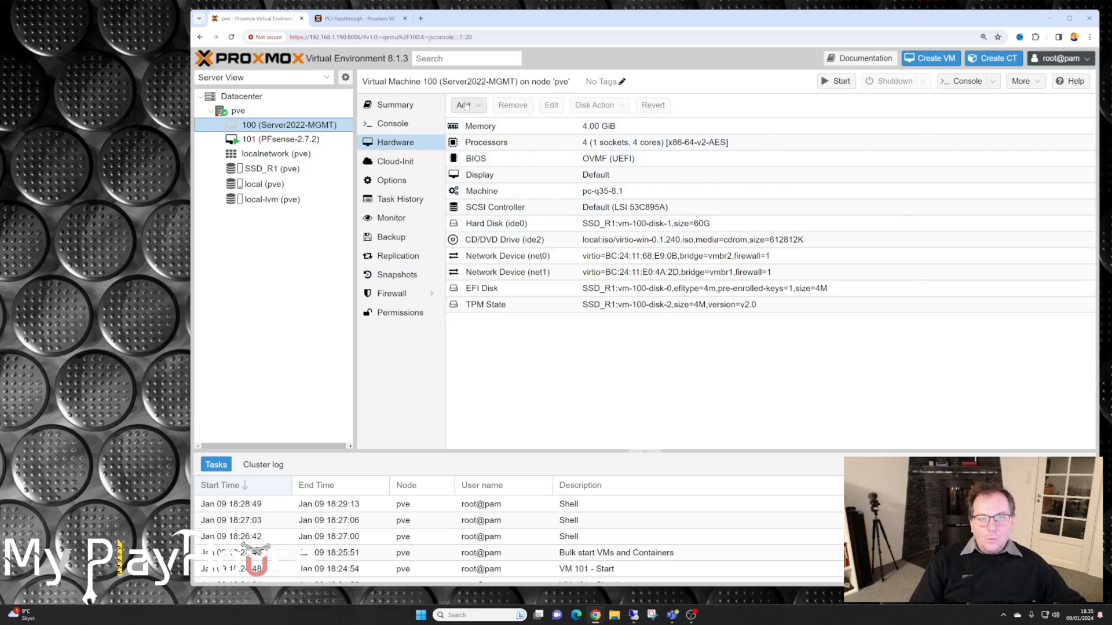
Add a PCI device to VM 100 using mapped device NIC-1GB-Port2.
click(465, 104)
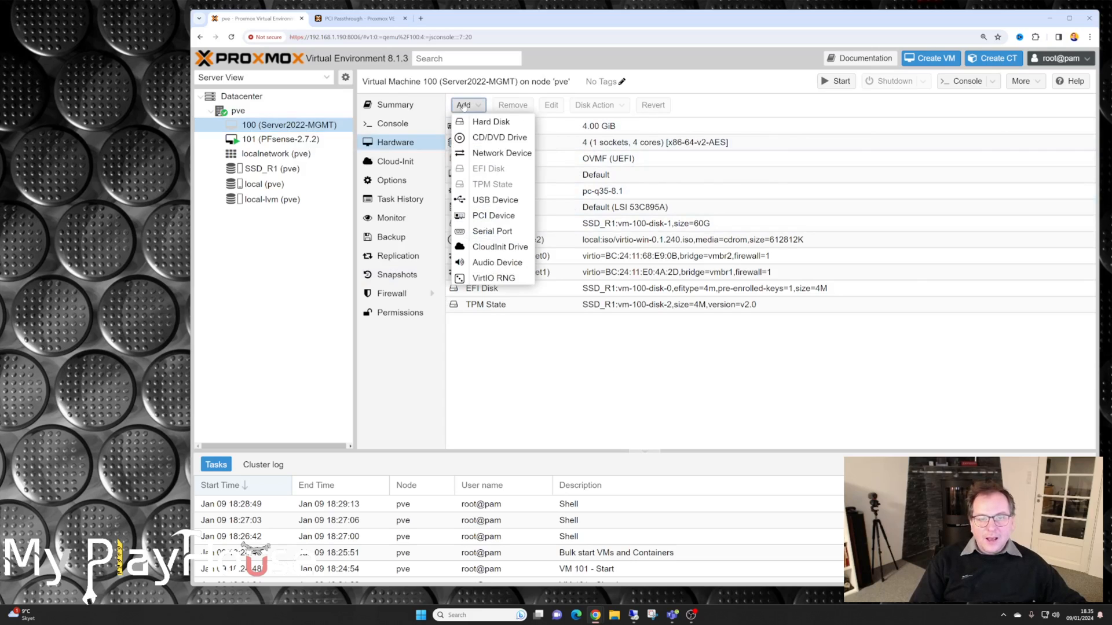
mouse_move(493, 214)
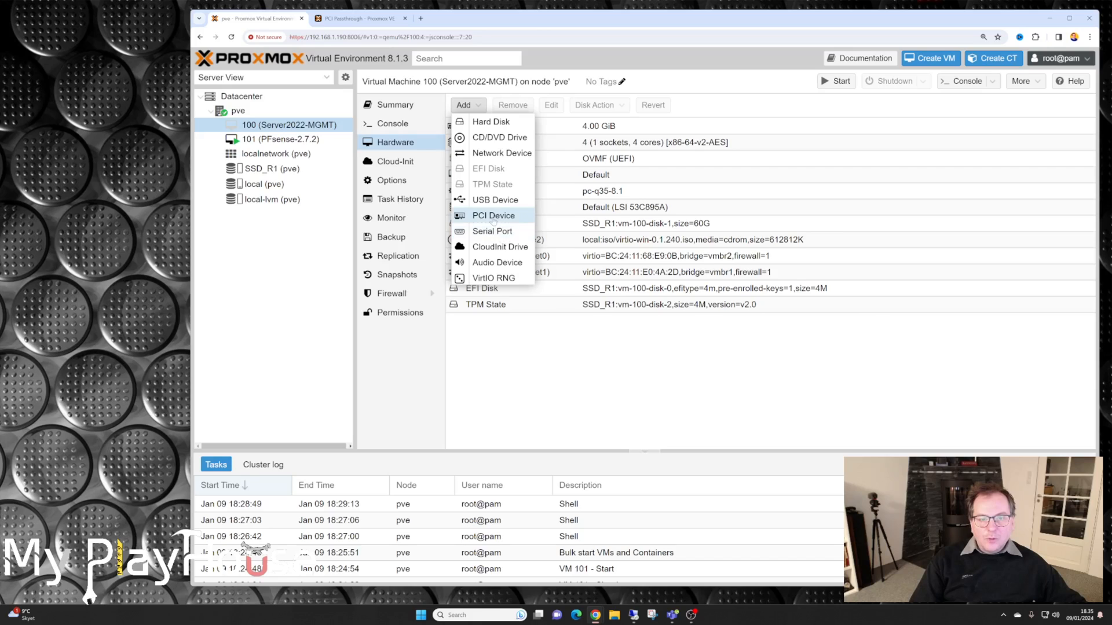
click(493, 215)
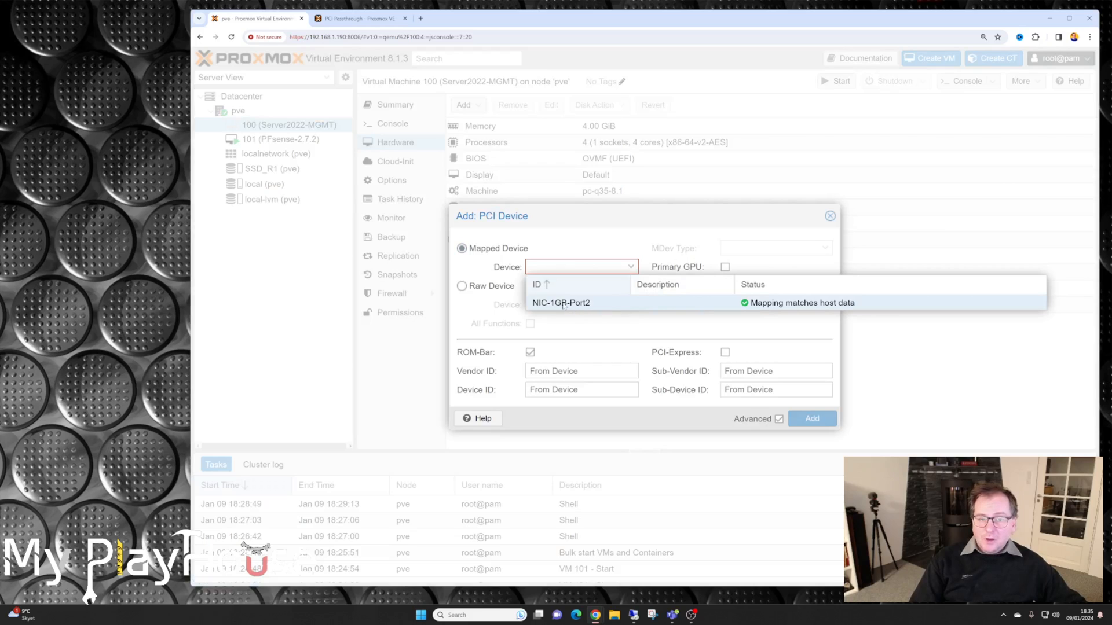
click(560, 303)
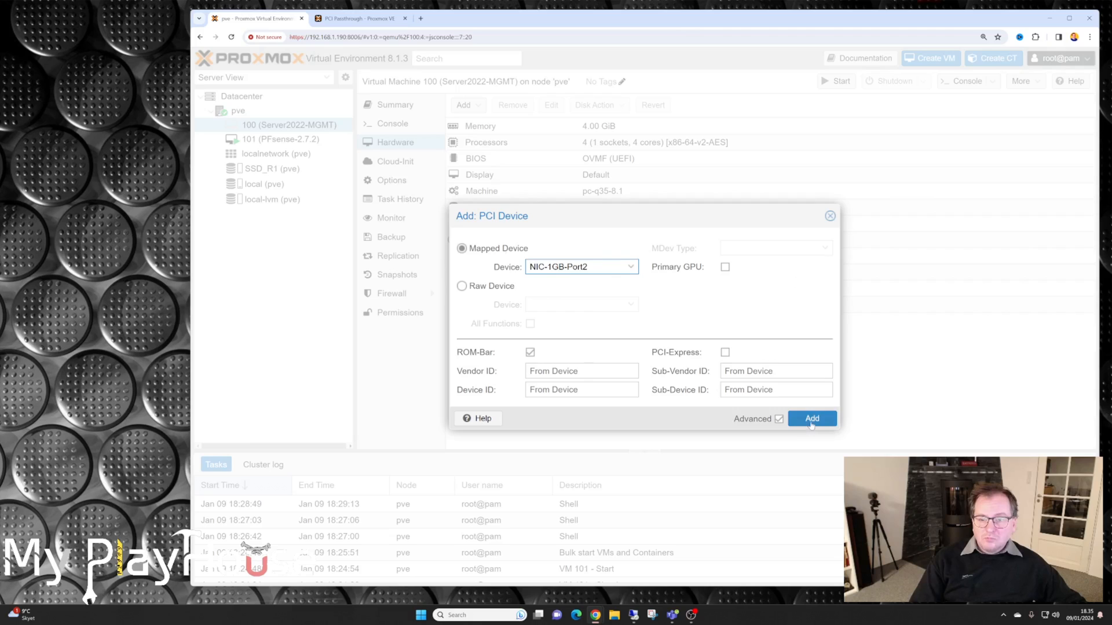
click(811, 418)
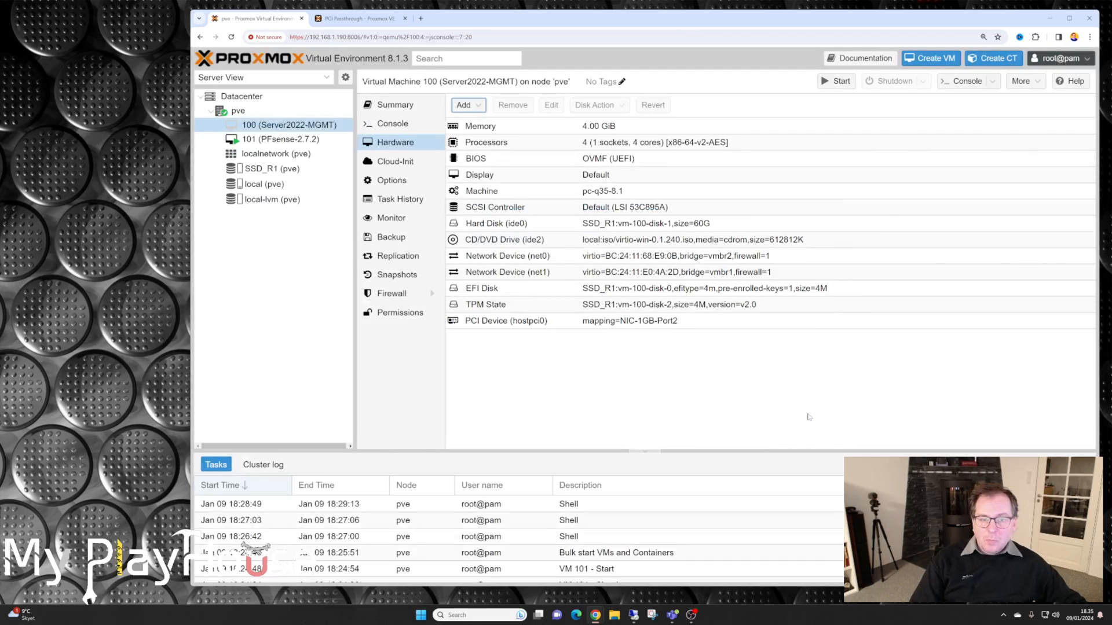
click(505, 320)
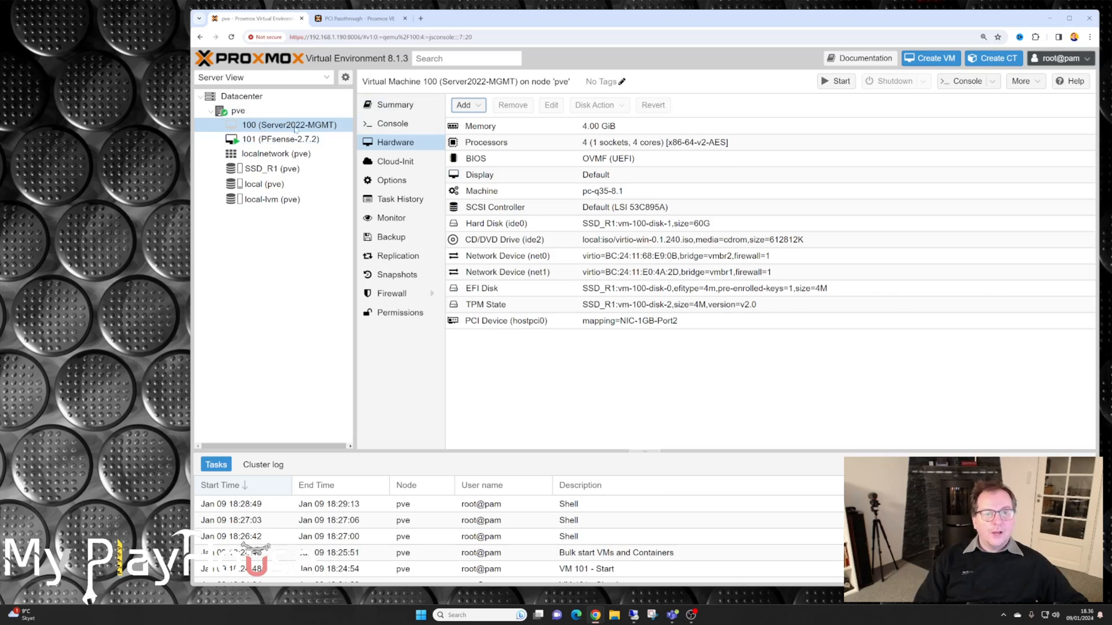
Start VM 100 from its noVNC console window.
click(992, 81)
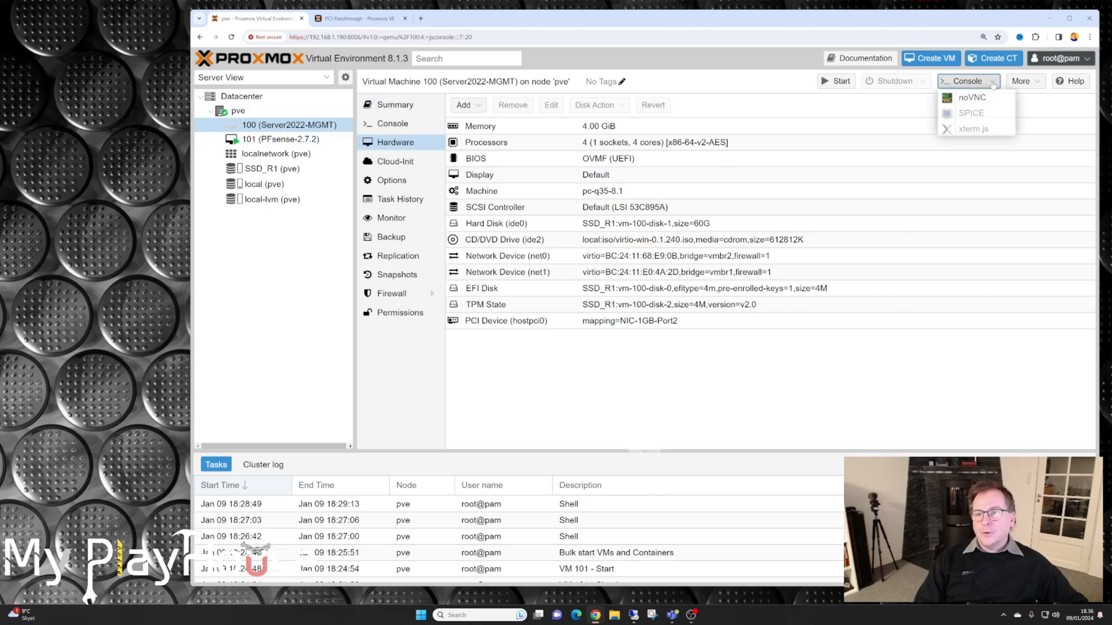
click(972, 98)
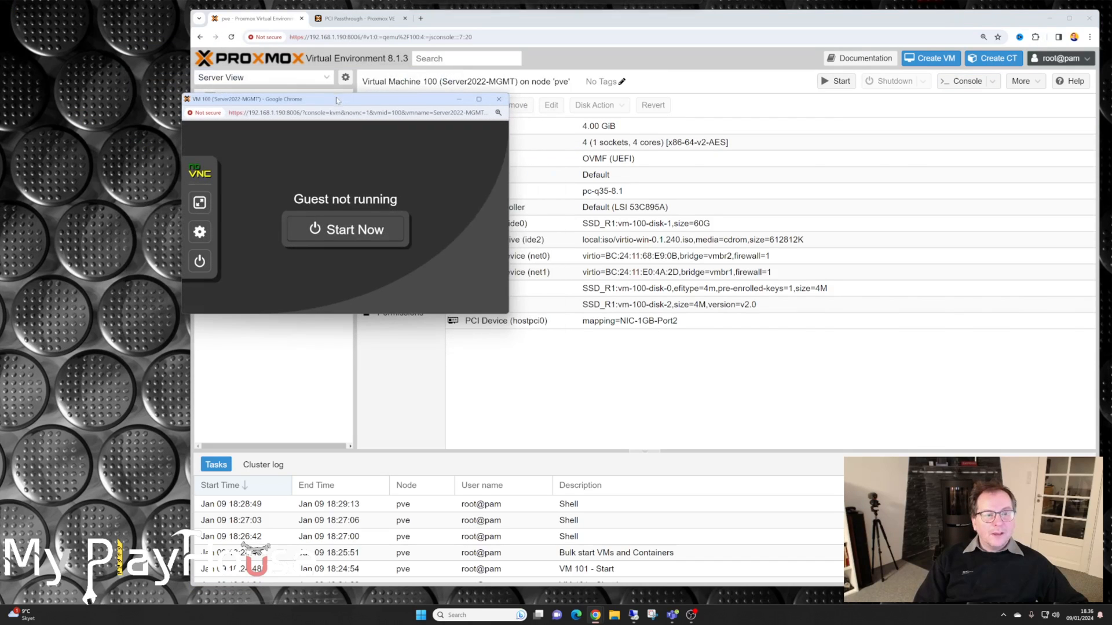
click(345, 230)
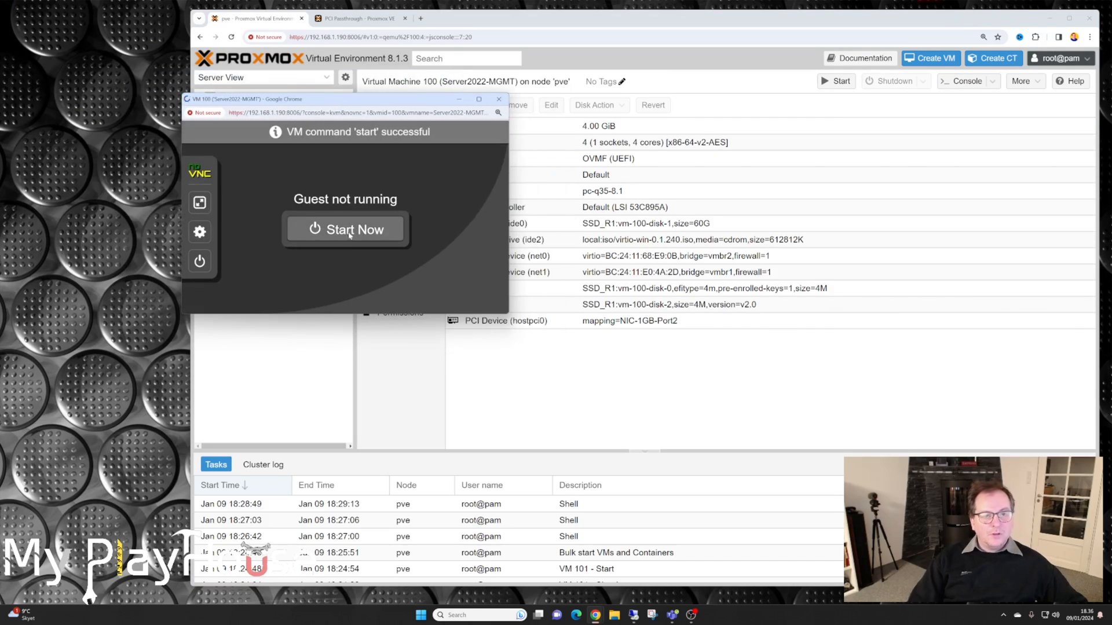
click(345, 229)
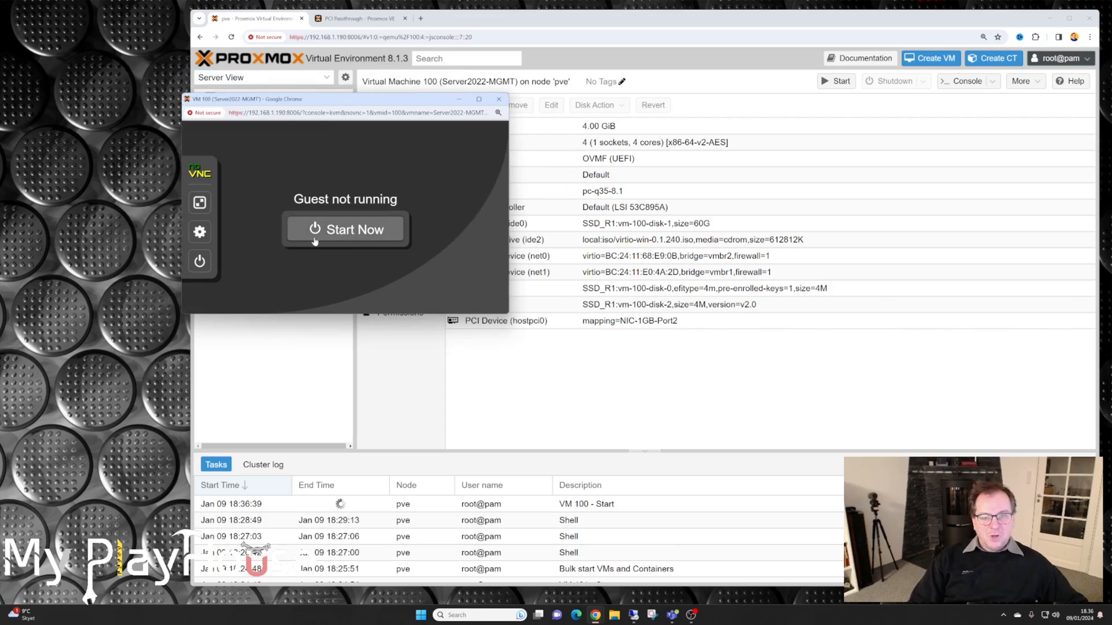
click(345, 229)
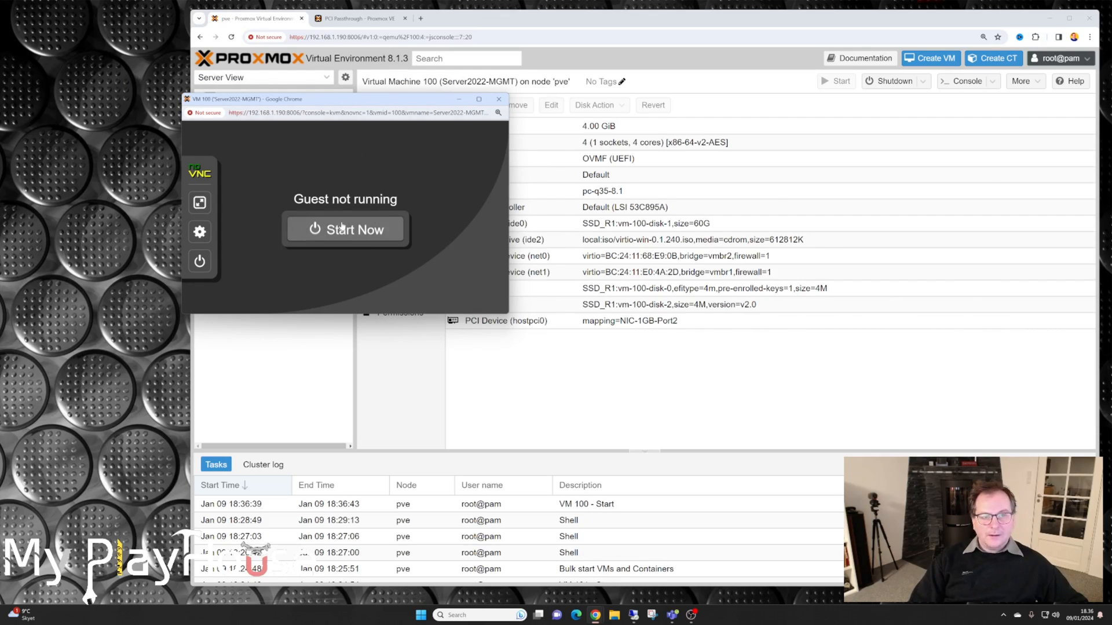
click(345, 229)
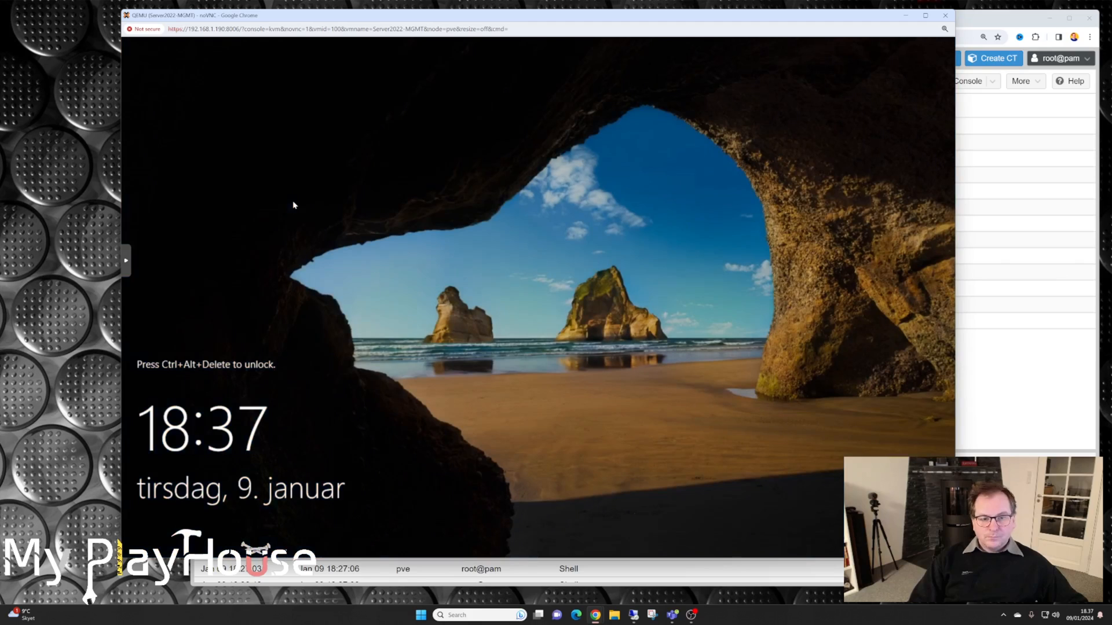
mouse_move(458, 454)
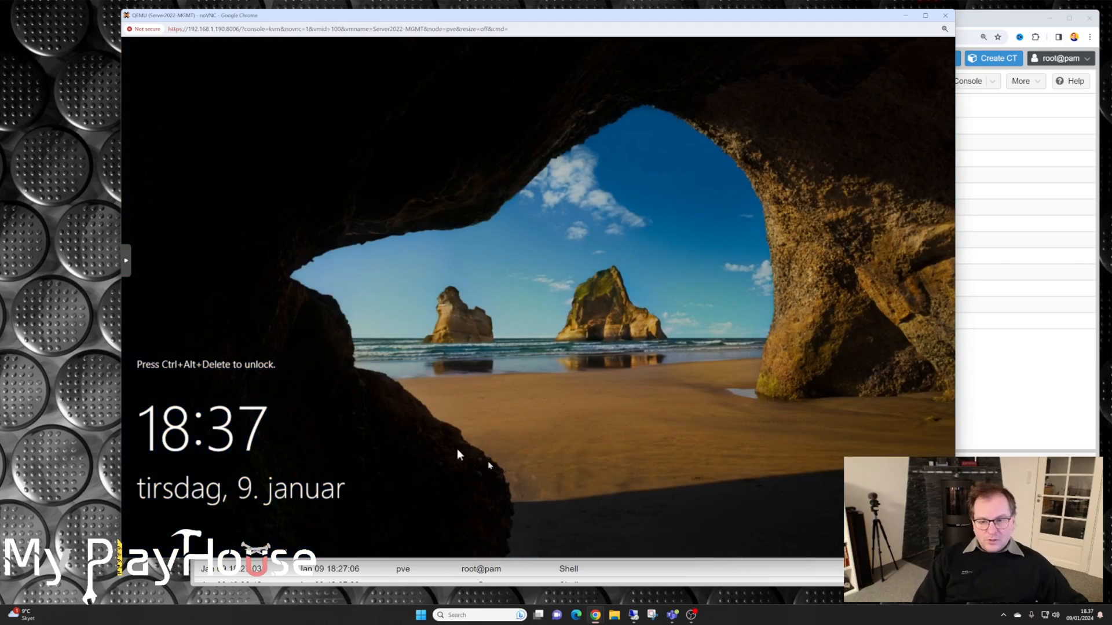
mouse_move(123, 280)
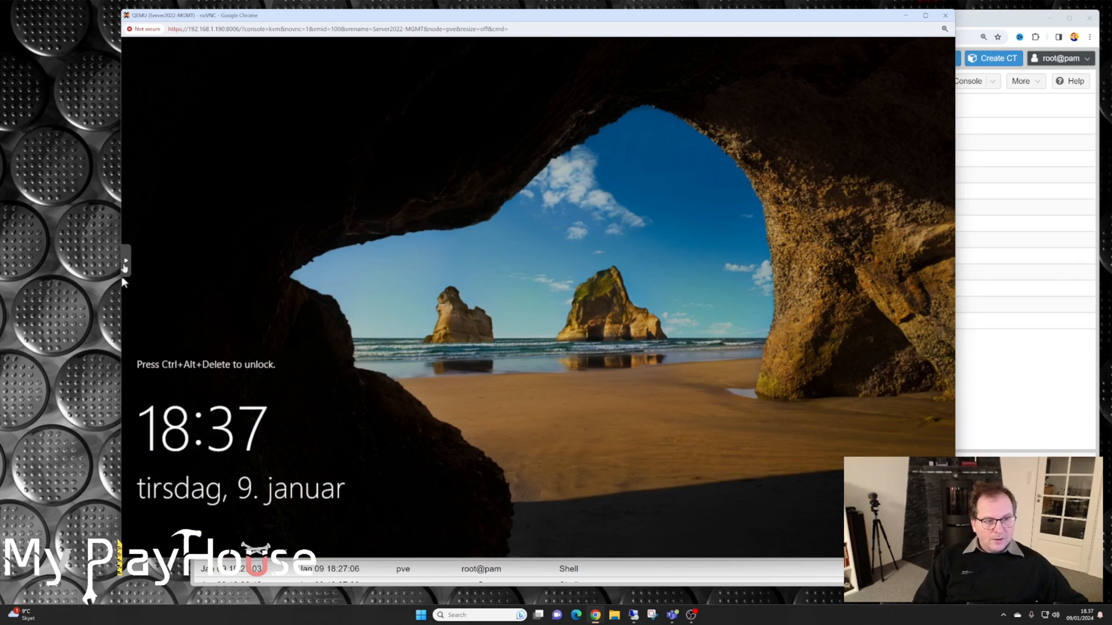
Send Ctrl+Alt+Del, sign in as Administrator, and cancel the Shutdown Event Tracker.
click(126, 265)
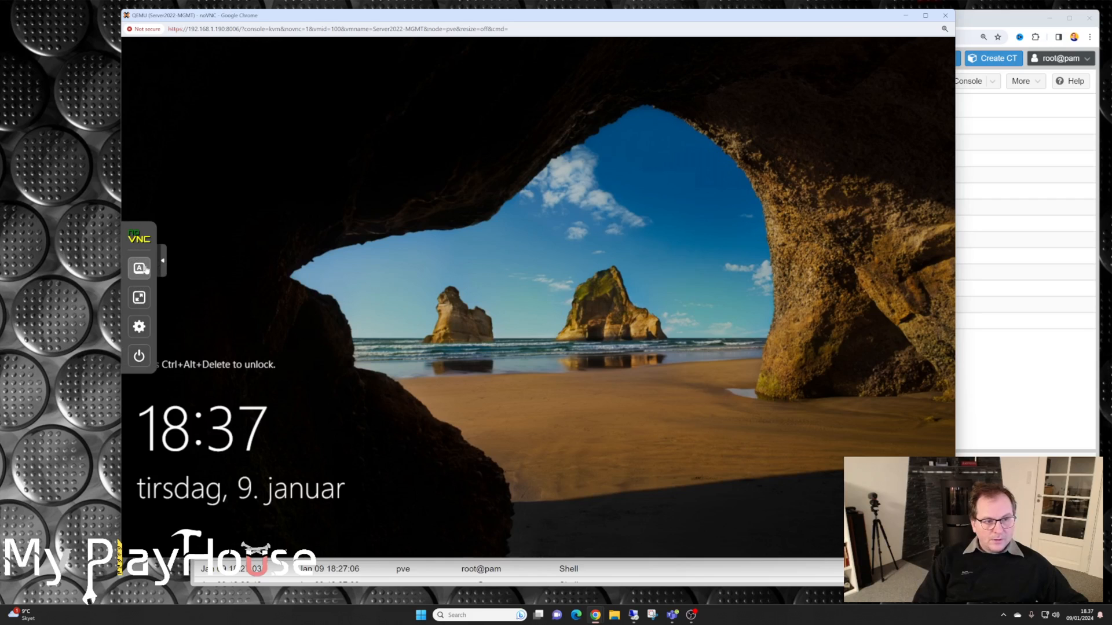
click(139, 268)
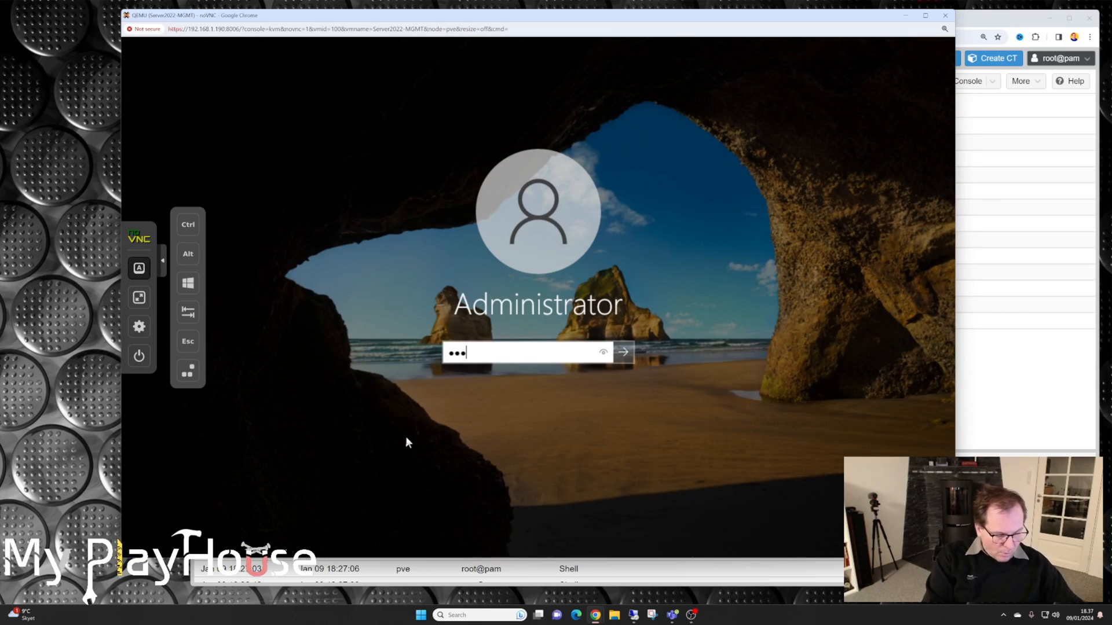
text(password)
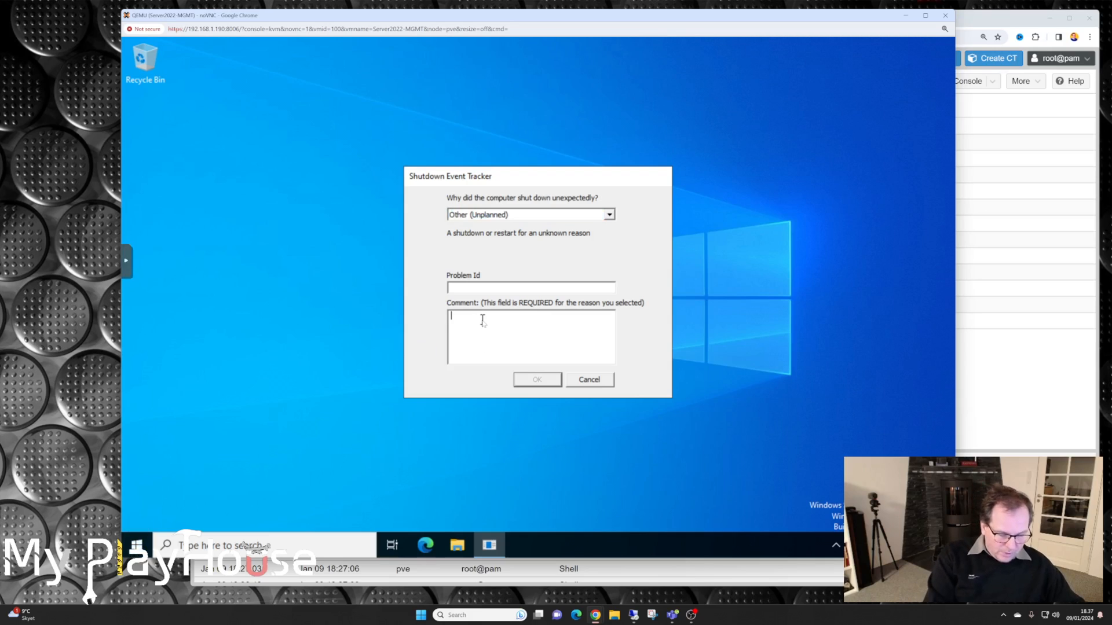
click(588, 380)
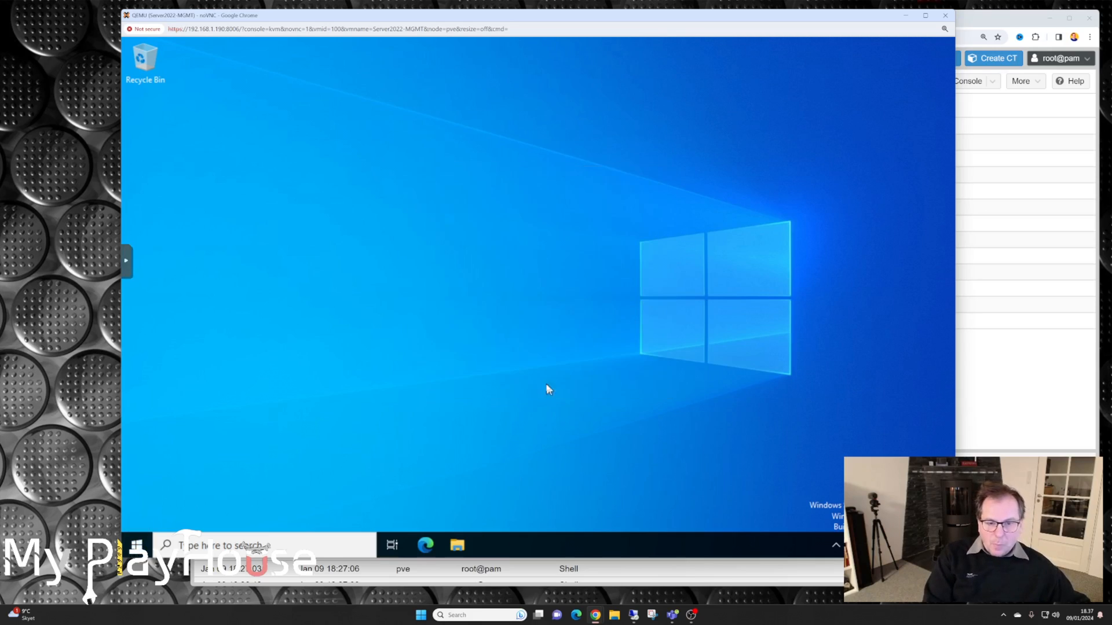
mouse_move(136, 546)
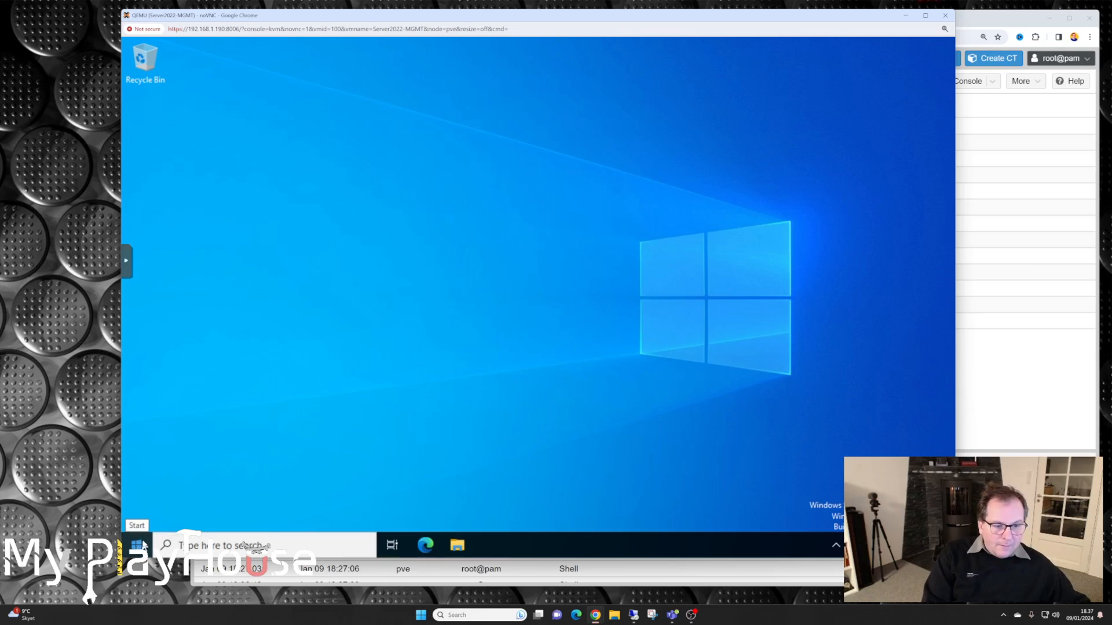
Open Device Manager and select the Broadcom NetXtreme Gigabit Ethernet network adapter.
right_click(137, 545)
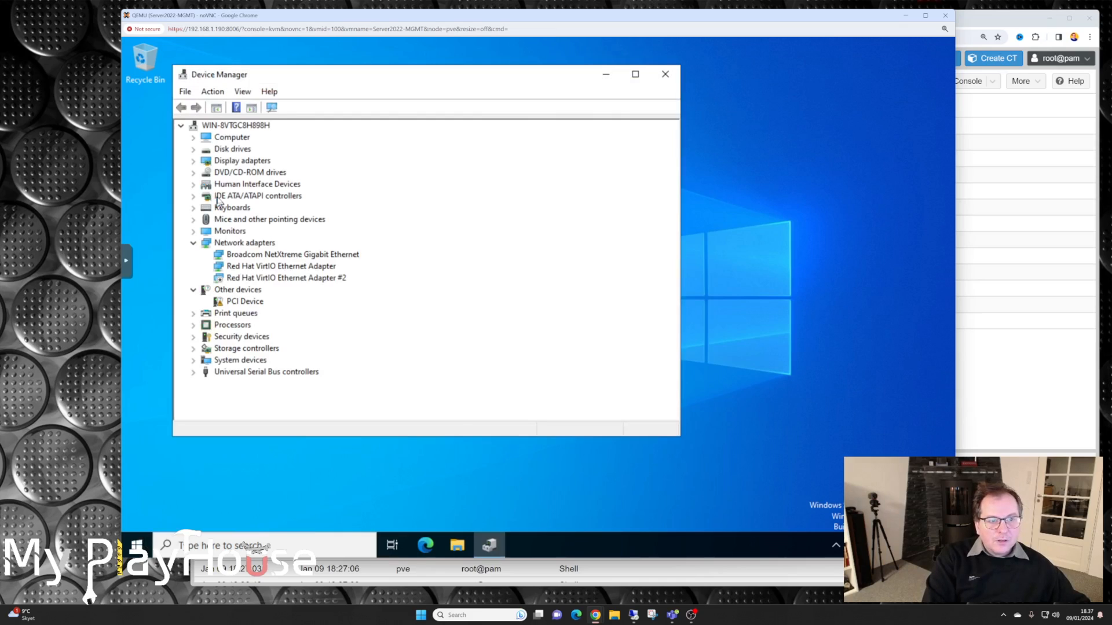
mouse_move(227, 268)
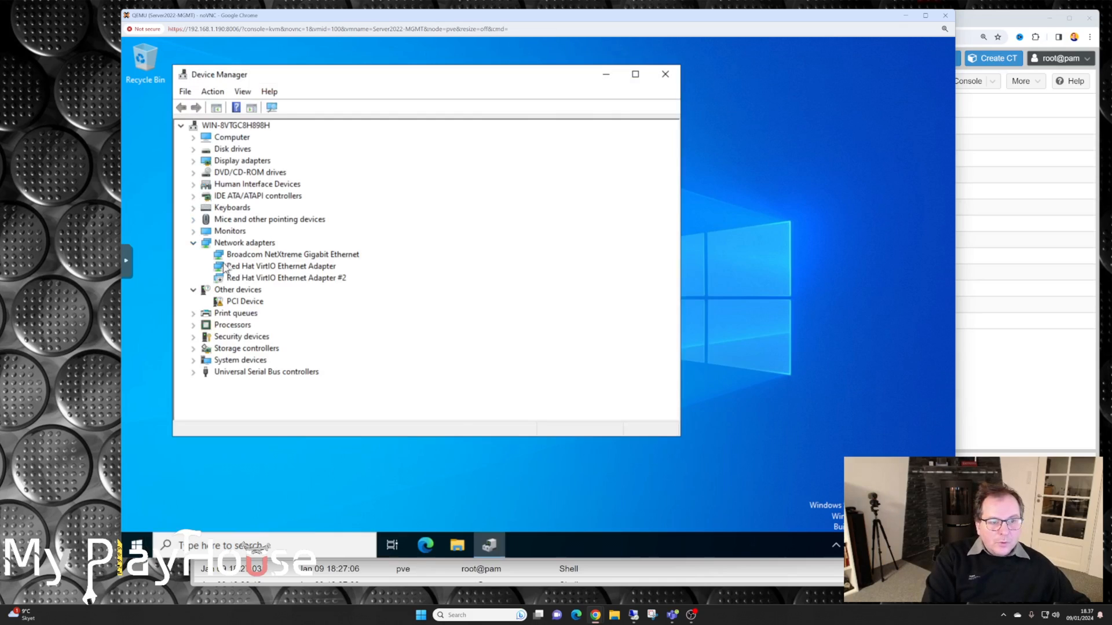
click(292, 254)
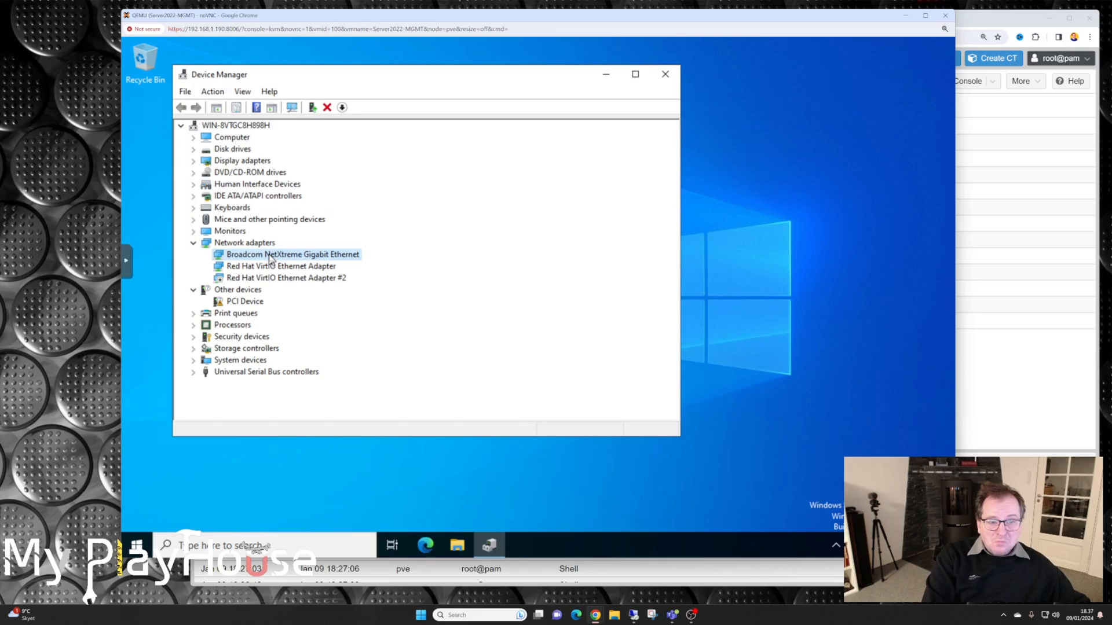
mouse_move(335, 260)
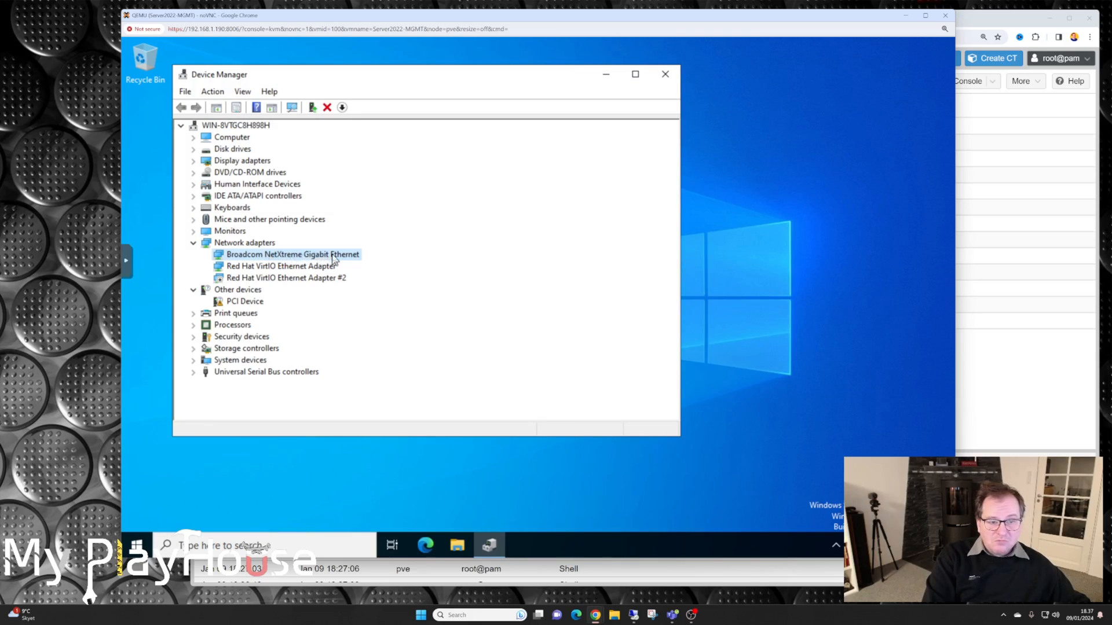
mouse_move(298, 256)
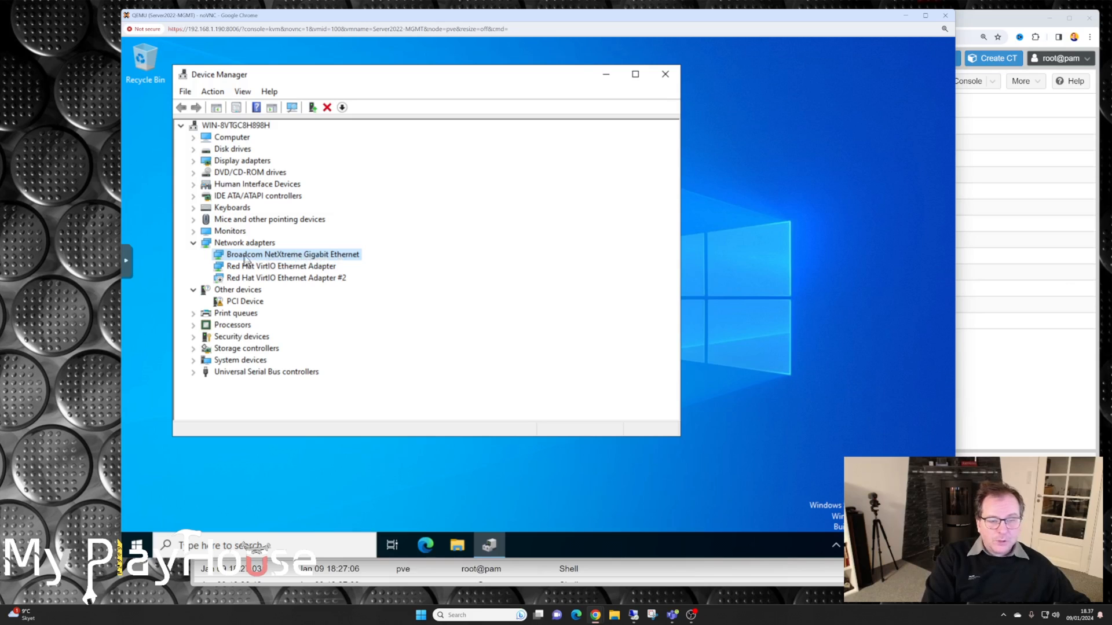
mouse_move(657, 59)
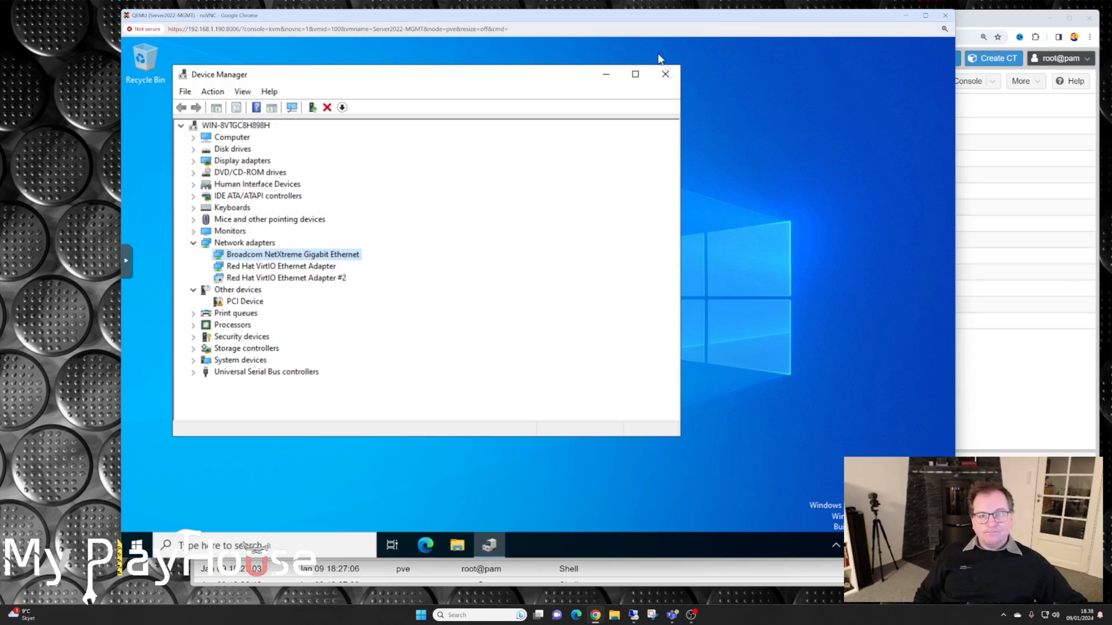